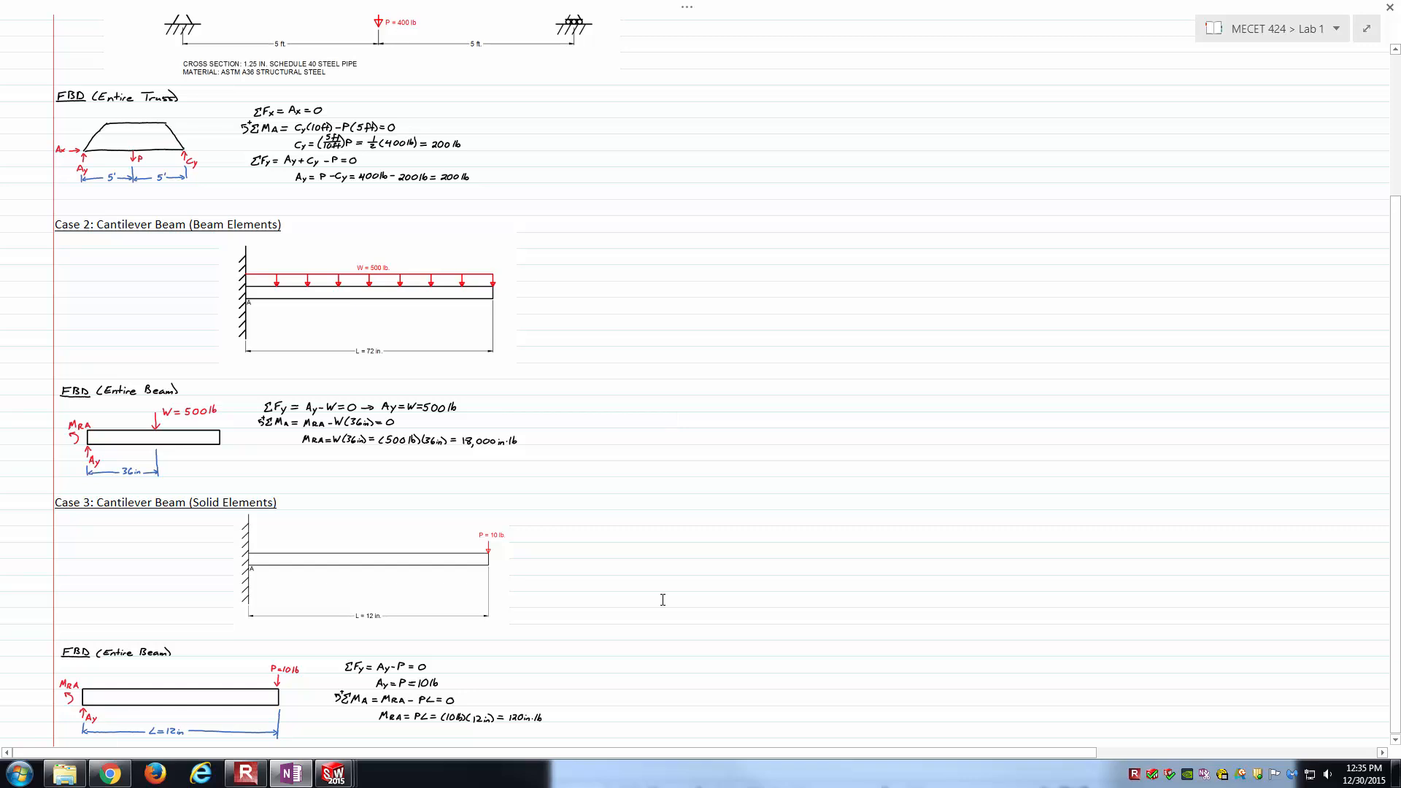
# Step: Switch to the truss simulation study and open its Stress1 axial stress plot
pyautogui.click(674, 420)
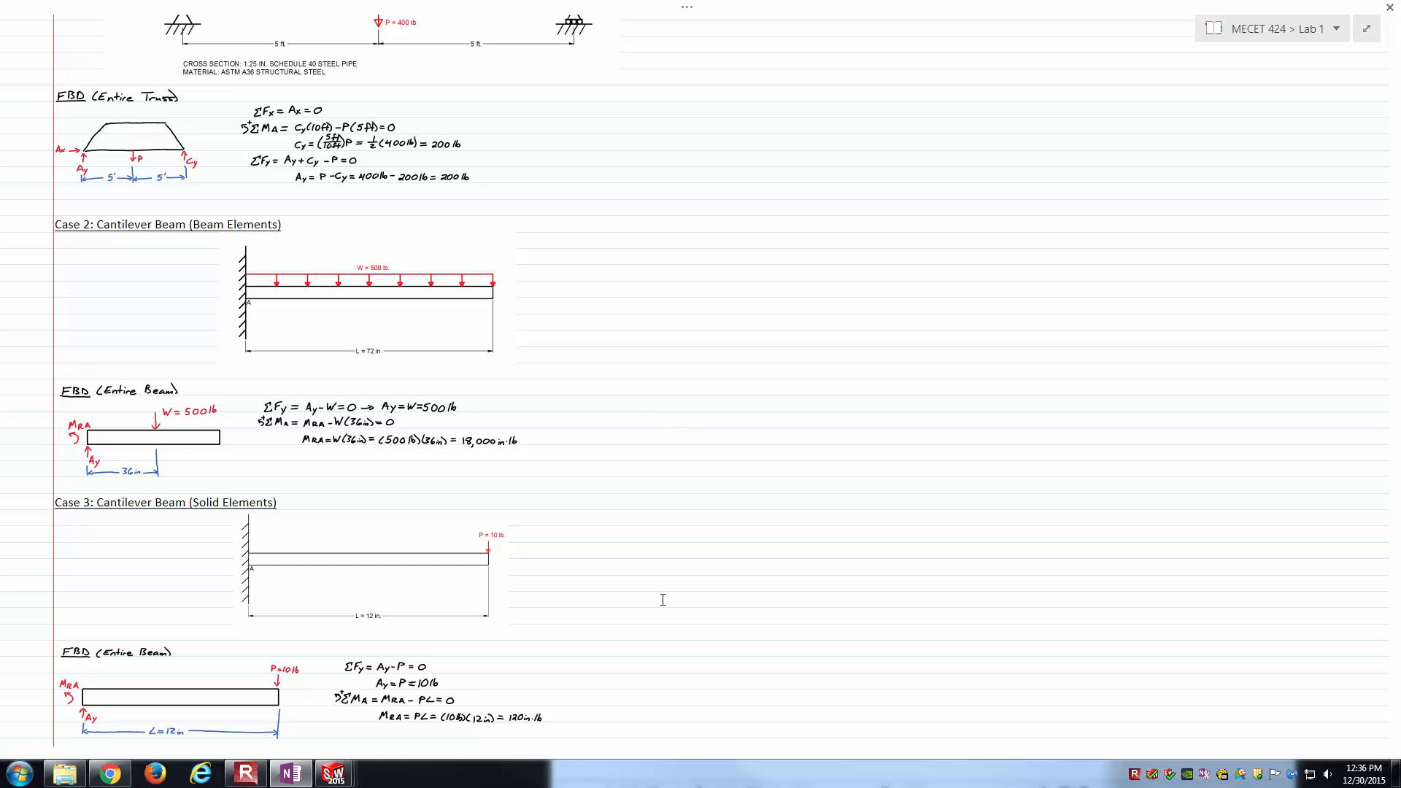
pyautogui.scroll(3)
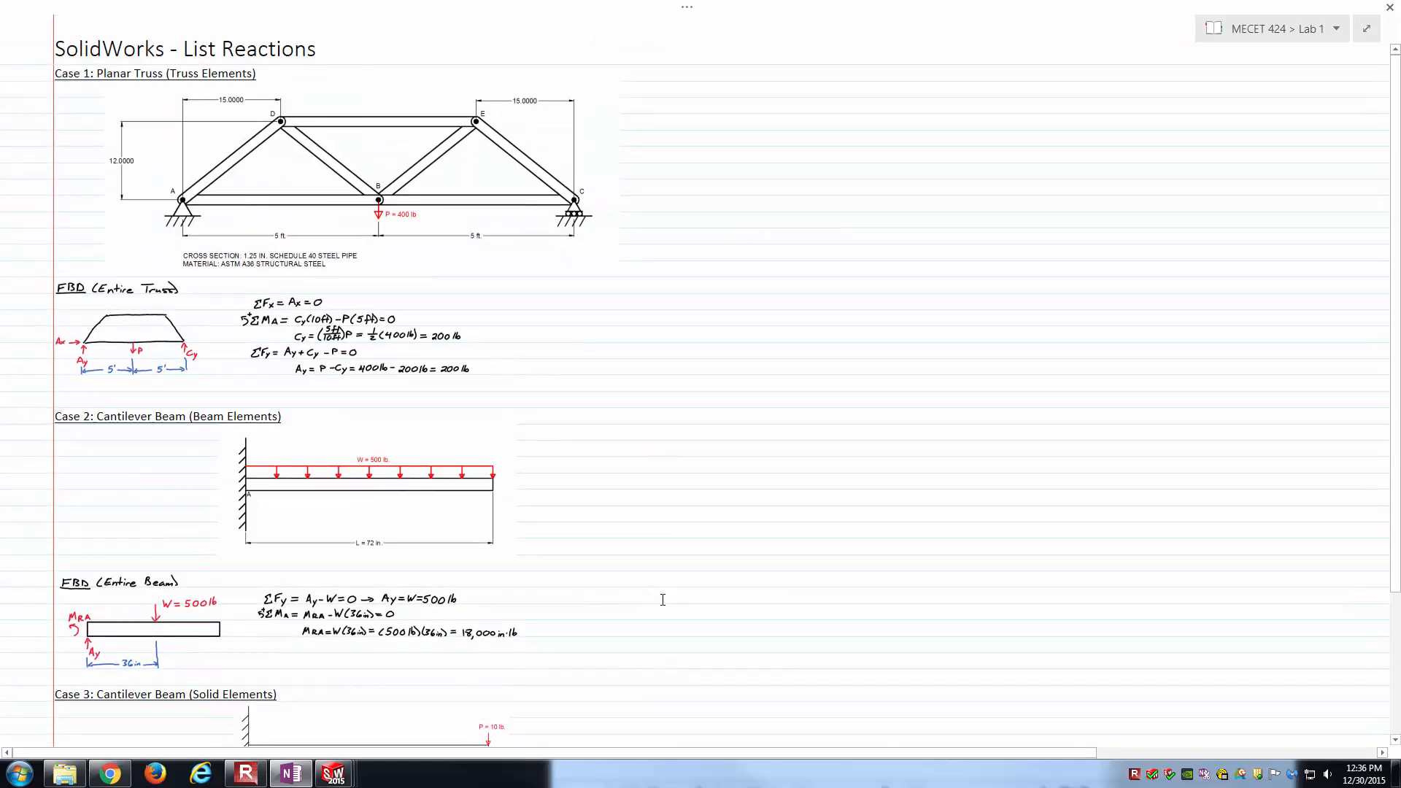
pyautogui.click(675, 612)
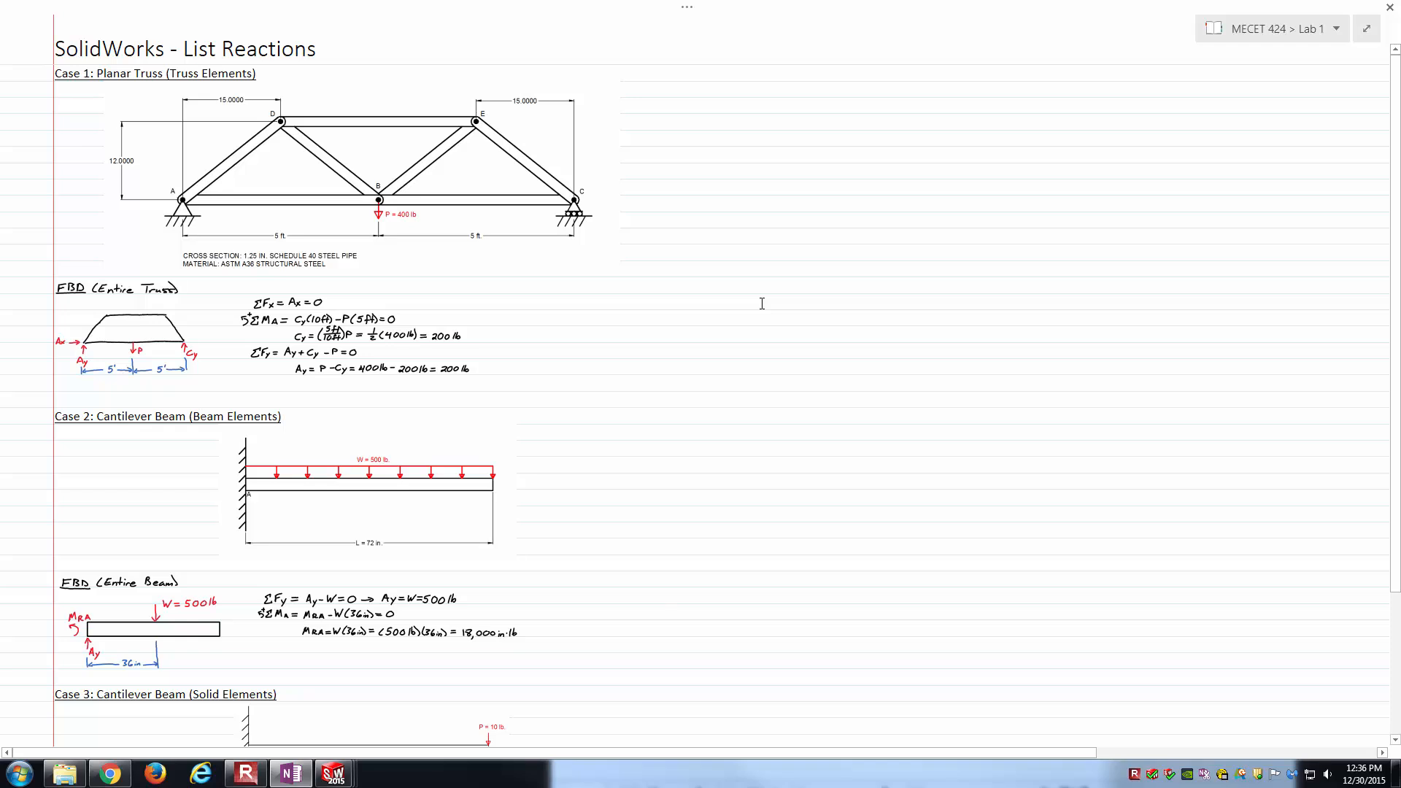
pyautogui.click(673, 612)
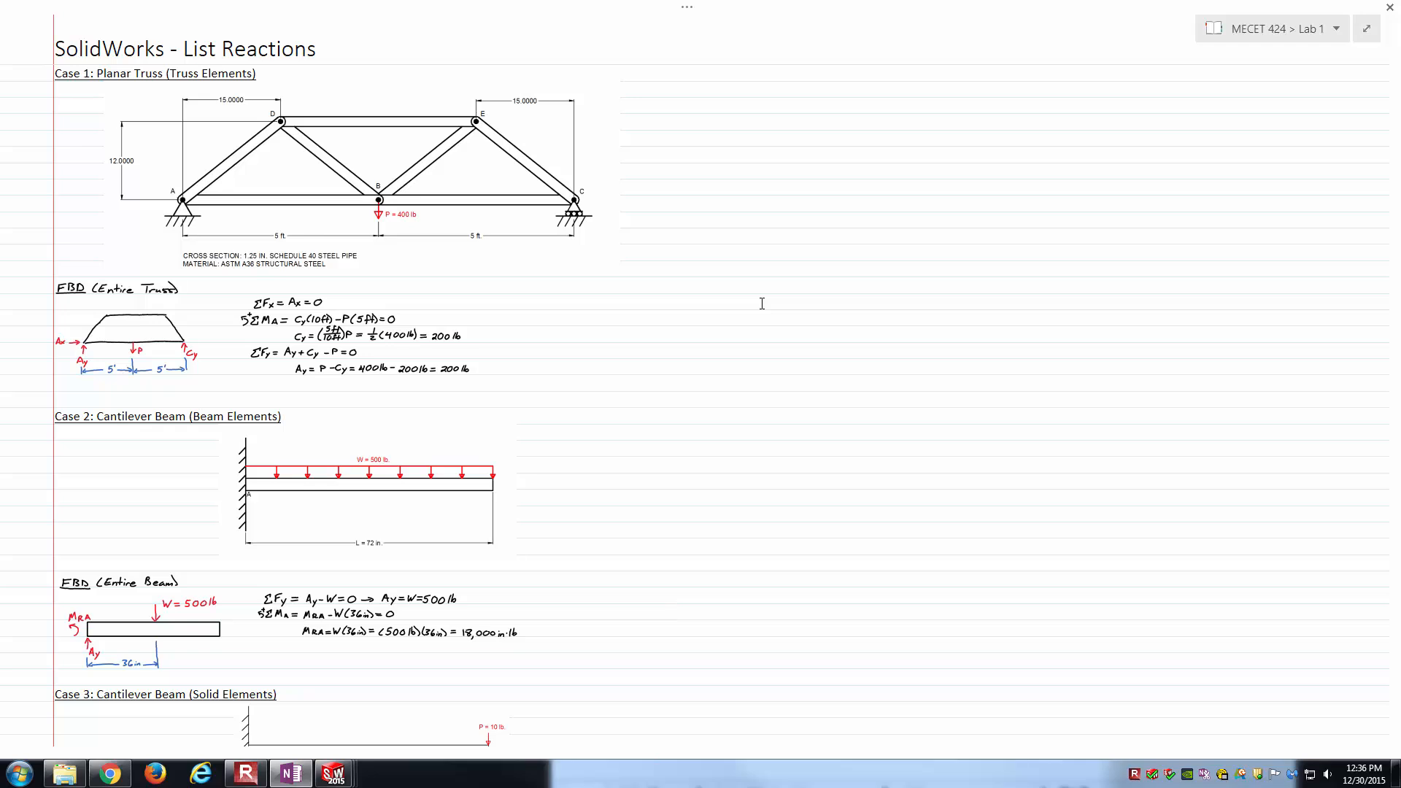
pyautogui.click(674, 612)
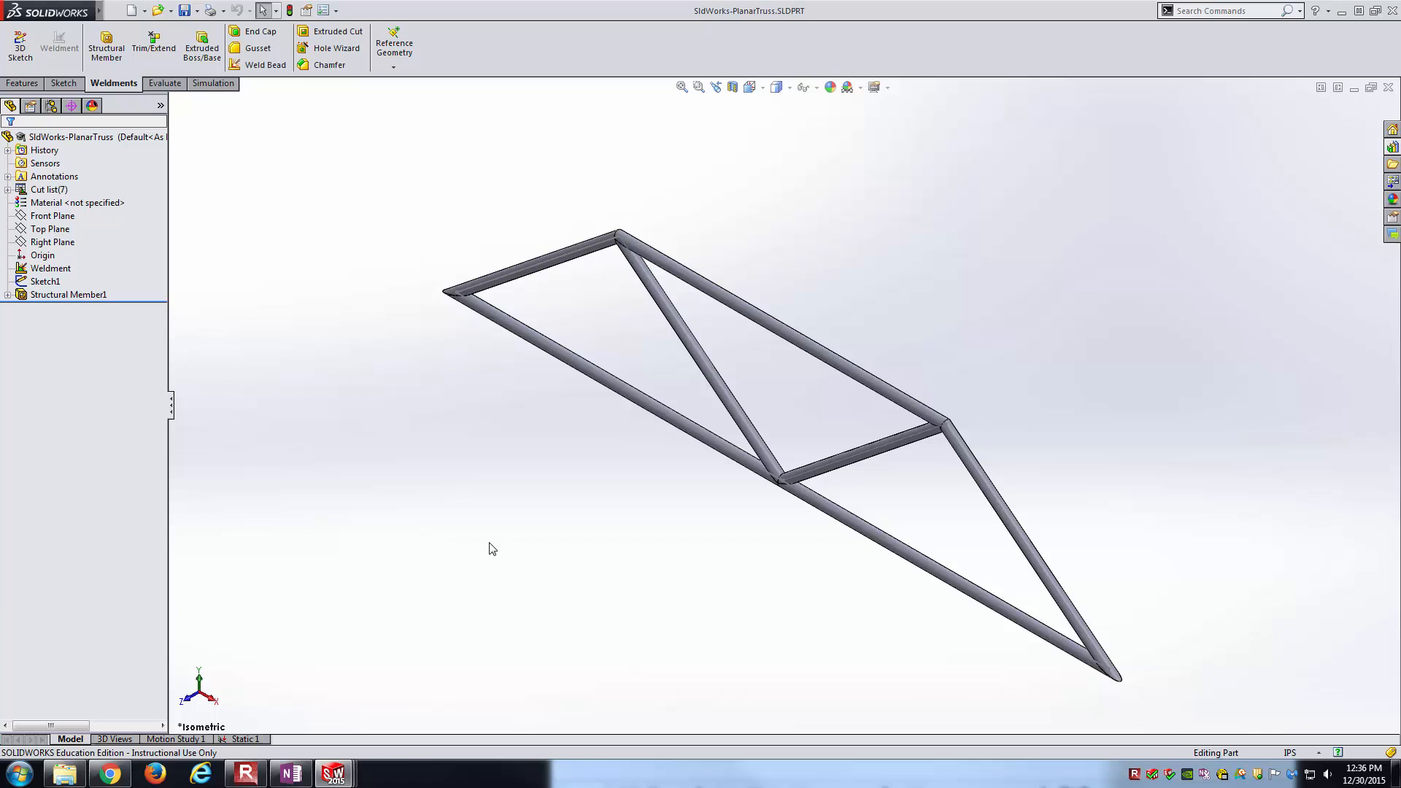
pyautogui.moveTo(422, 565)
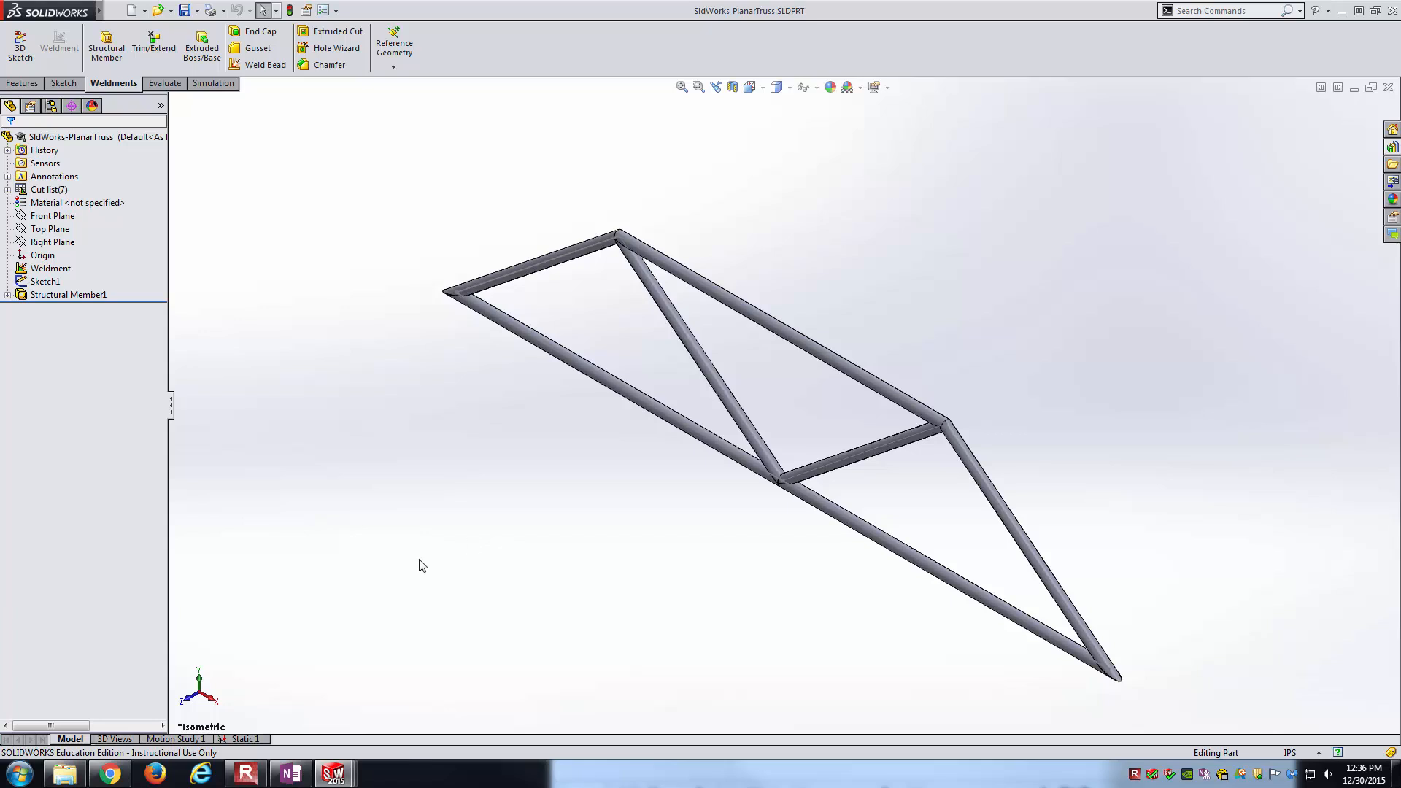
pyautogui.click(212, 83)
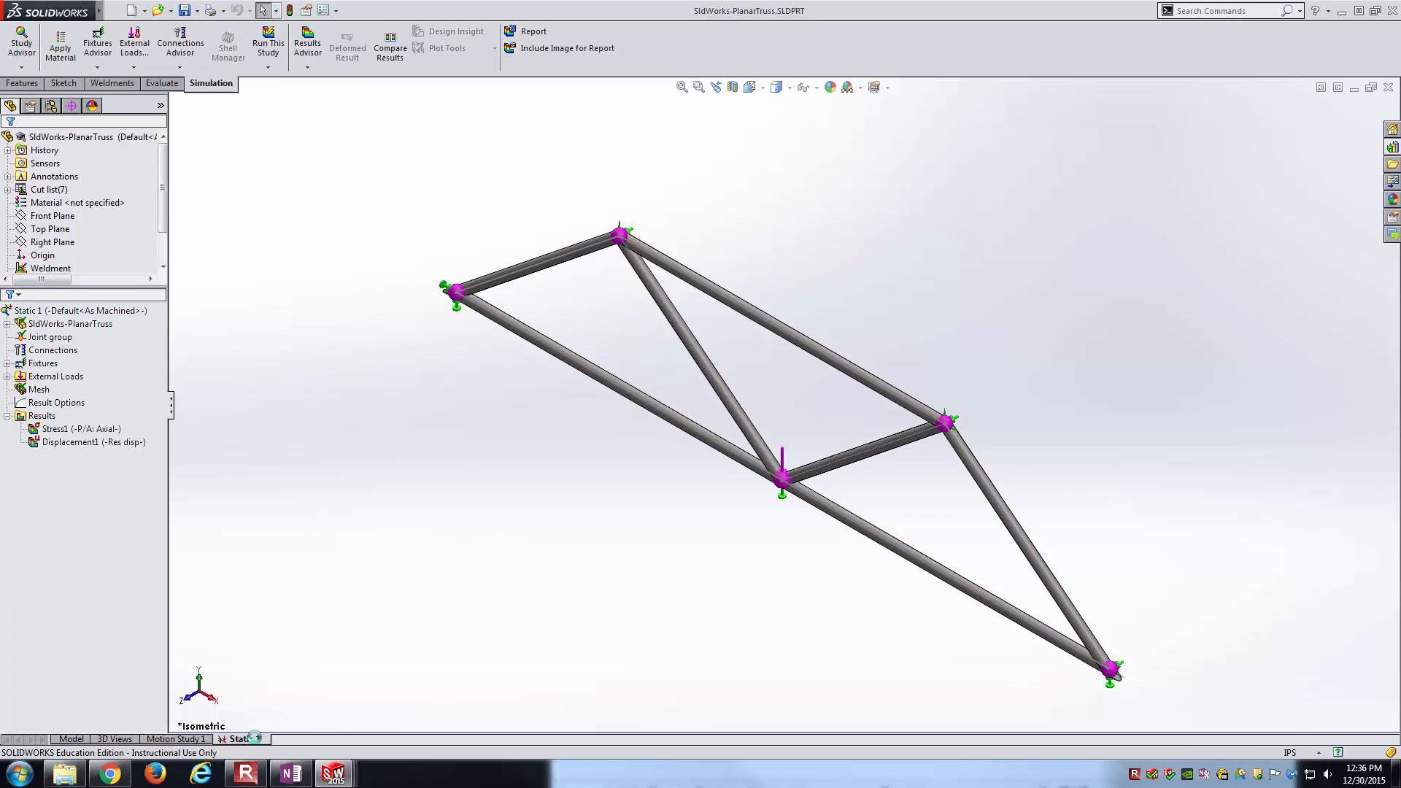
pyautogui.click(78, 429)
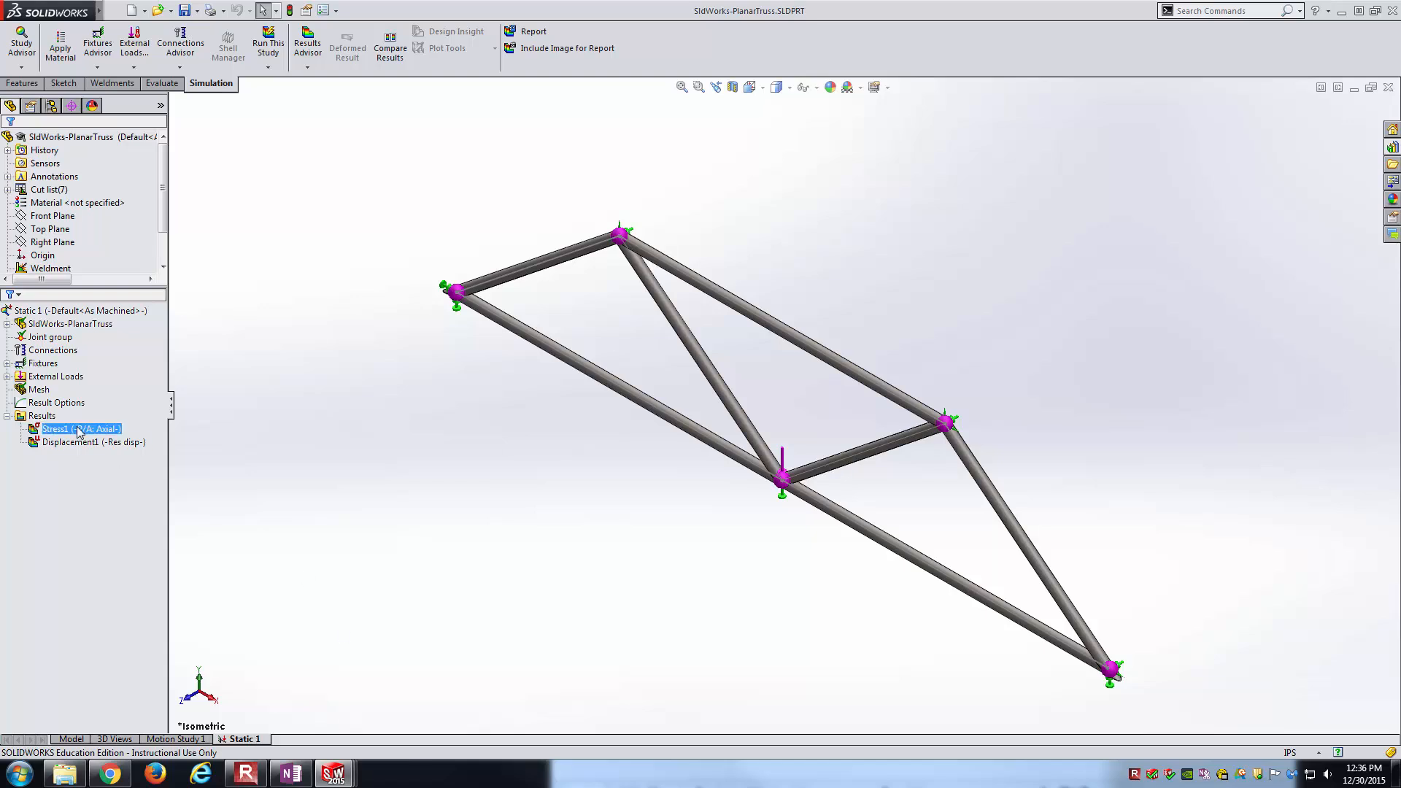
pyautogui.doubleClick(79, 429)
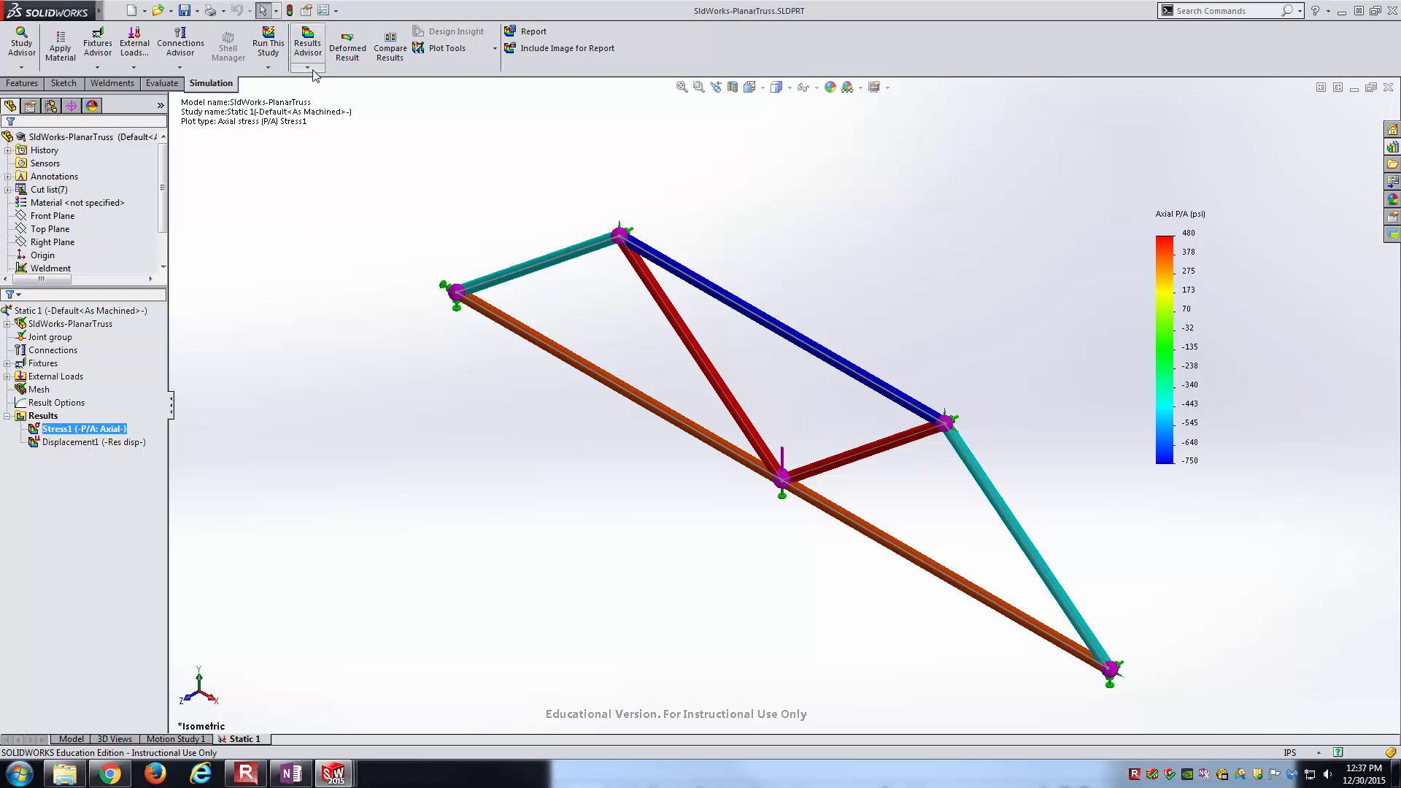
pyautogui.click(307, 46)
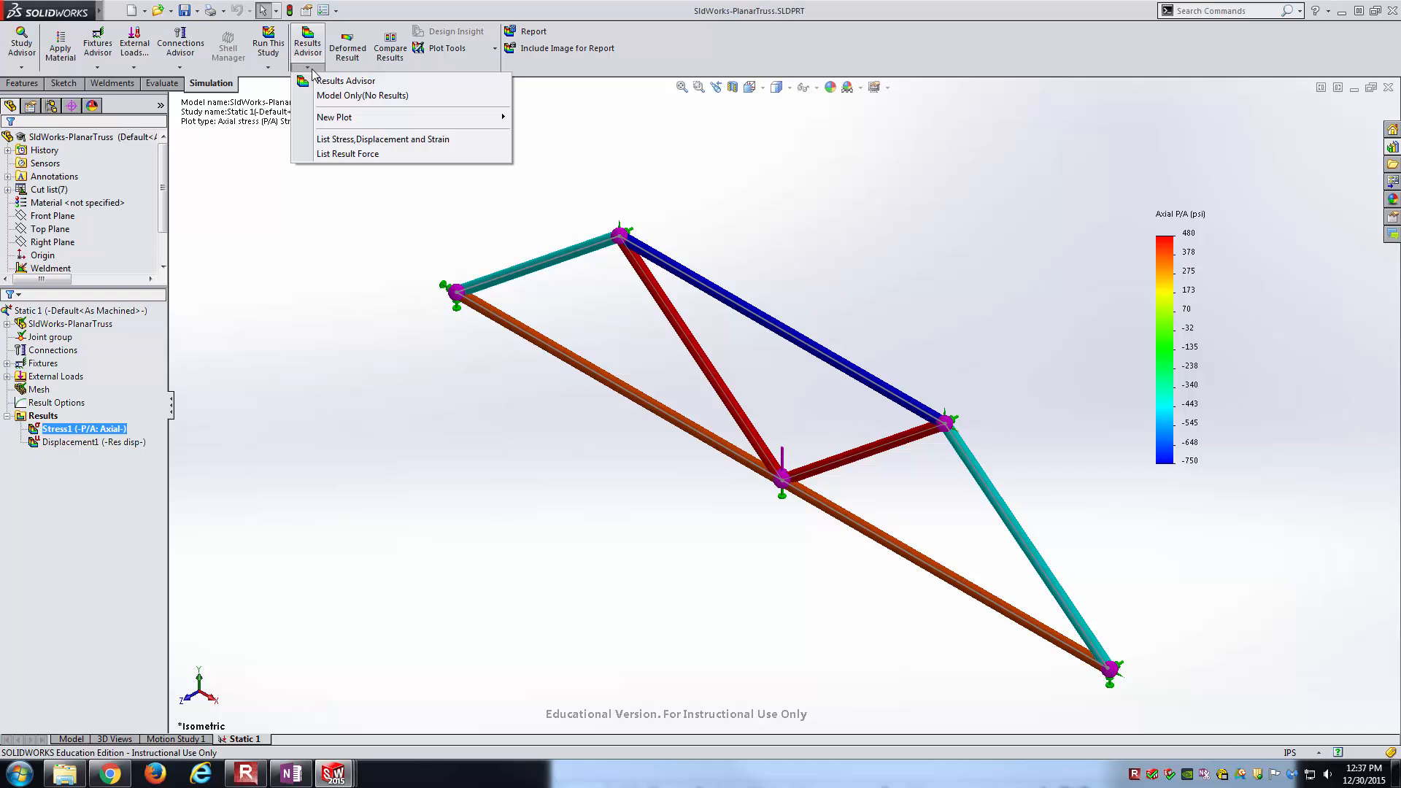
pyautogui.moveTo(347, 154)
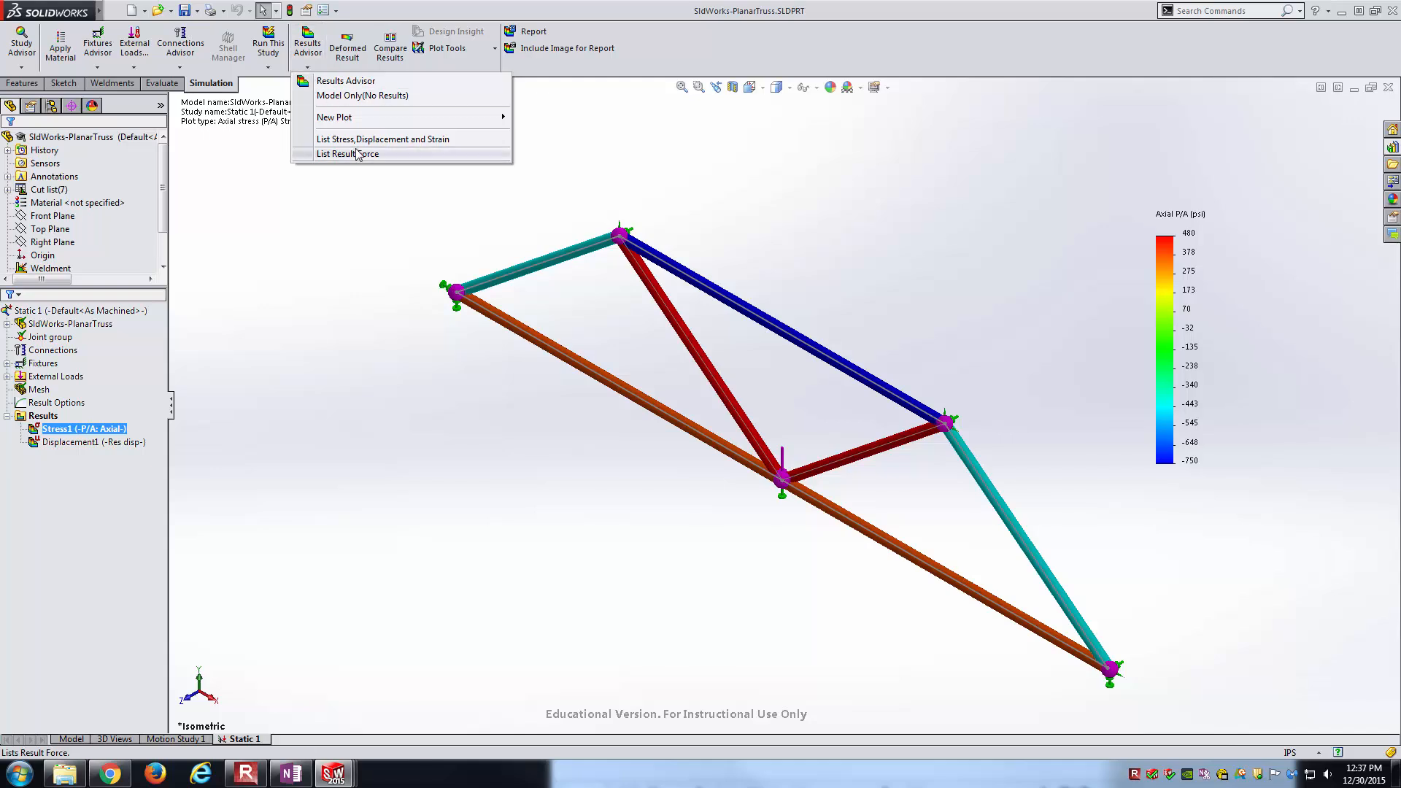
pyautogui.moveTo(386, 160)
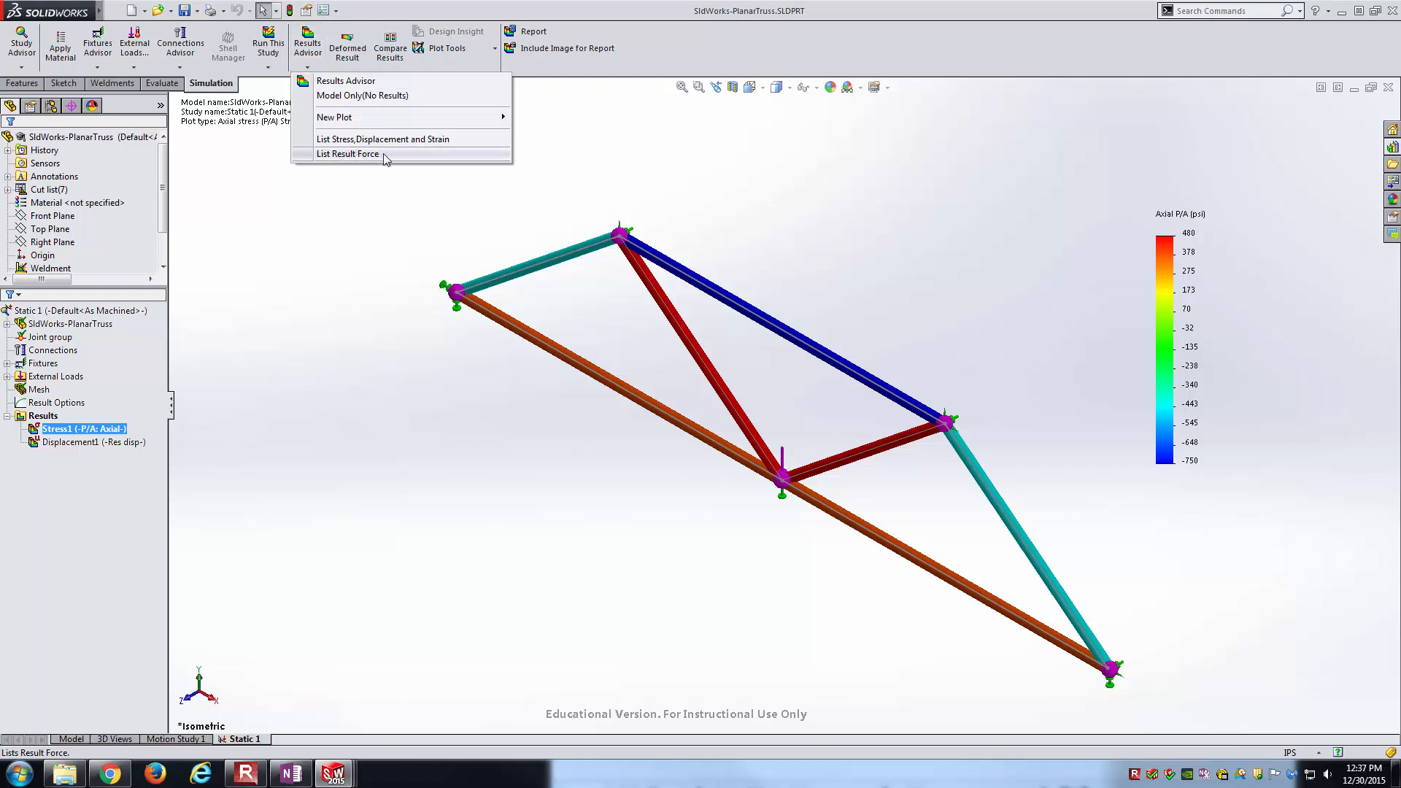
# Step: Start a Reaction force listing in English (IPS) units and begin choosing the support joints
pyautogui.click(346, 154)
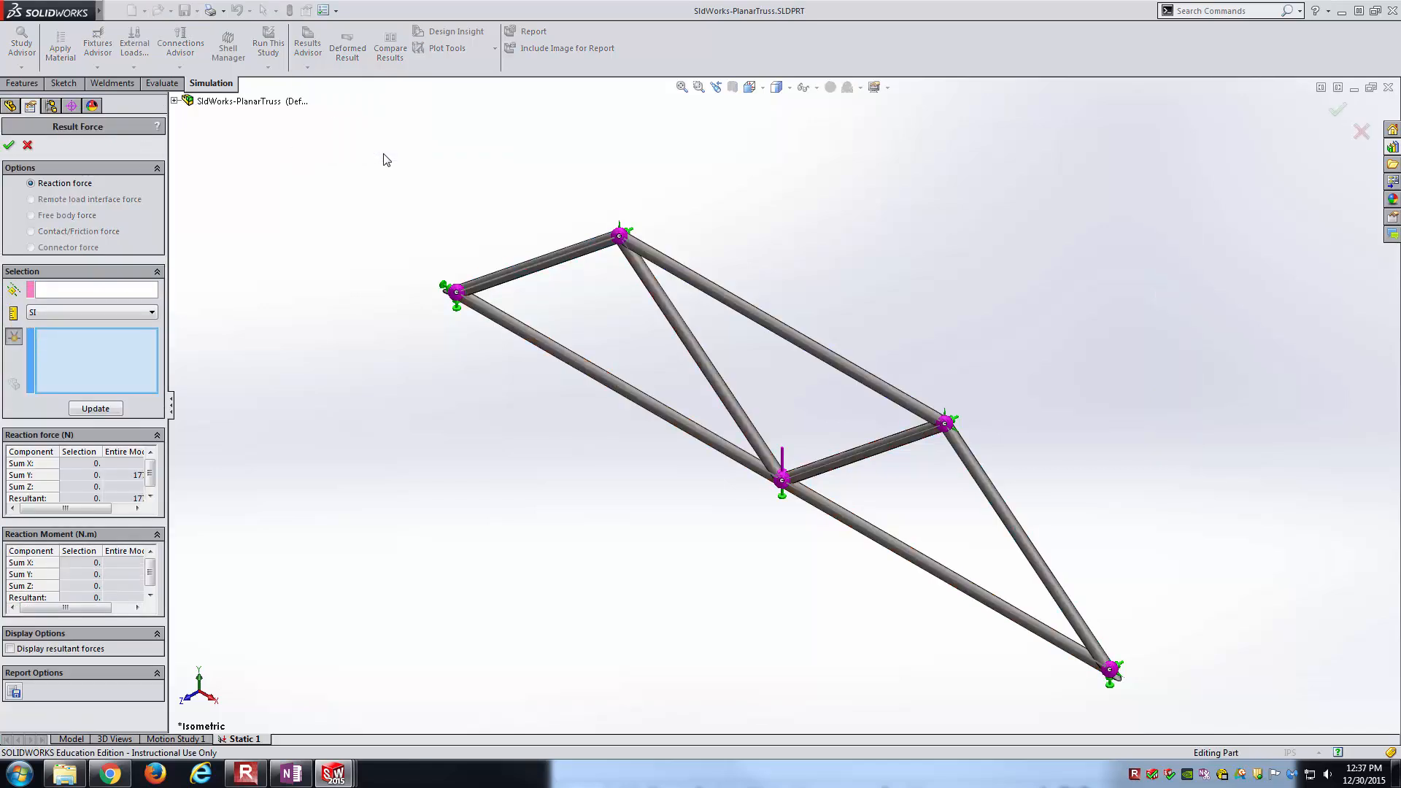
pyautogui.moveTo(257, 187)
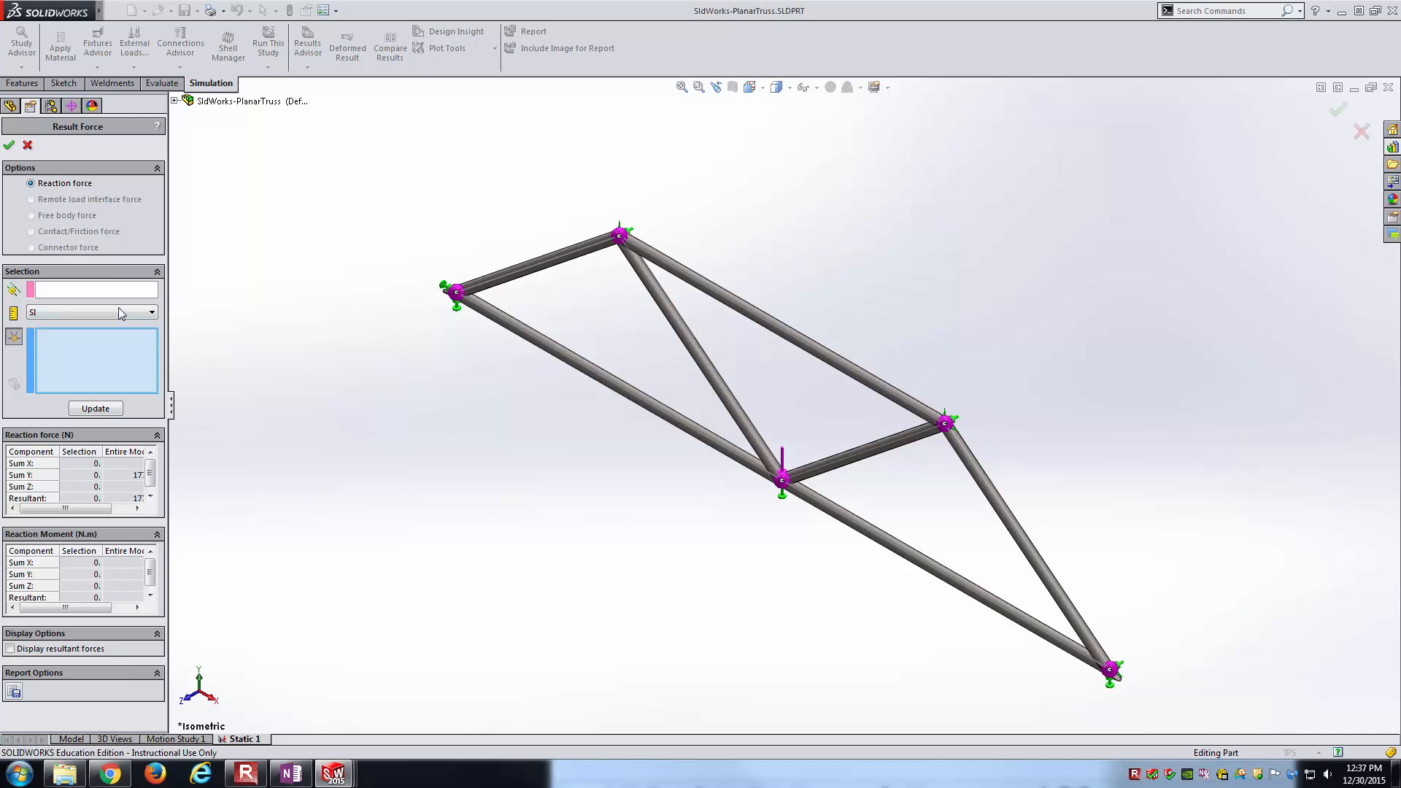
pyautogui.click(89, 312)
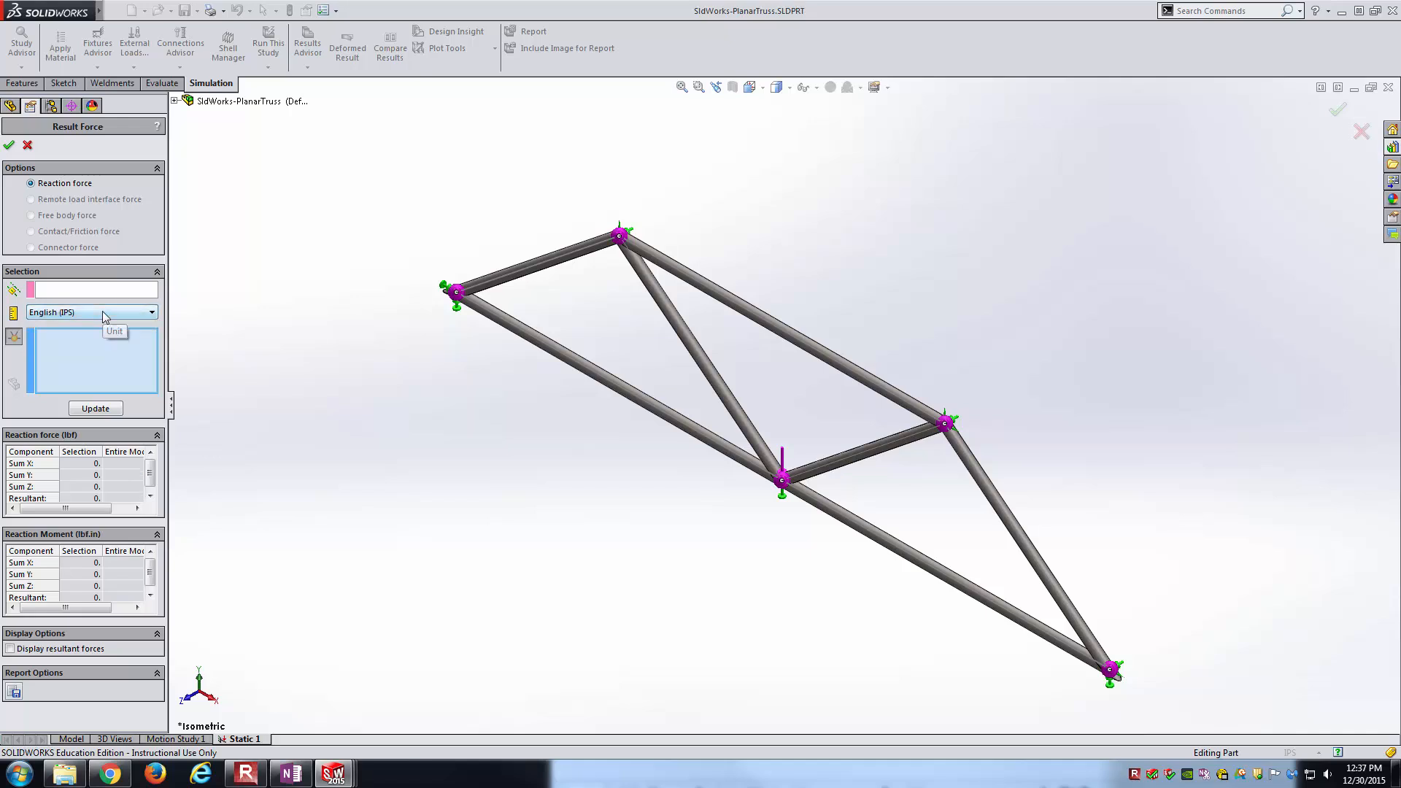
pyautogui.moveTo(136, 362)
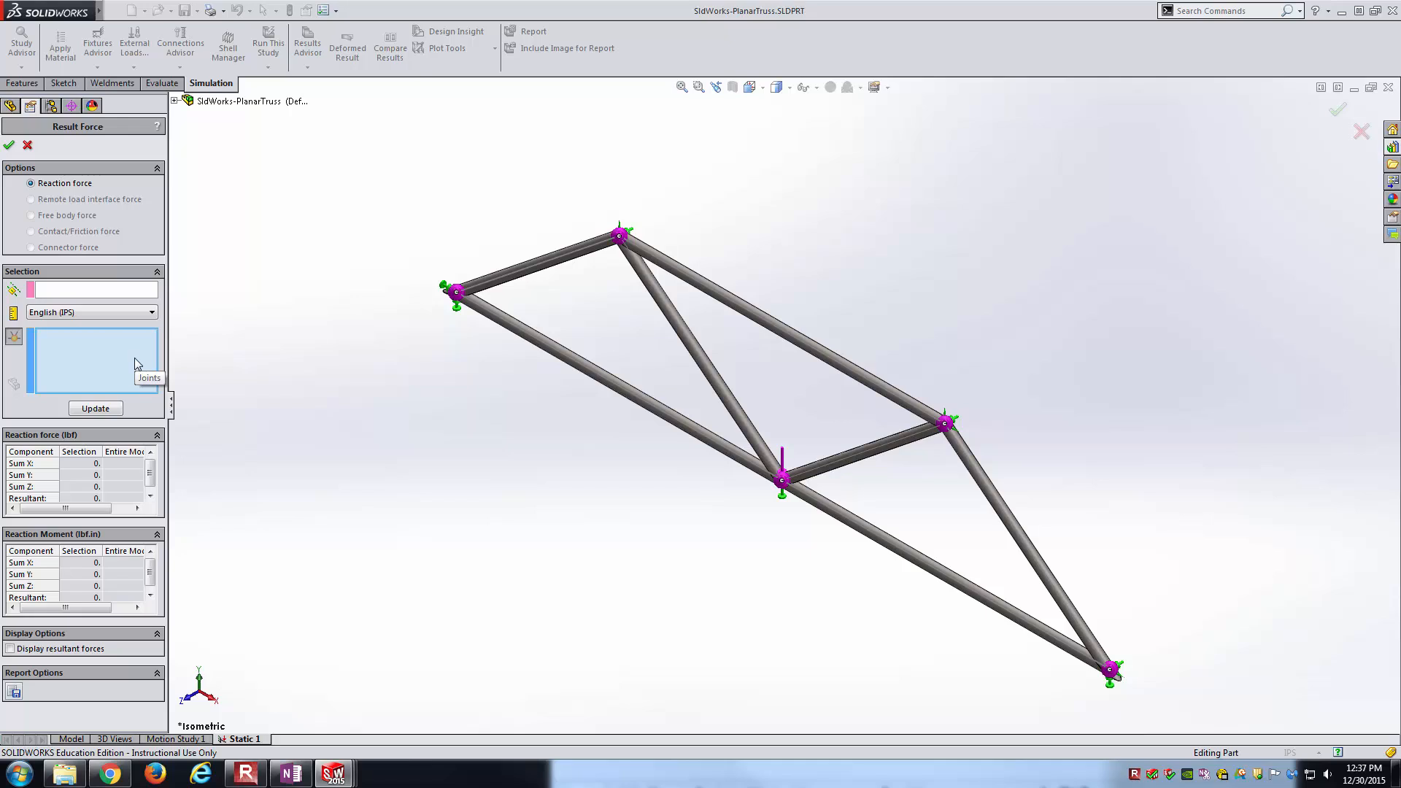
pyautogui.moveTo(94, 358)
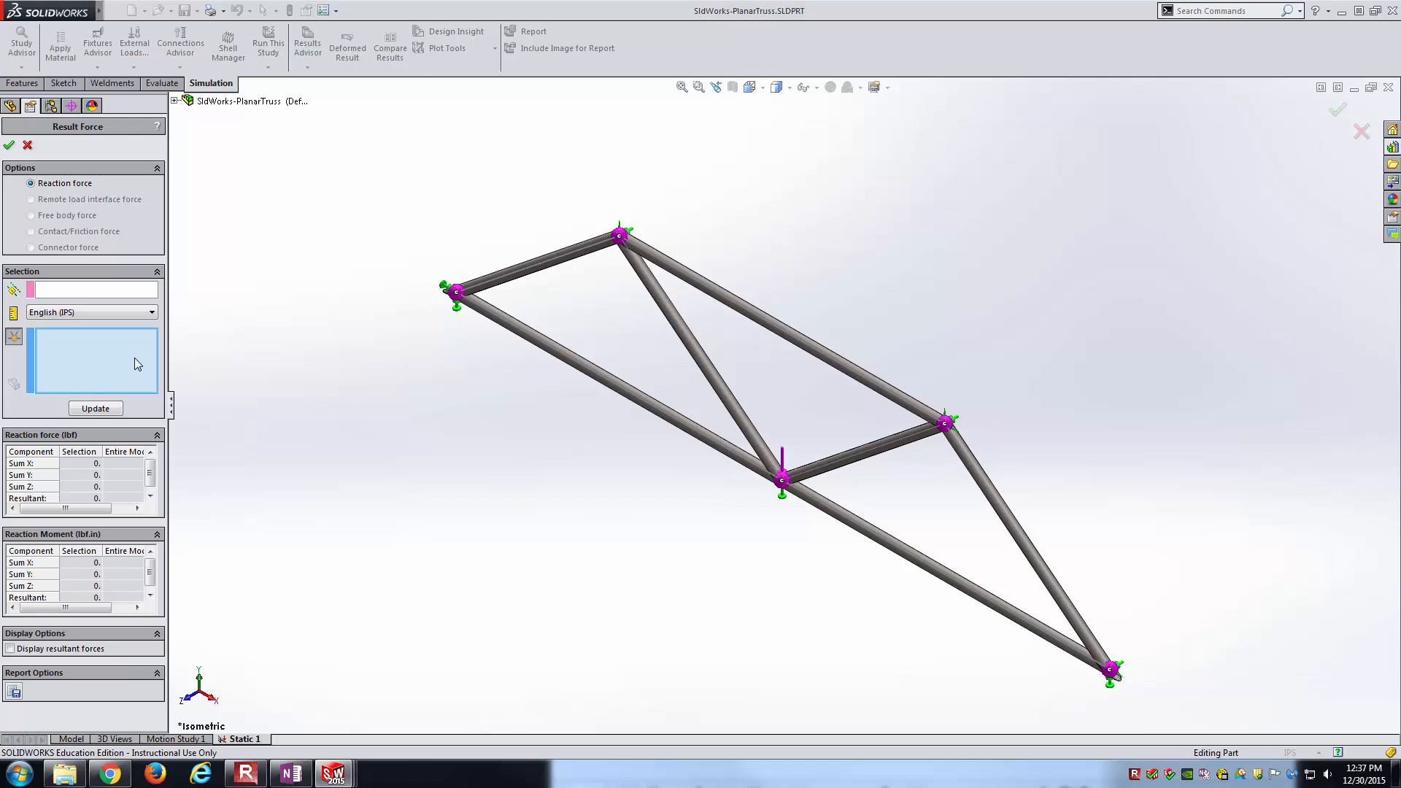
pyautogui.click(288, 773)
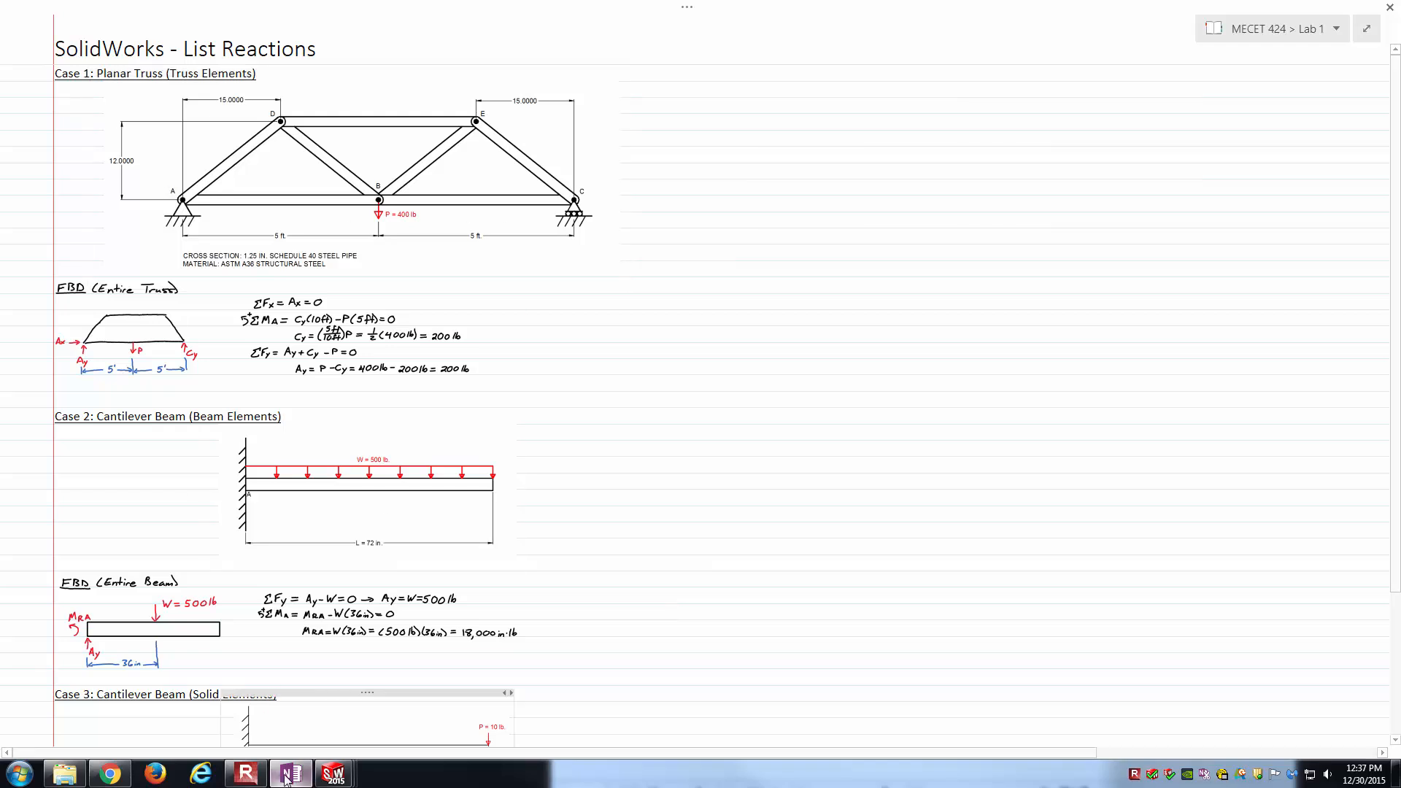
pyautogui.click(333, 773)
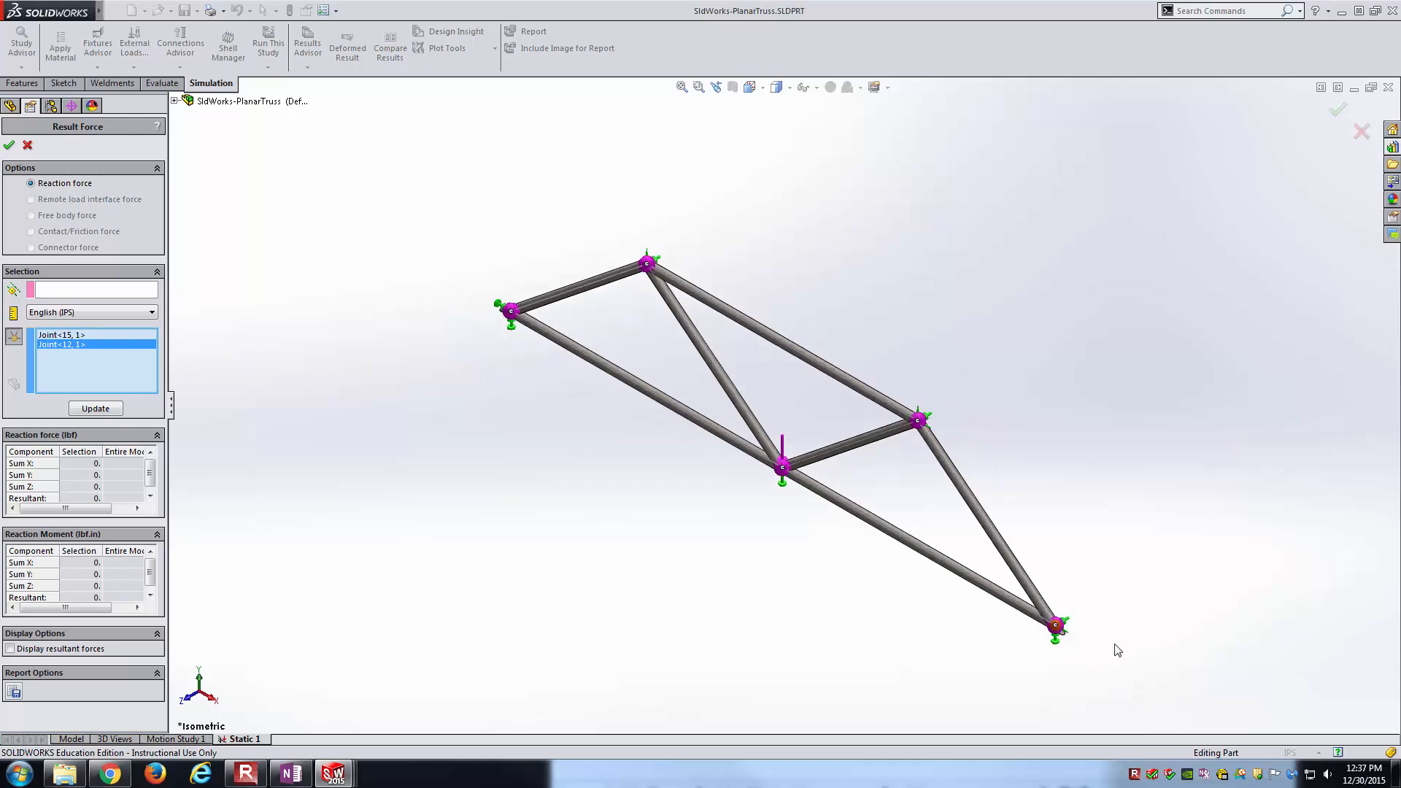
# Step: Update reactions at both truss supports, reading about 201 and 199 lbf
pyautogui.click(95, 408)
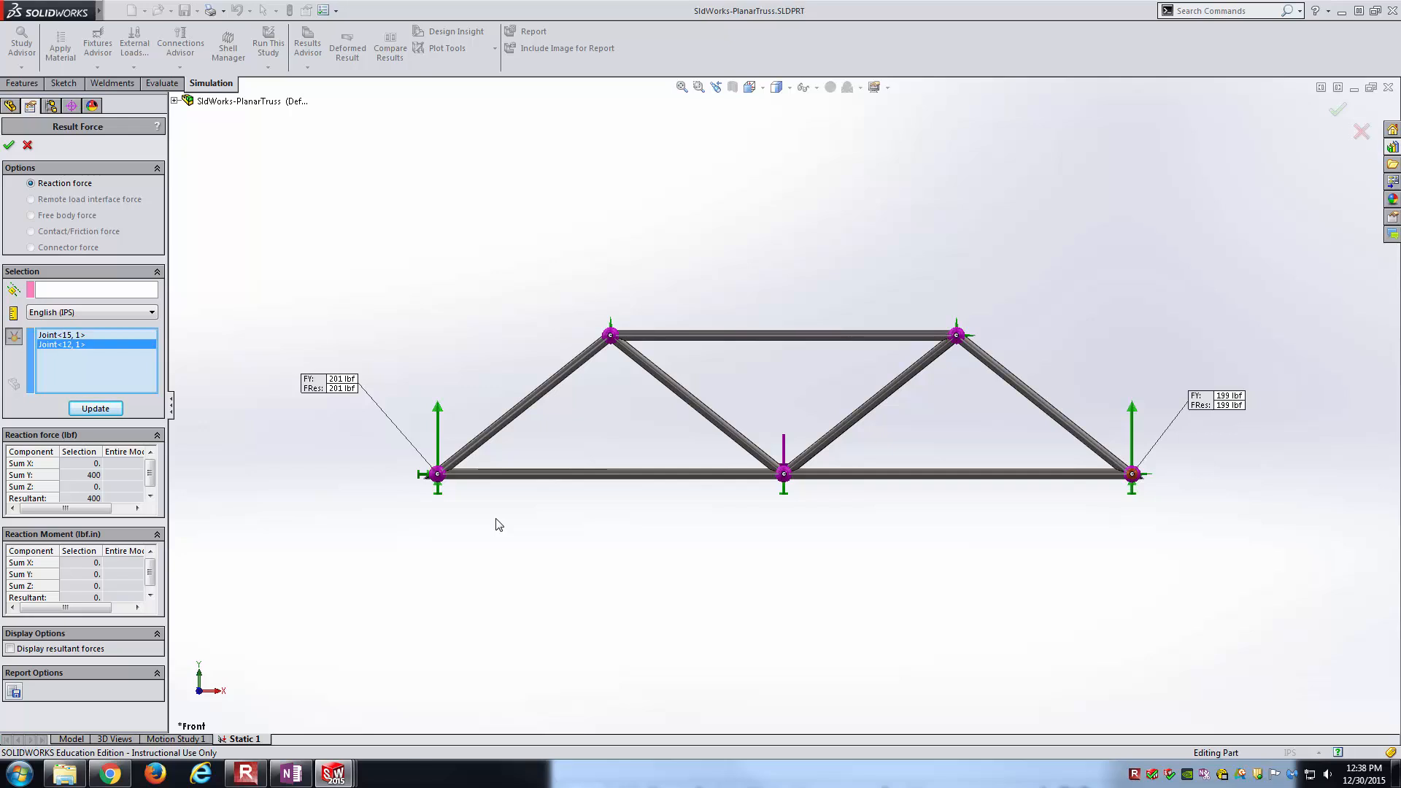
pyautogui.click(8, 144)
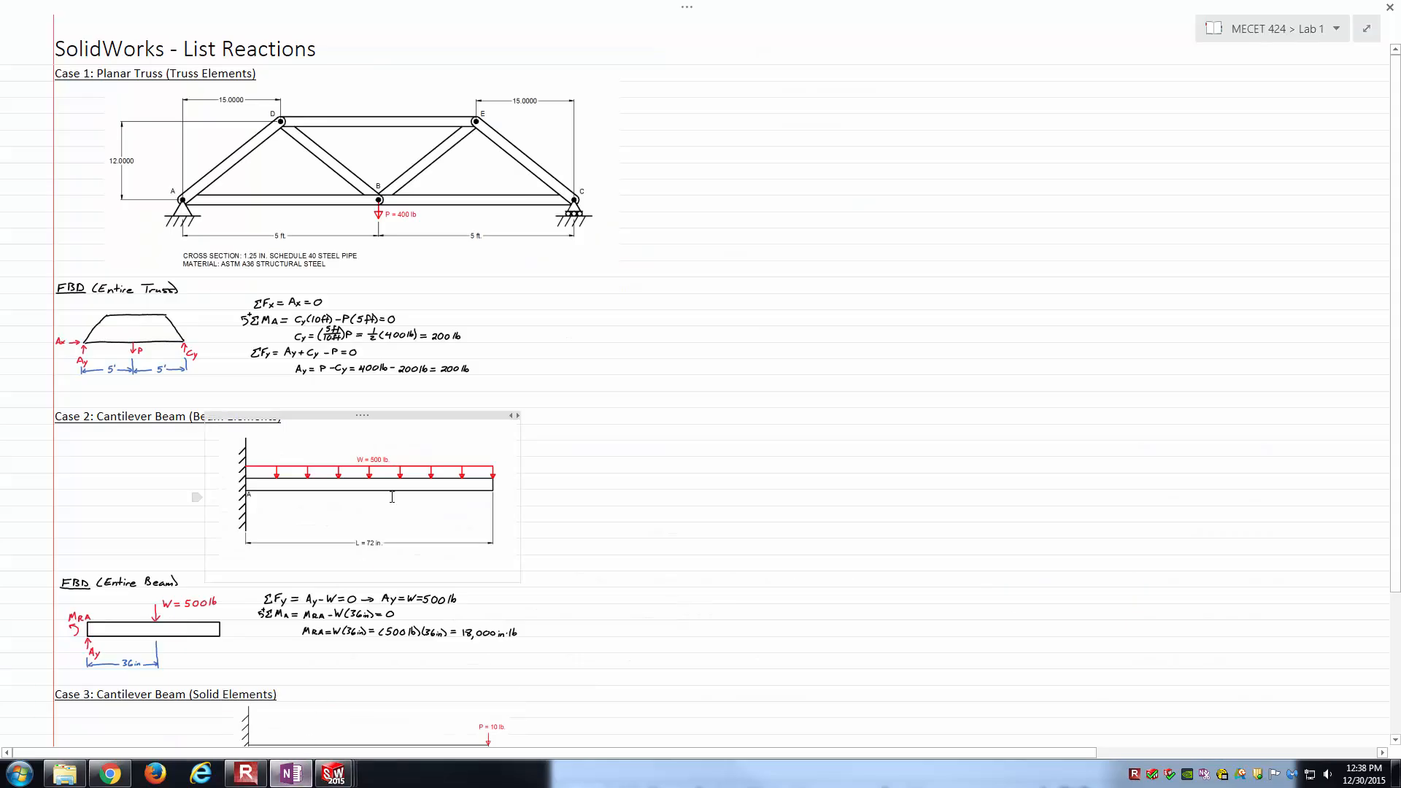
# Step: Scroll OneNote to the Case 2 cantilever calculations: Ay = 500 lb, MRA = 18,000 in·lb
pyautogui.scroll(-3)
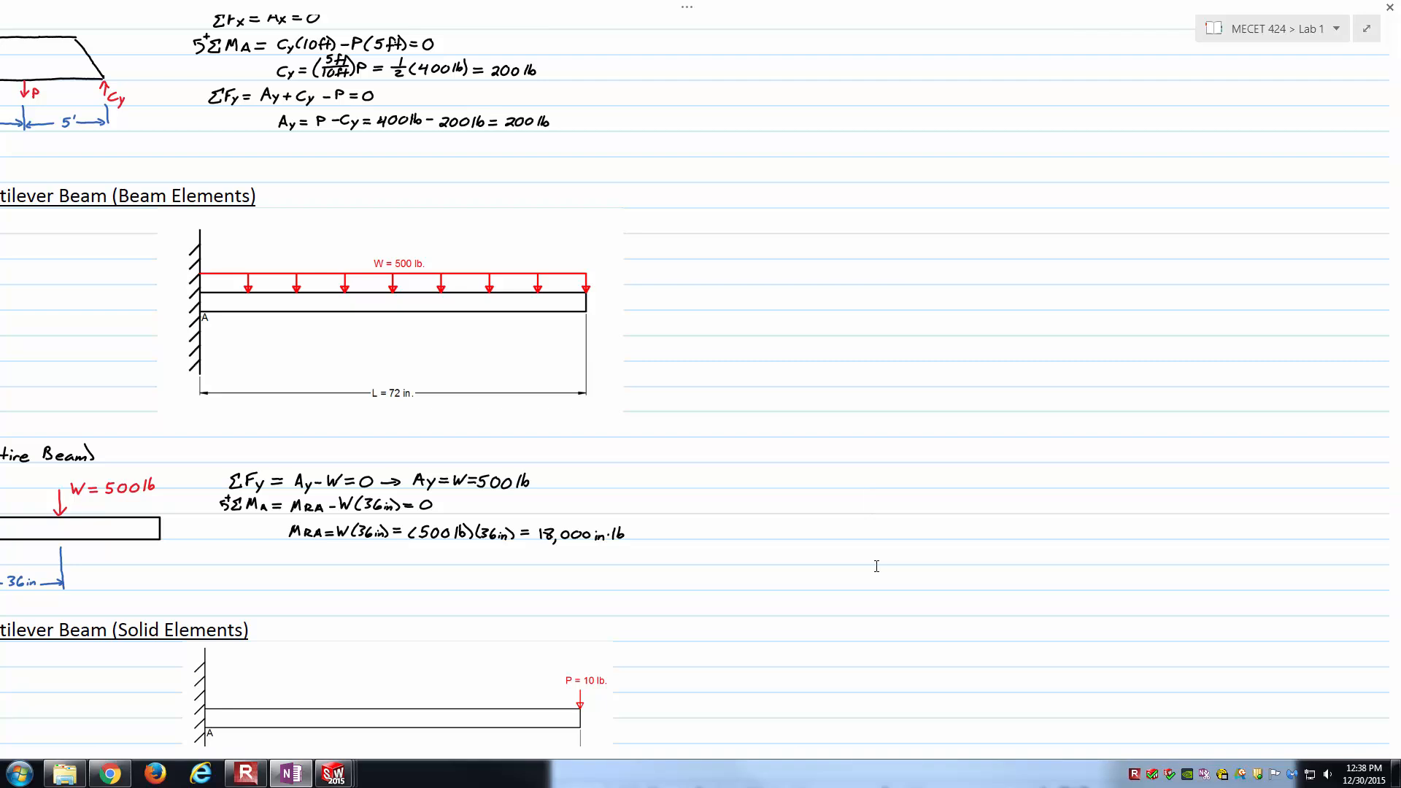
pyautogui.hscroll(-3)
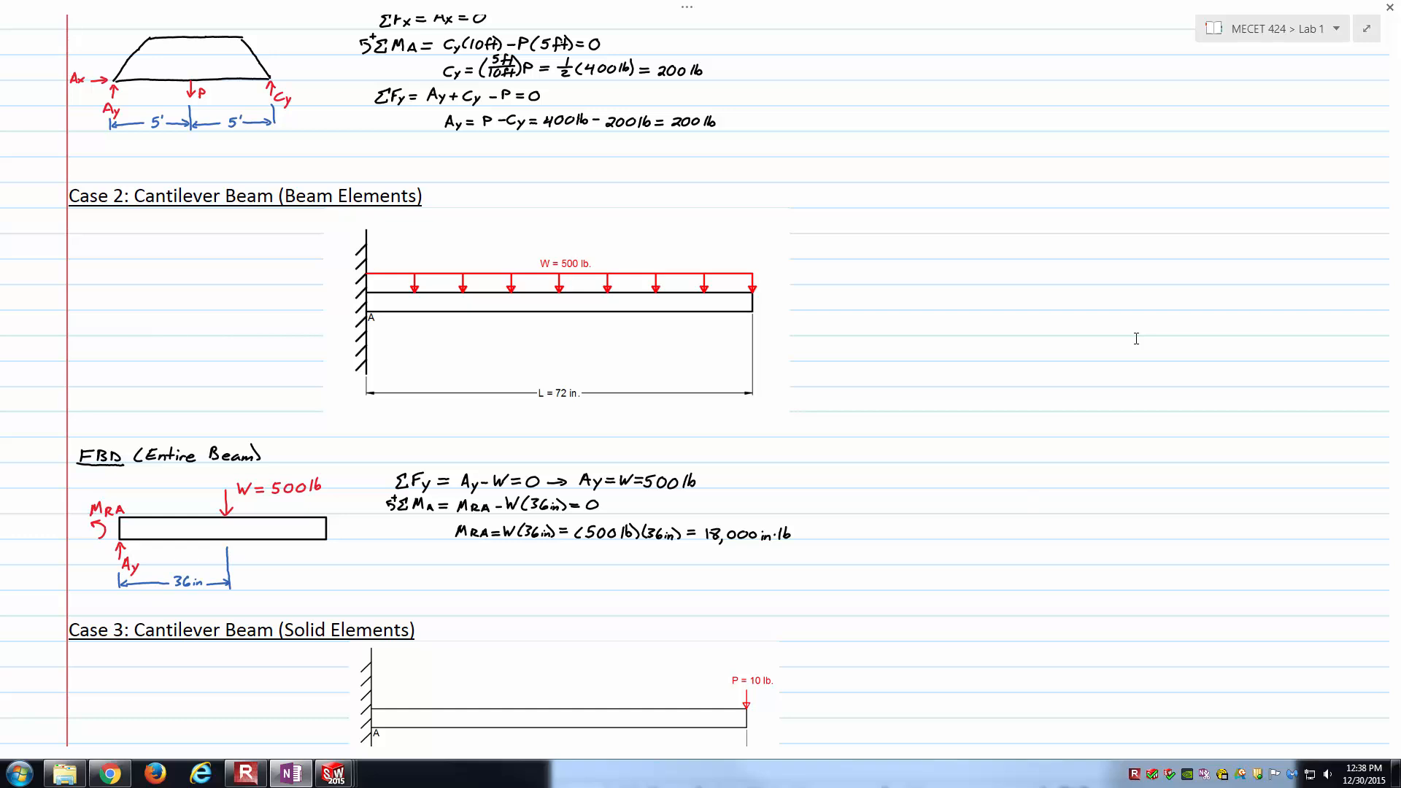
pyautogui.click(1038, 502)
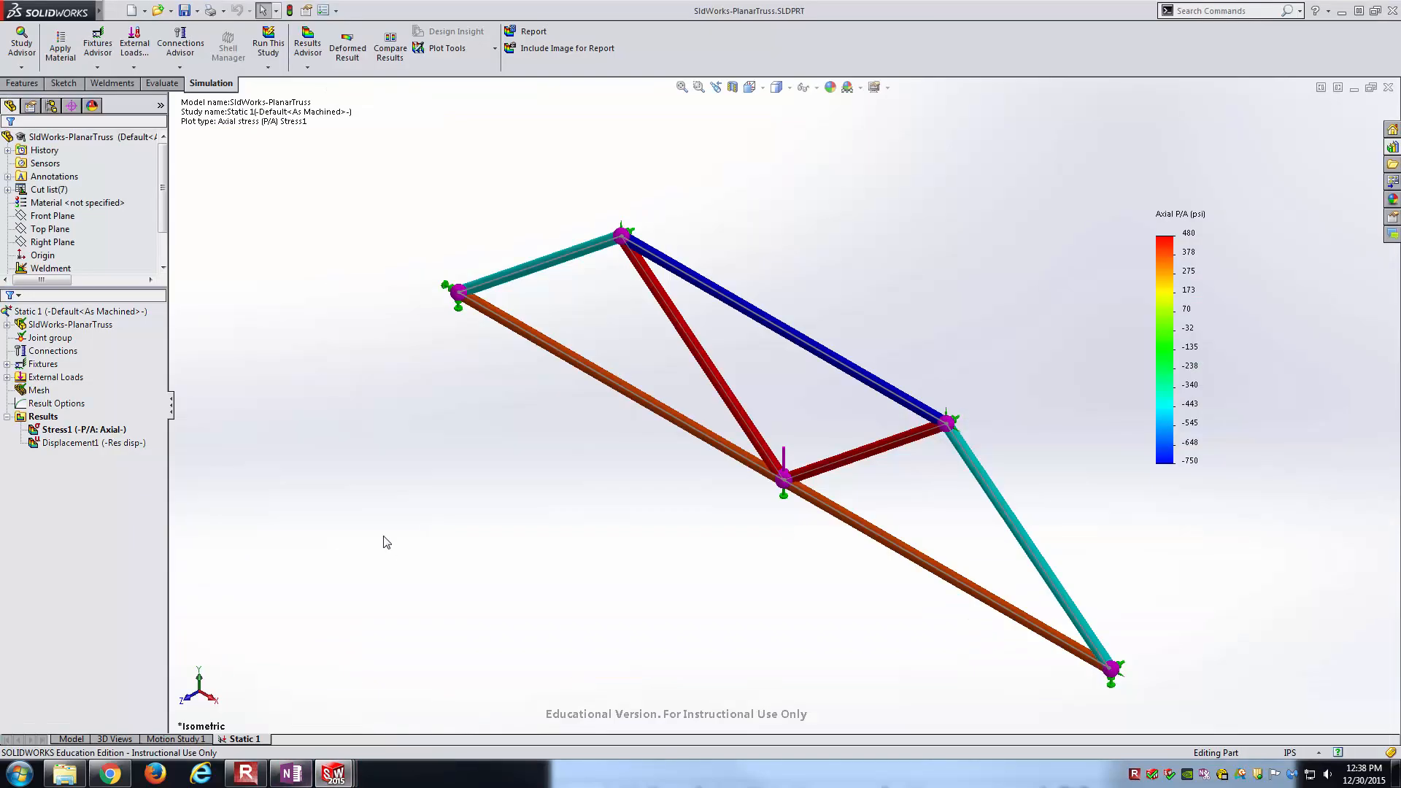
# Step: Switch to cantileverBeam.SLDPRT and view Stress1 and Displacement1, ending on Stress1
pyautogui.click(320, 9)
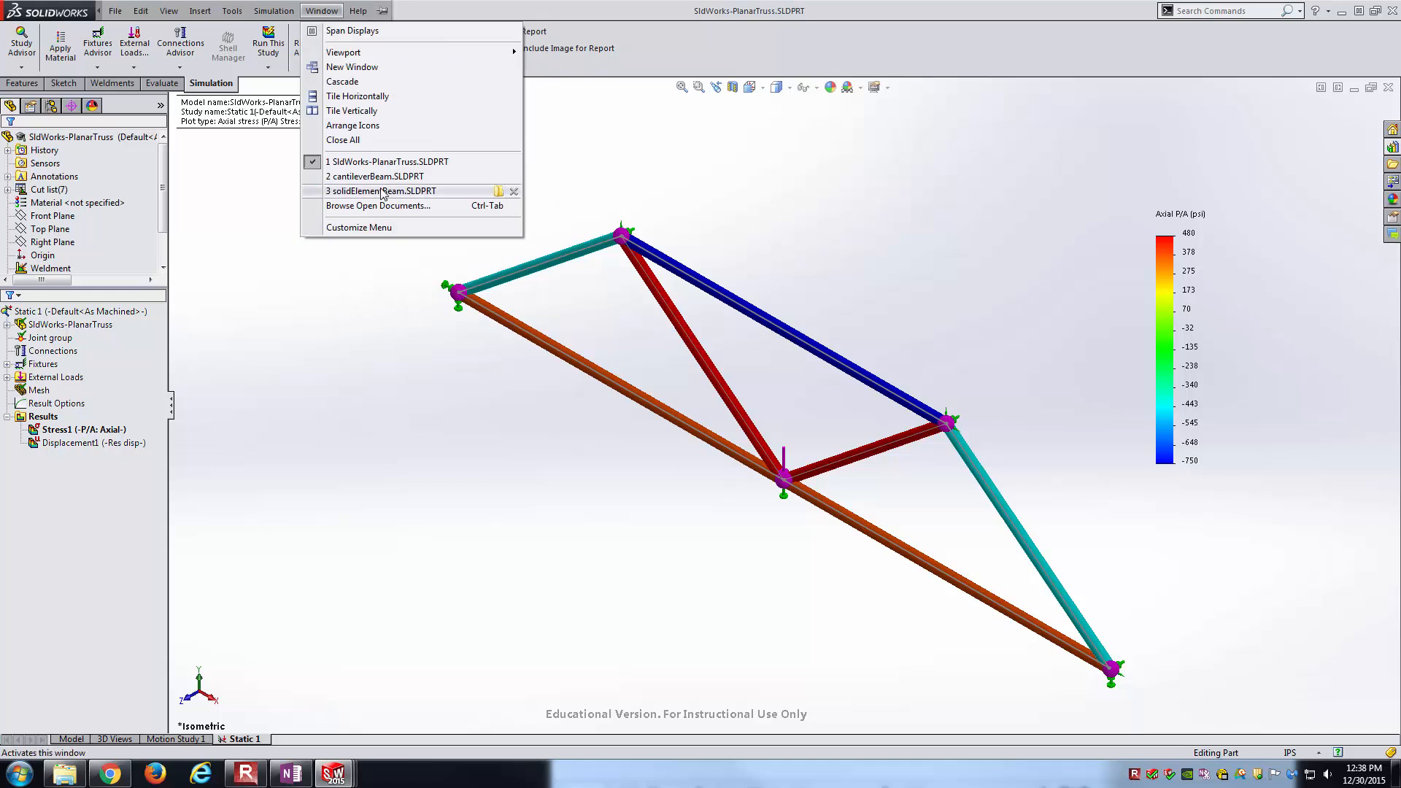
pyautogui.click(380, 176)
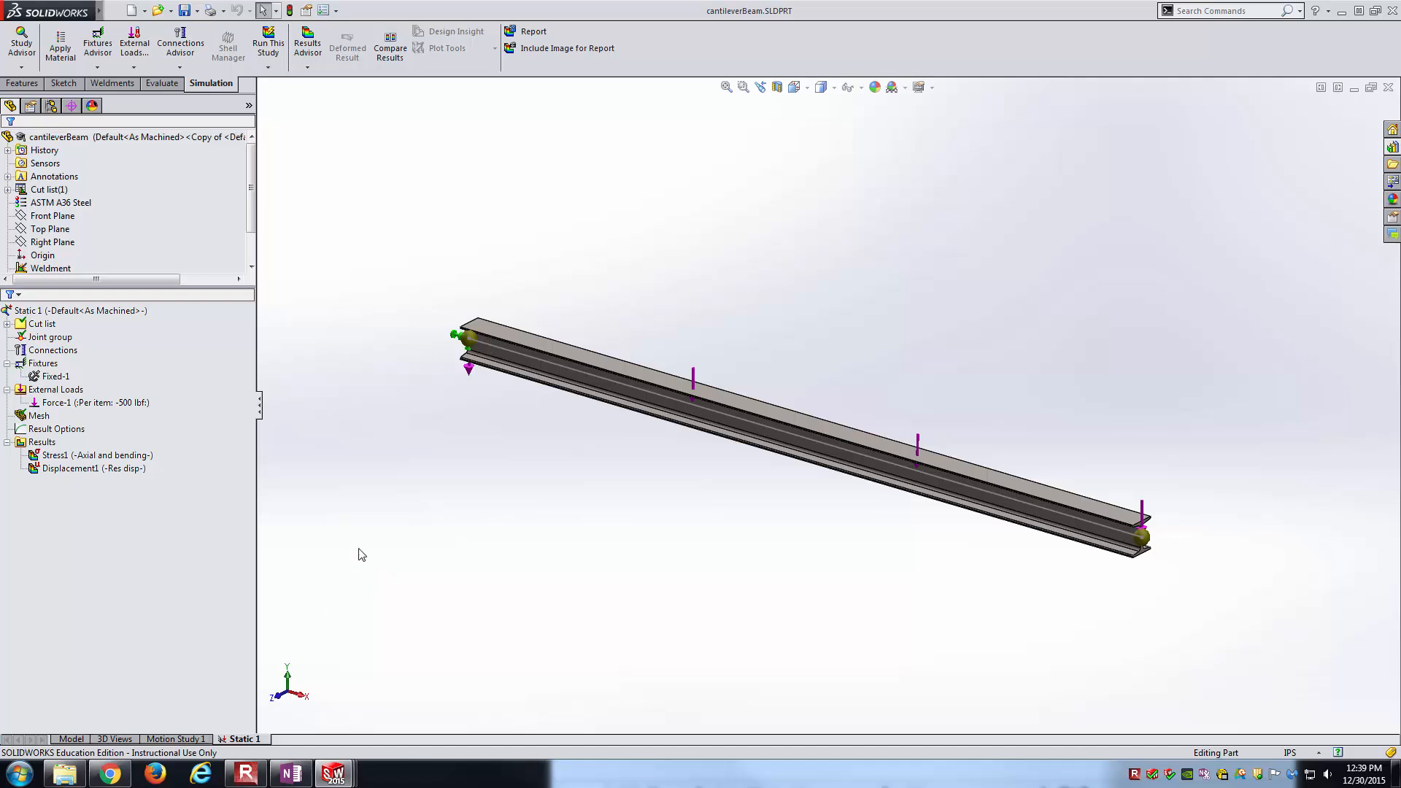
pyautogui.doubleClick(94, 454)
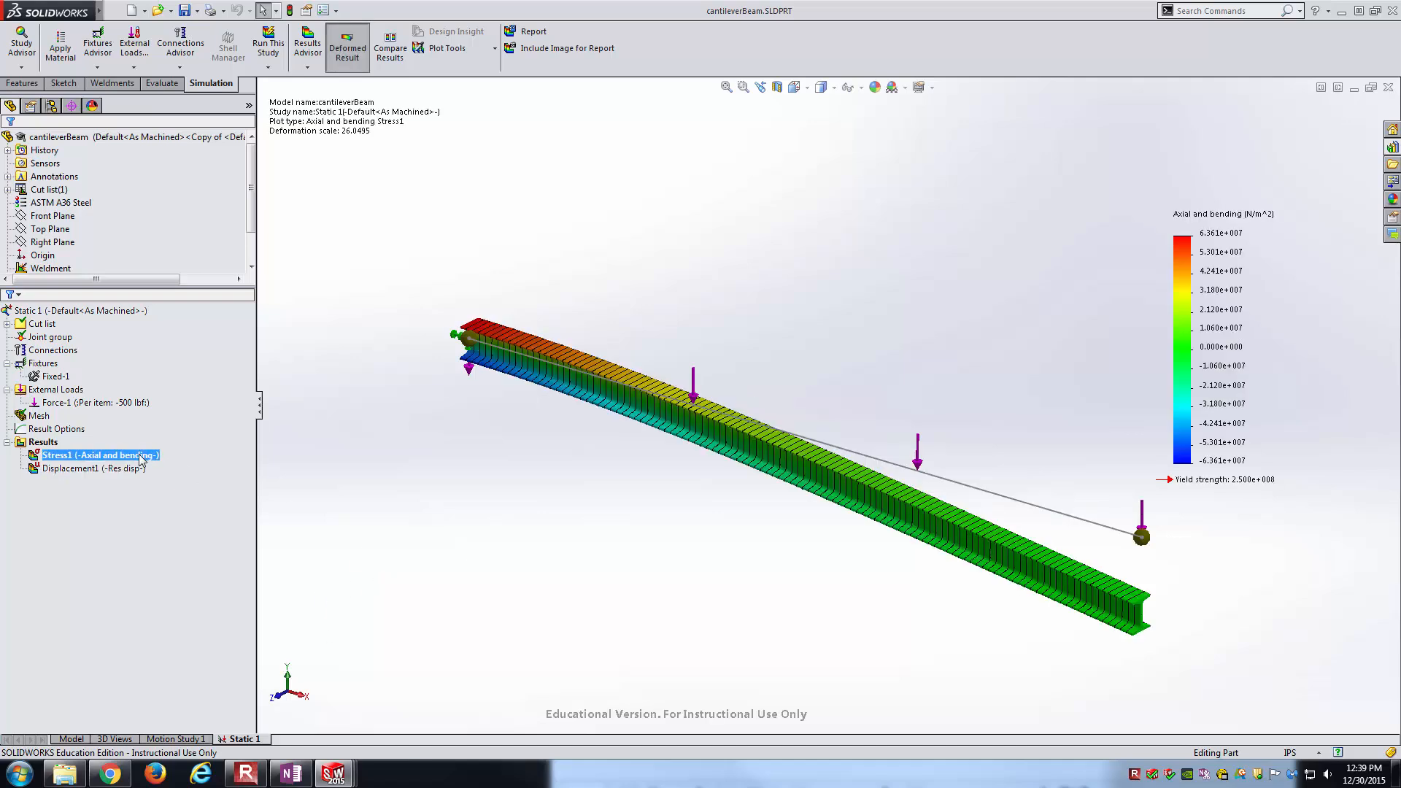
pyautogui.doubleClick(93, 468)
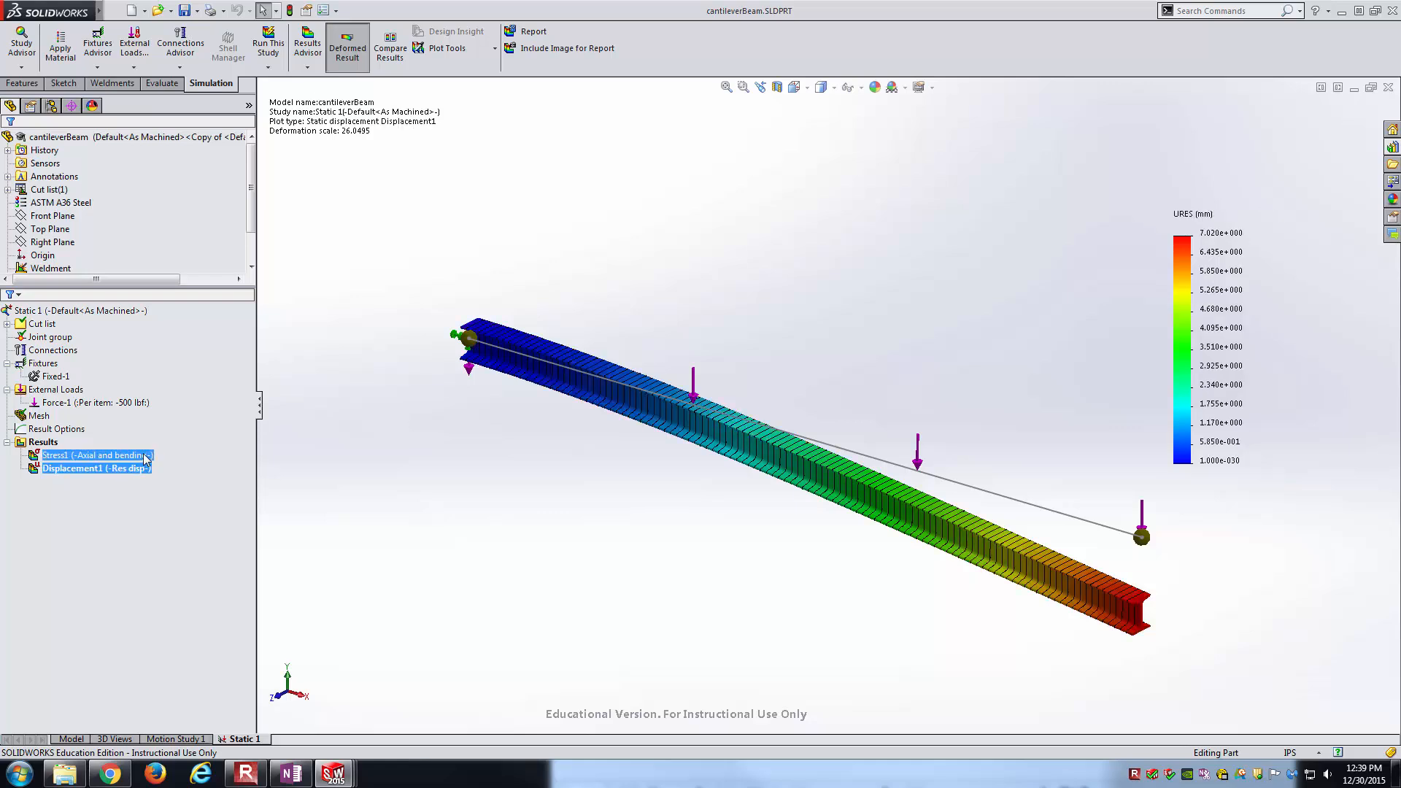
pyautogui.doubleClick(89, 455)
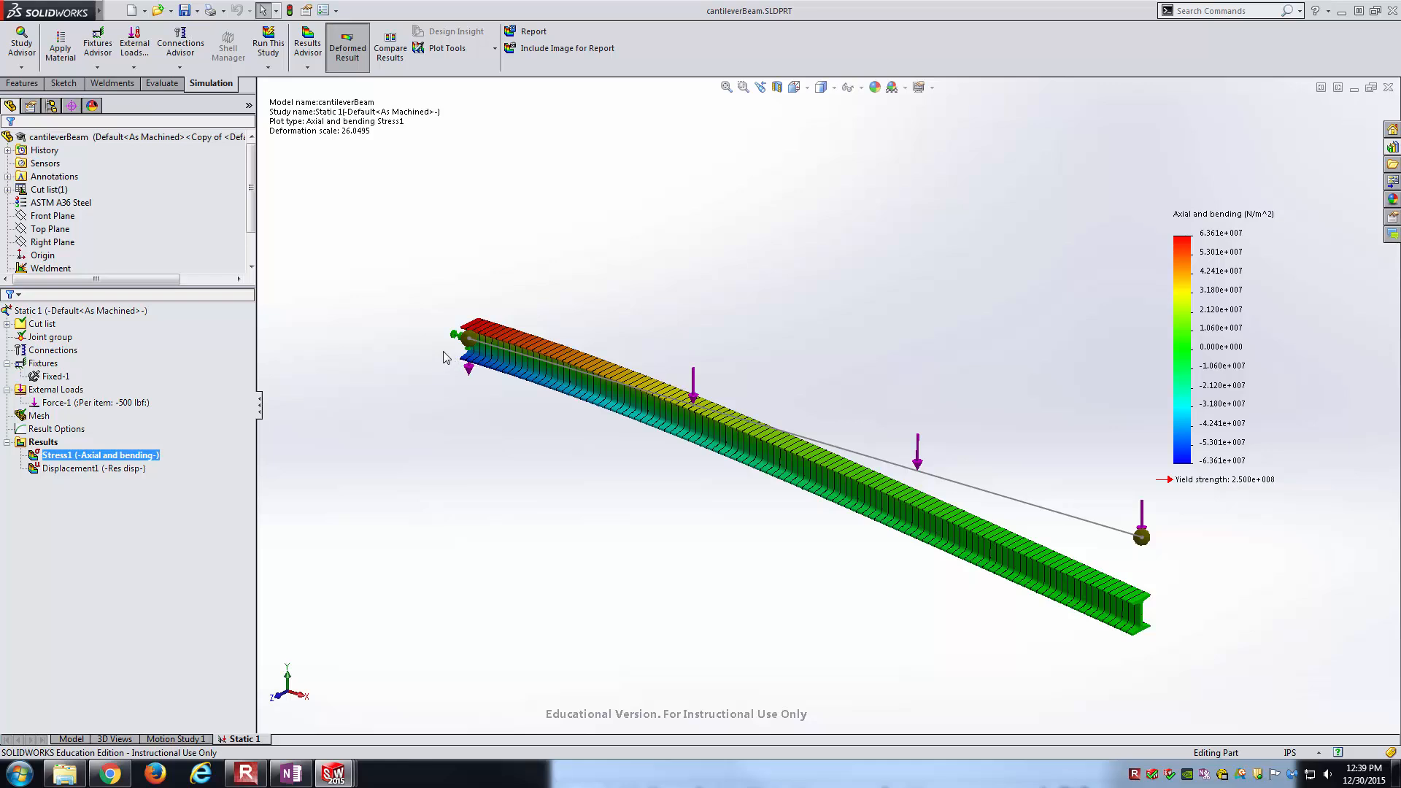
pyautogui.moveTo(348, 330)
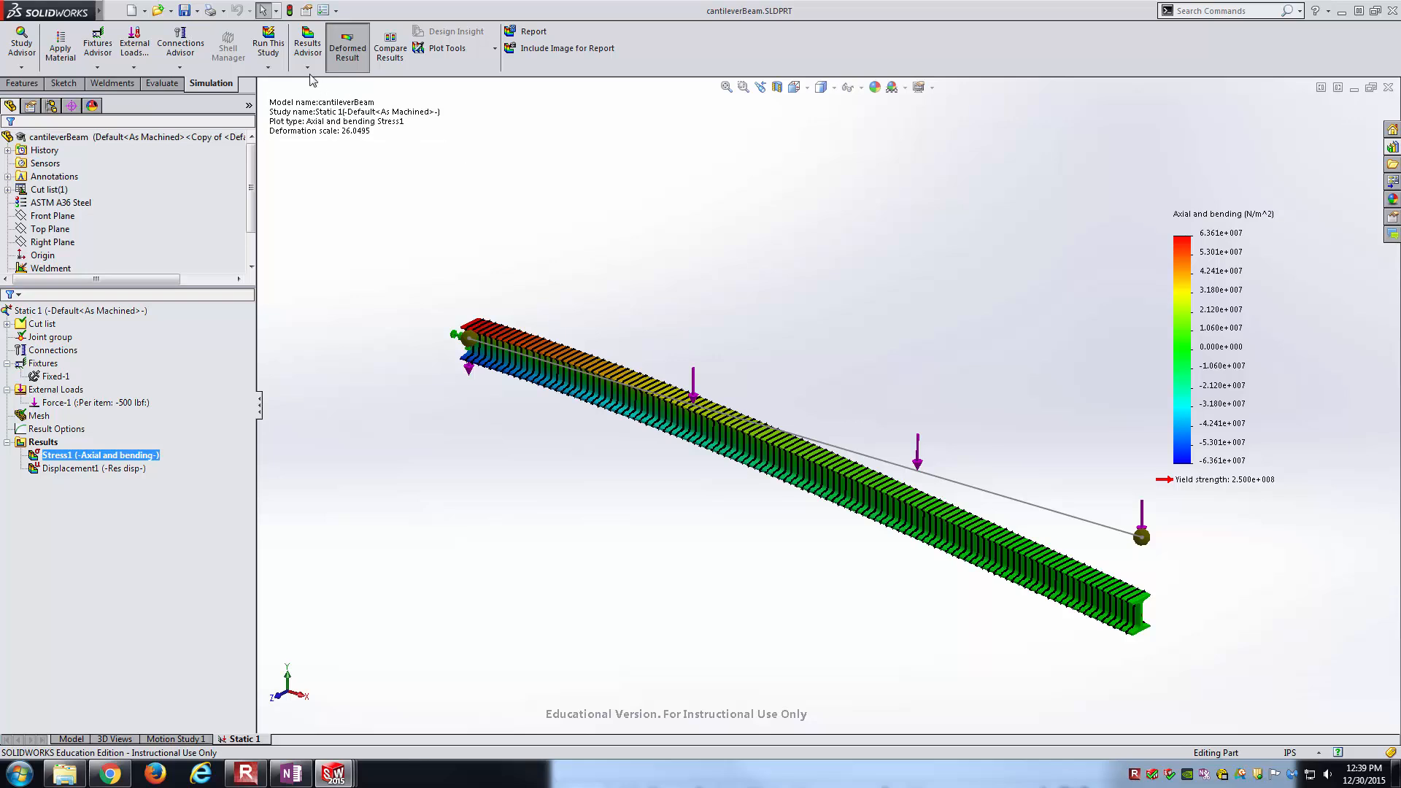
# Step: List fixed-joint reactions of 500 lbf and 18,000 lbf·in, viewed from Front
pyautogui.click(307, 45)
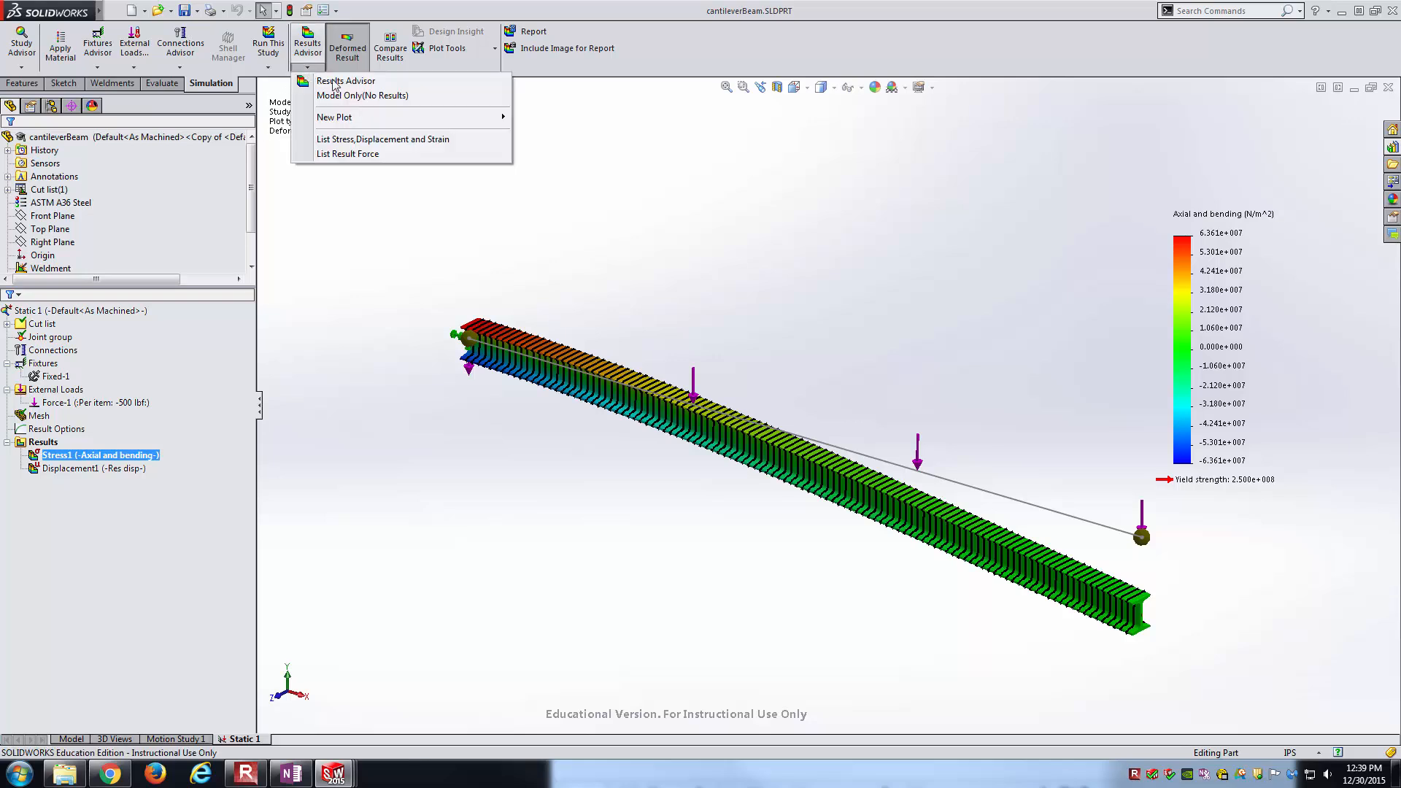
pyautogui.moveTo(357, 154)
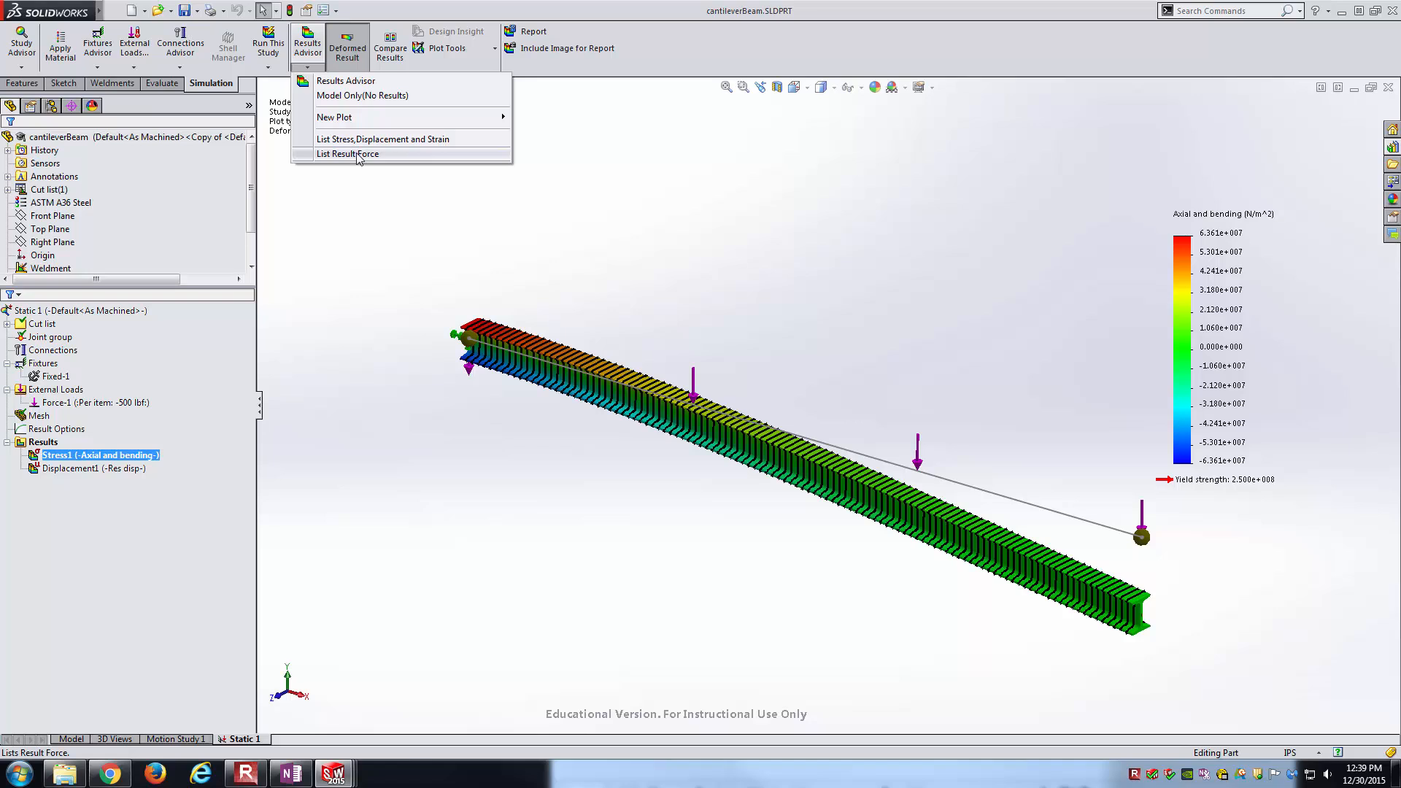
pyautogui.click(346, 154)
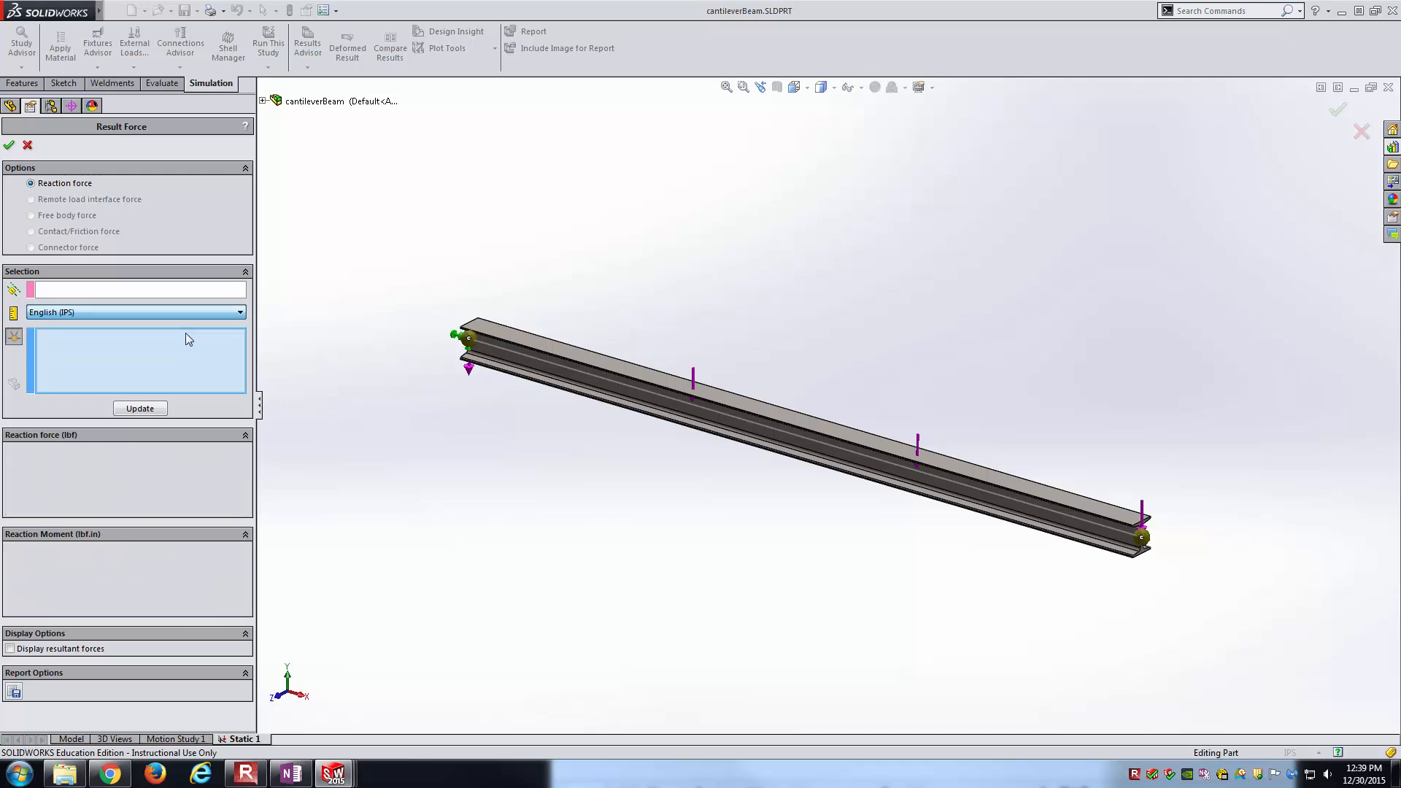
pyautogui.click(467, 338)
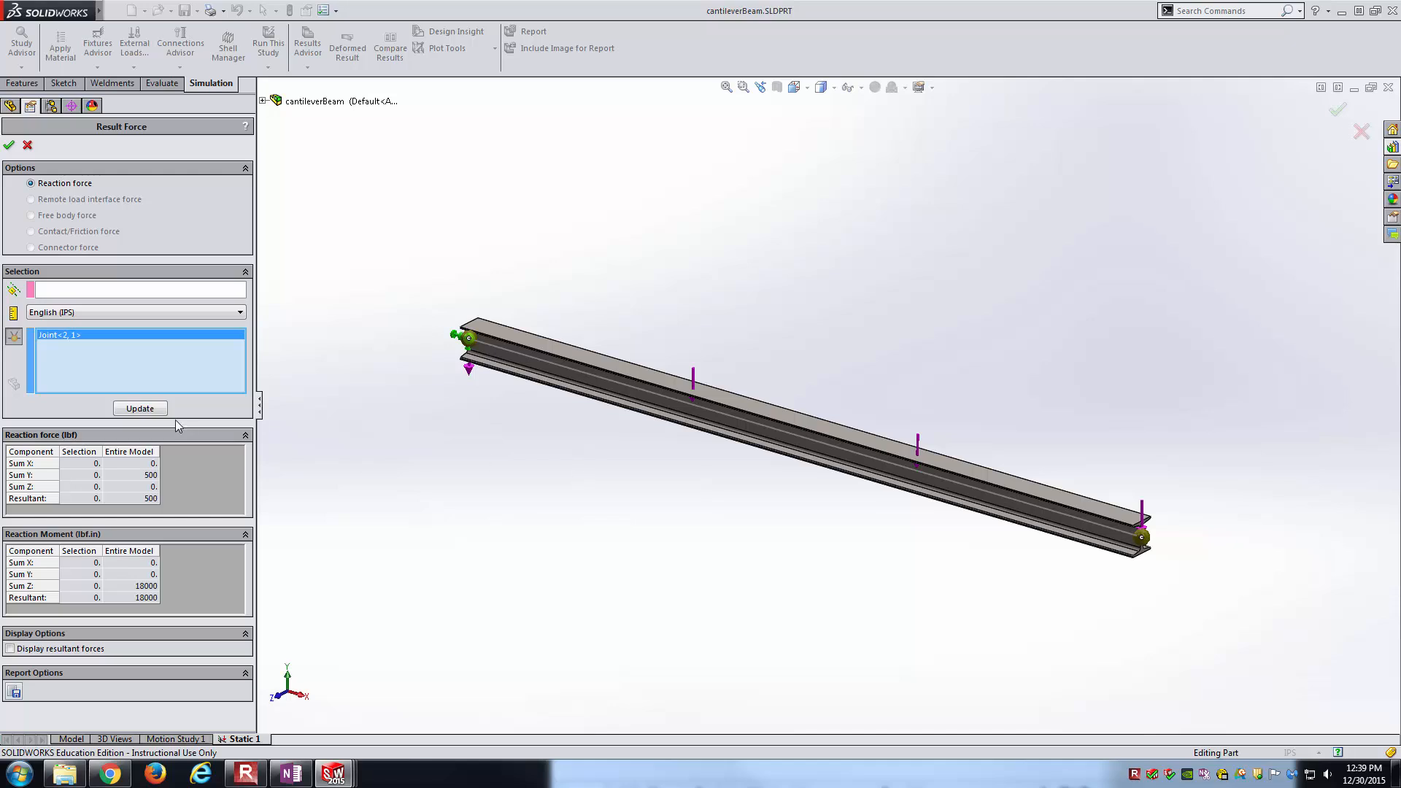
pyautogui.click(139, 407)
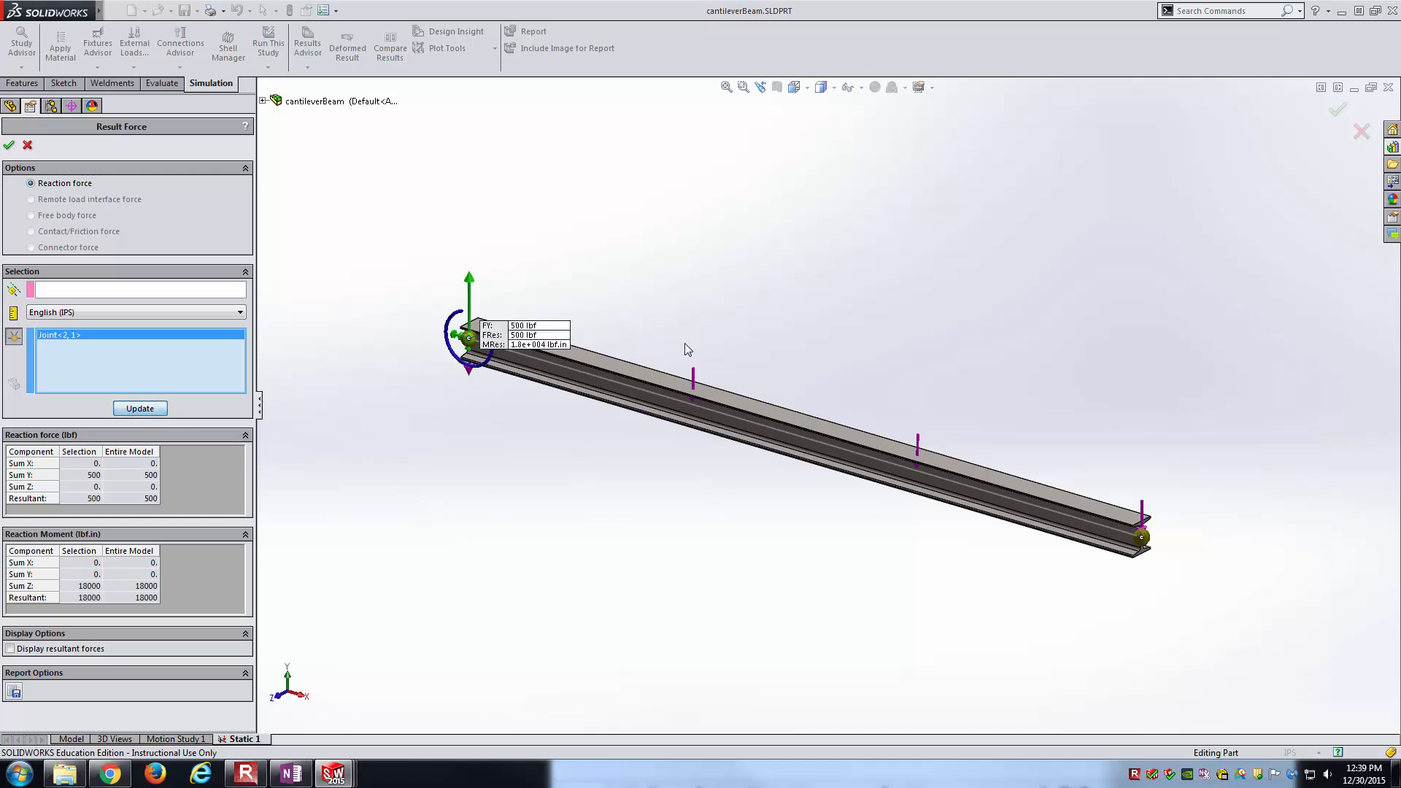
pyautogui.click(793, 87)
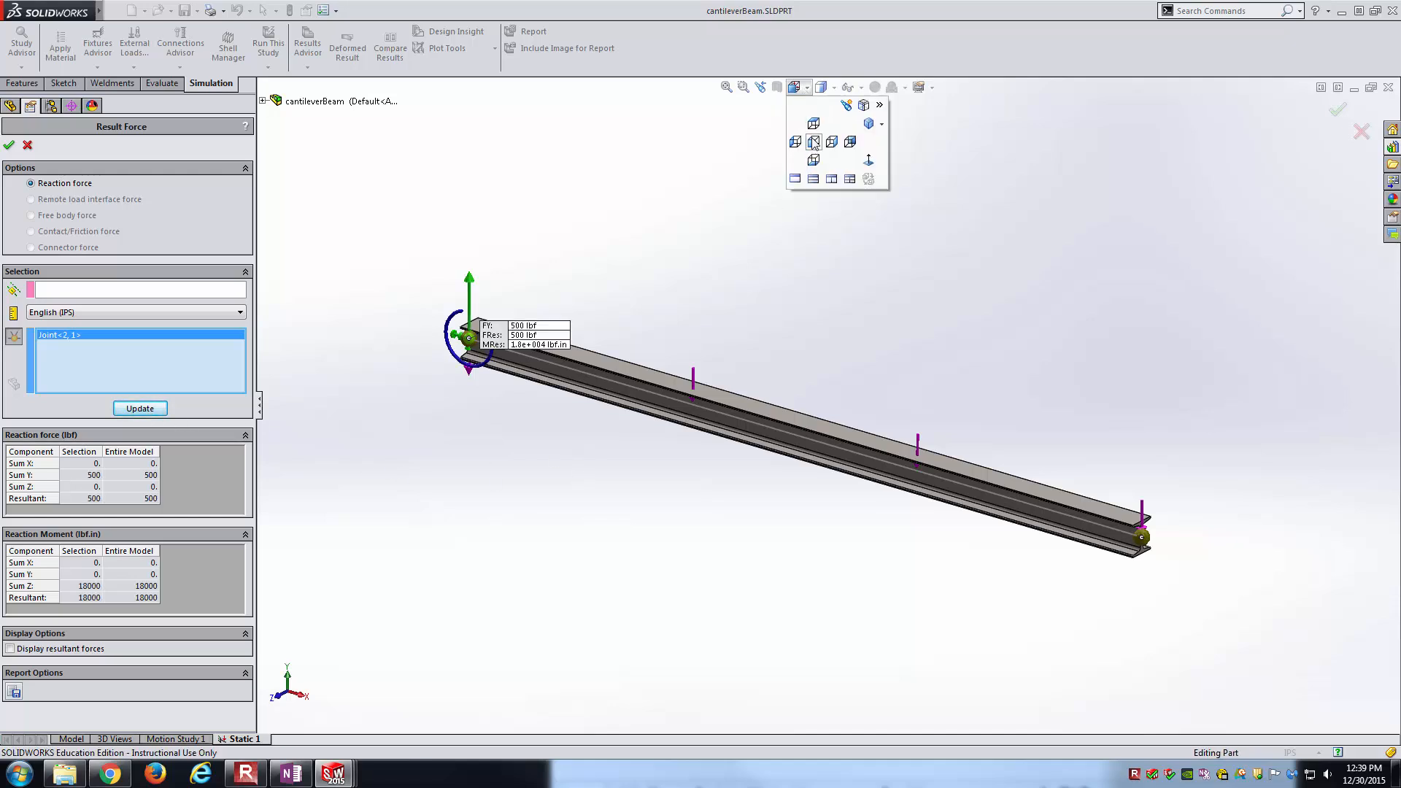
pyautogui.click(812, 141)
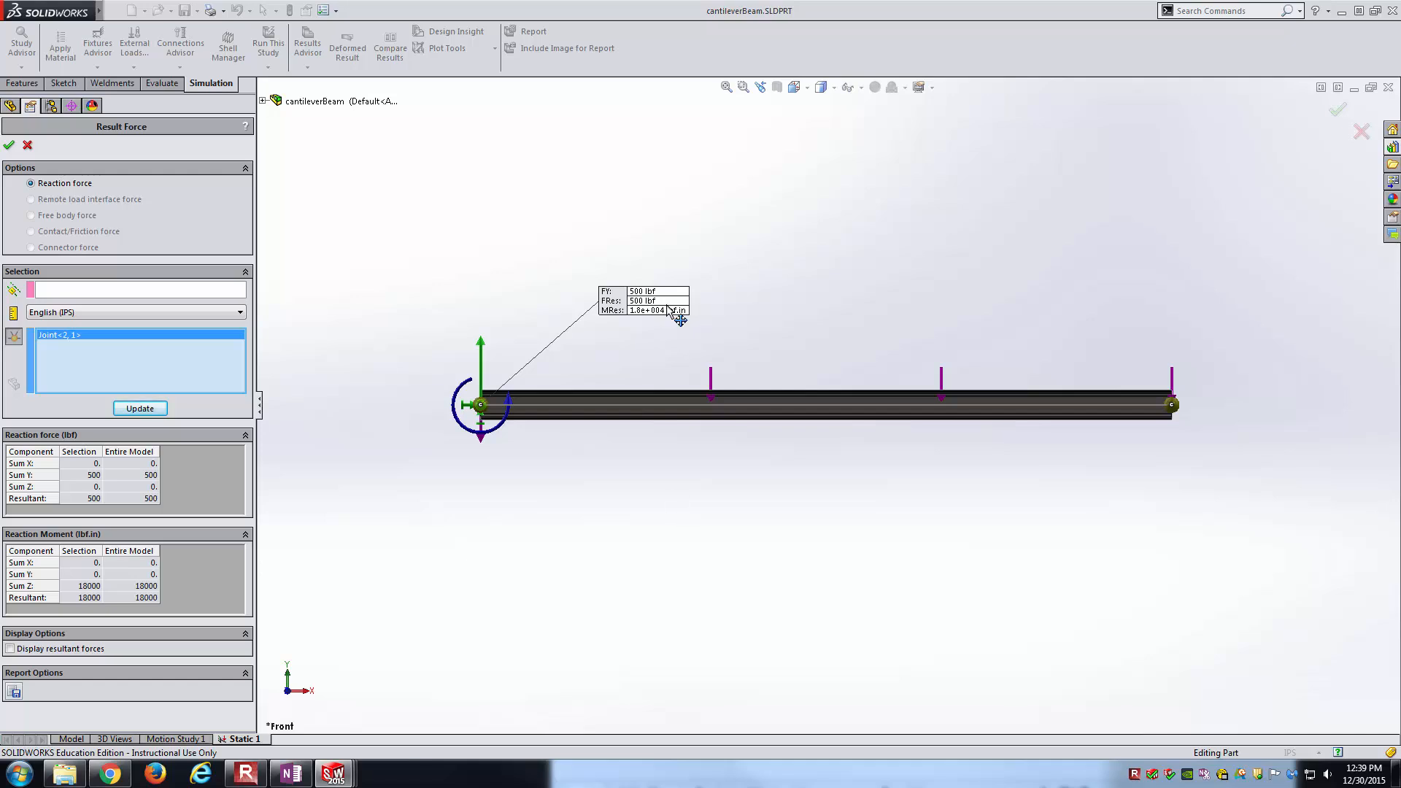
pyautogui.moveTo(675, 385)
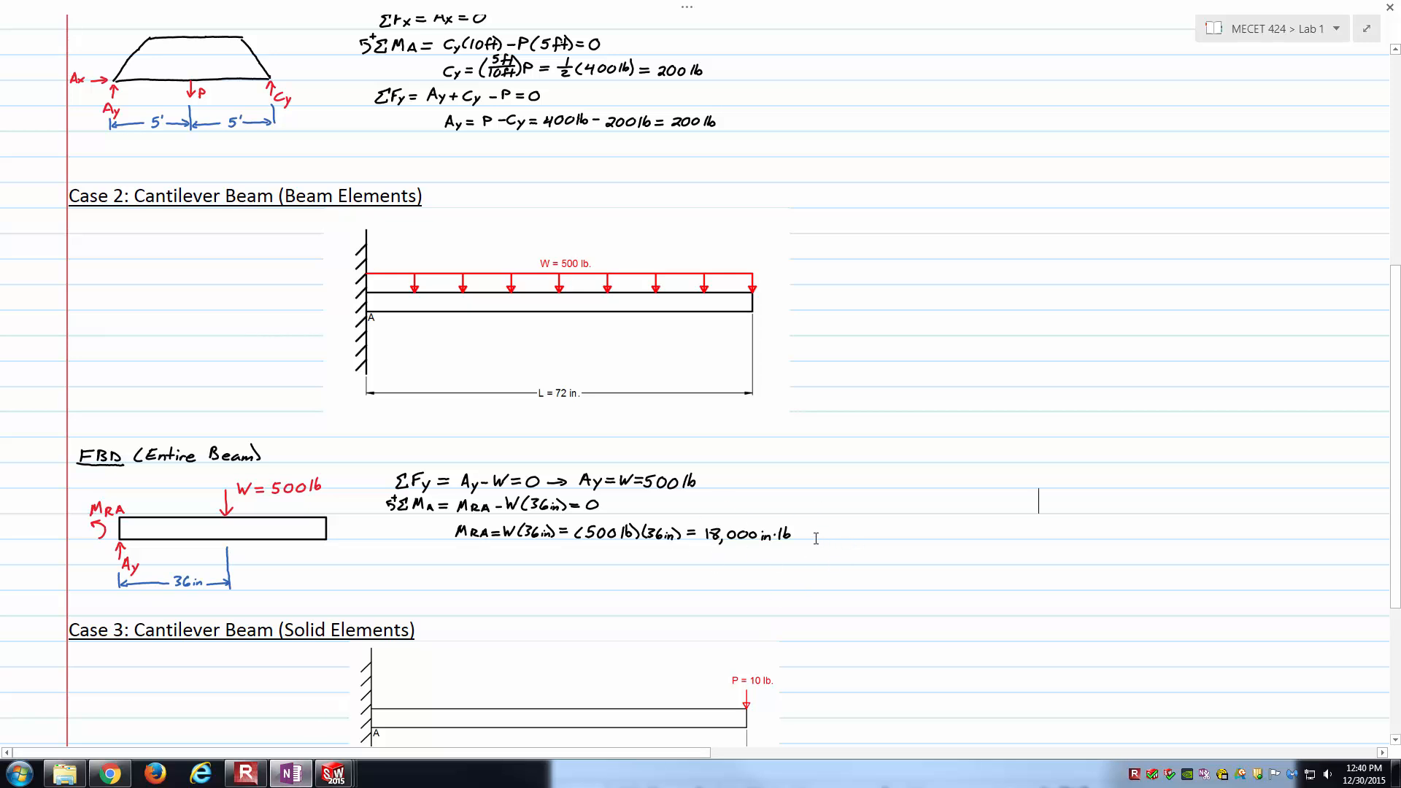
pyautogui.moveTo(298, 727)
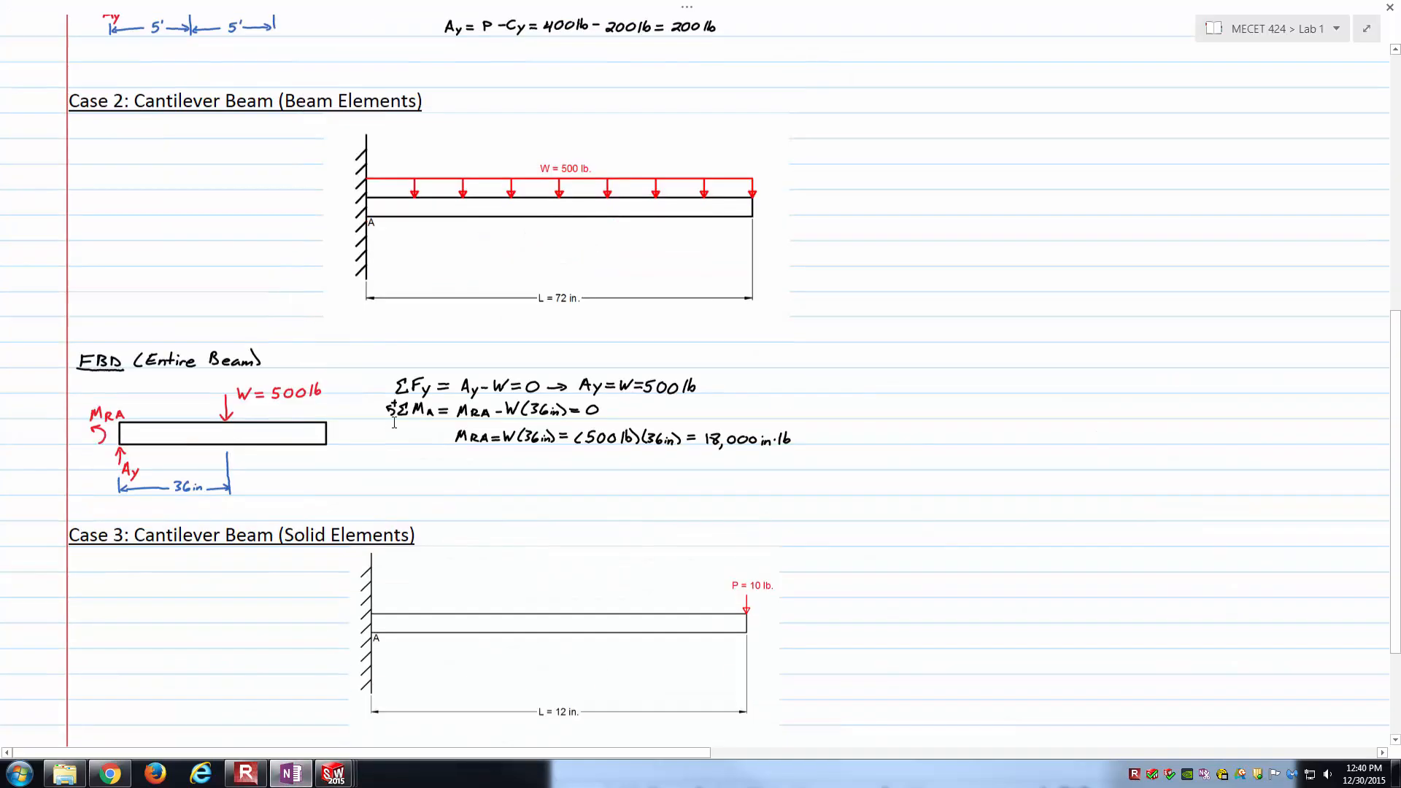
# Step: Scroll OneNote to the Case 3 solid-element calculations: Ay = 10 lb, MRA = 120 in·lb
pyautogui.scroll(-3)
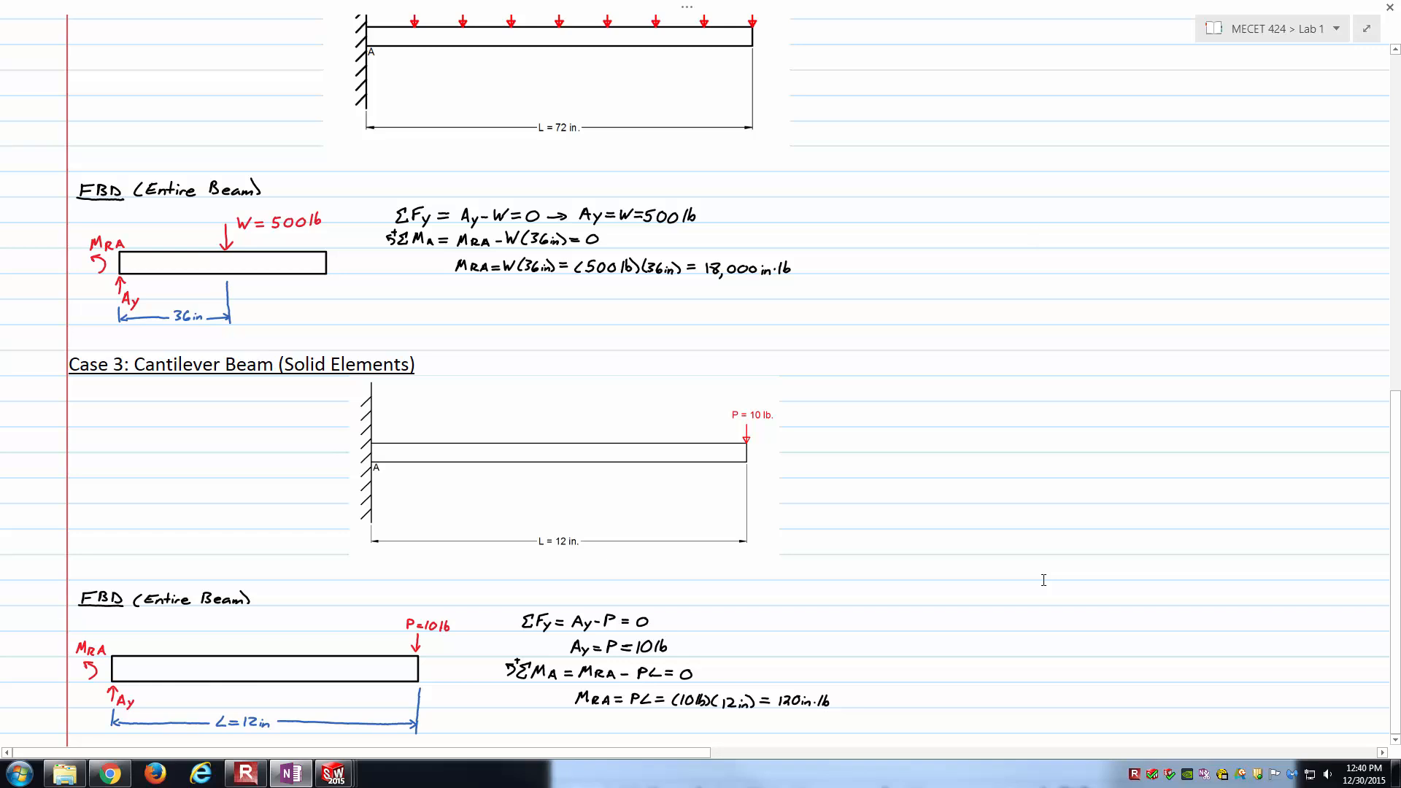
pyautogui.click(1038, 236)
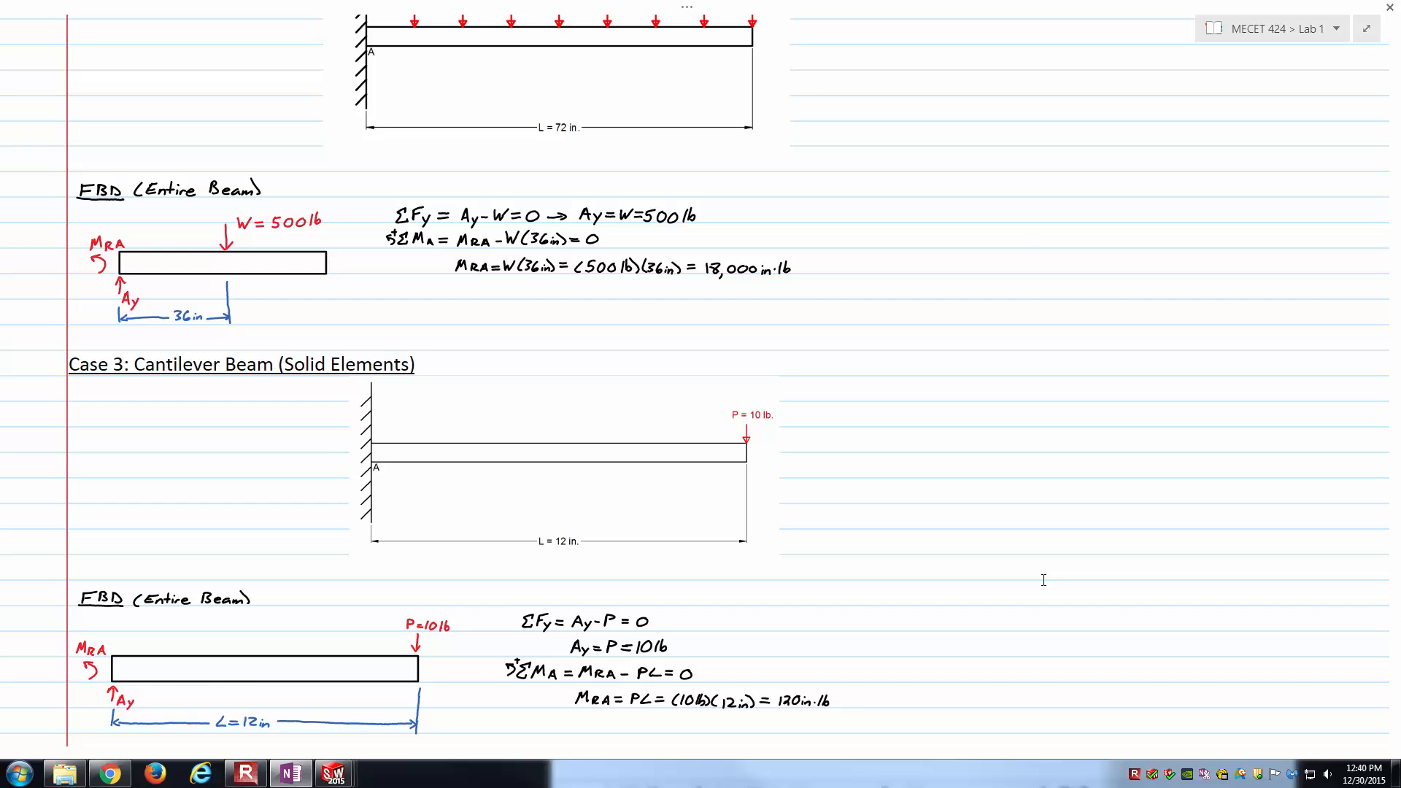
pyautogui.click(1039, 236)
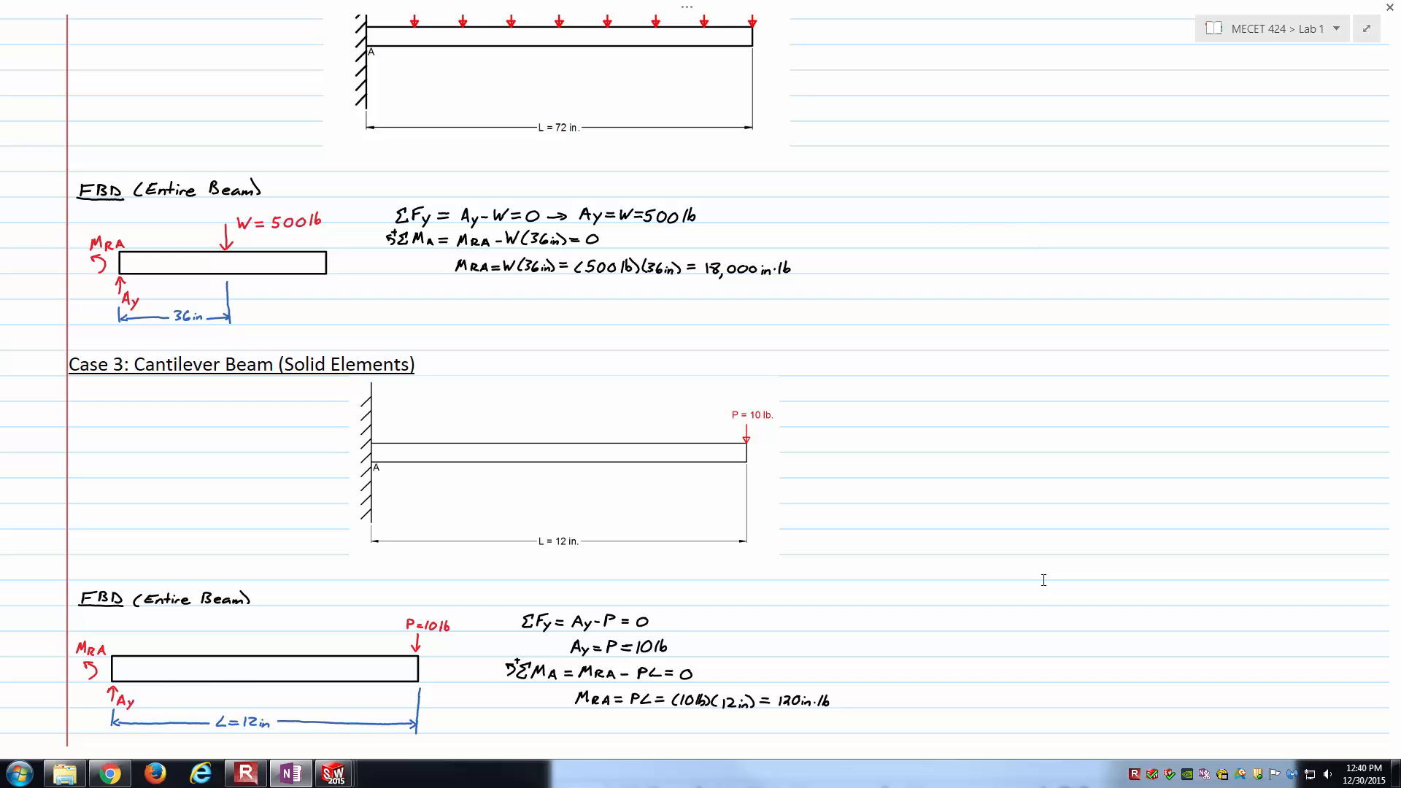
pyautogui.click(1039, 235)
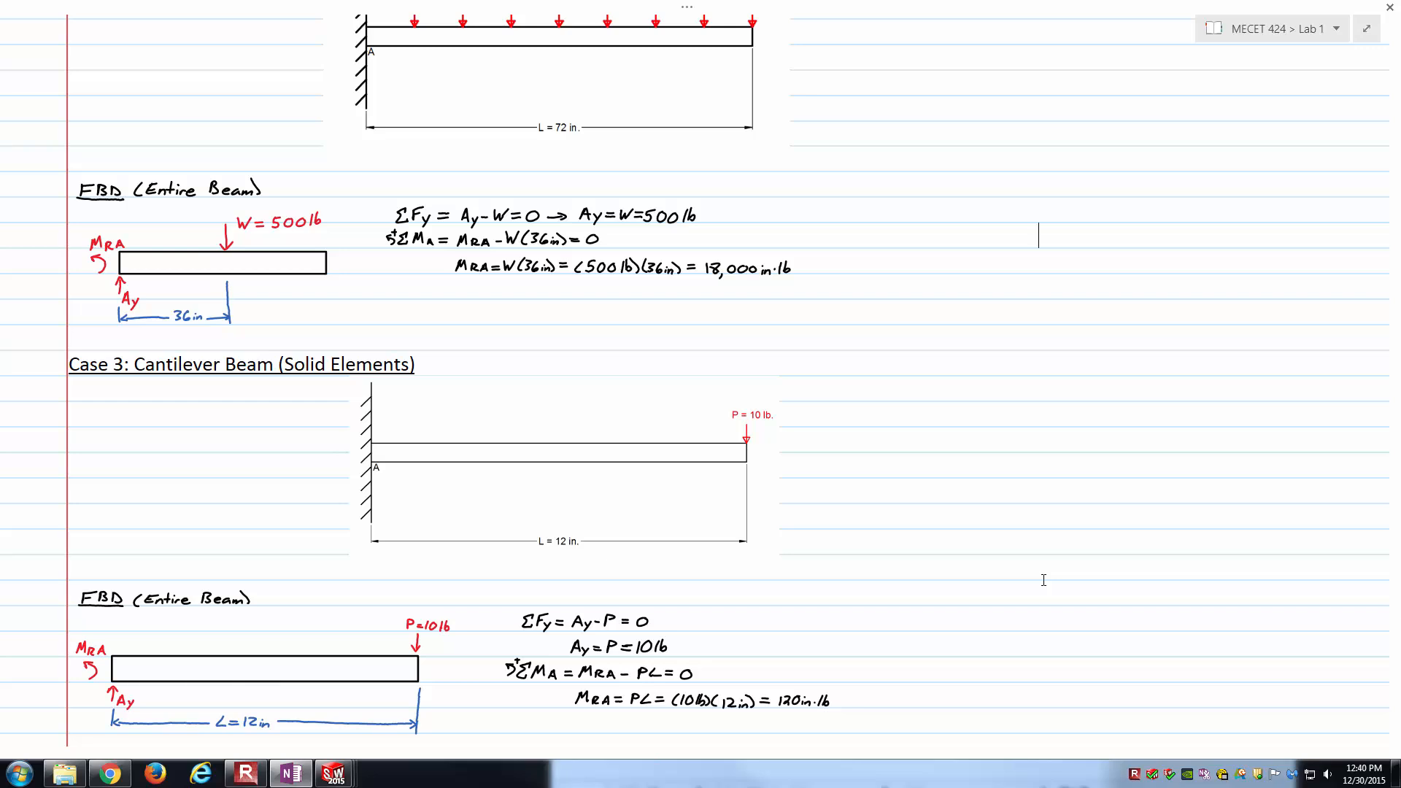
# Step: Switch to solidElementBeam.SLDPRT and inspect Point1 on the beam's end face
pyautogui.click(333, 773)
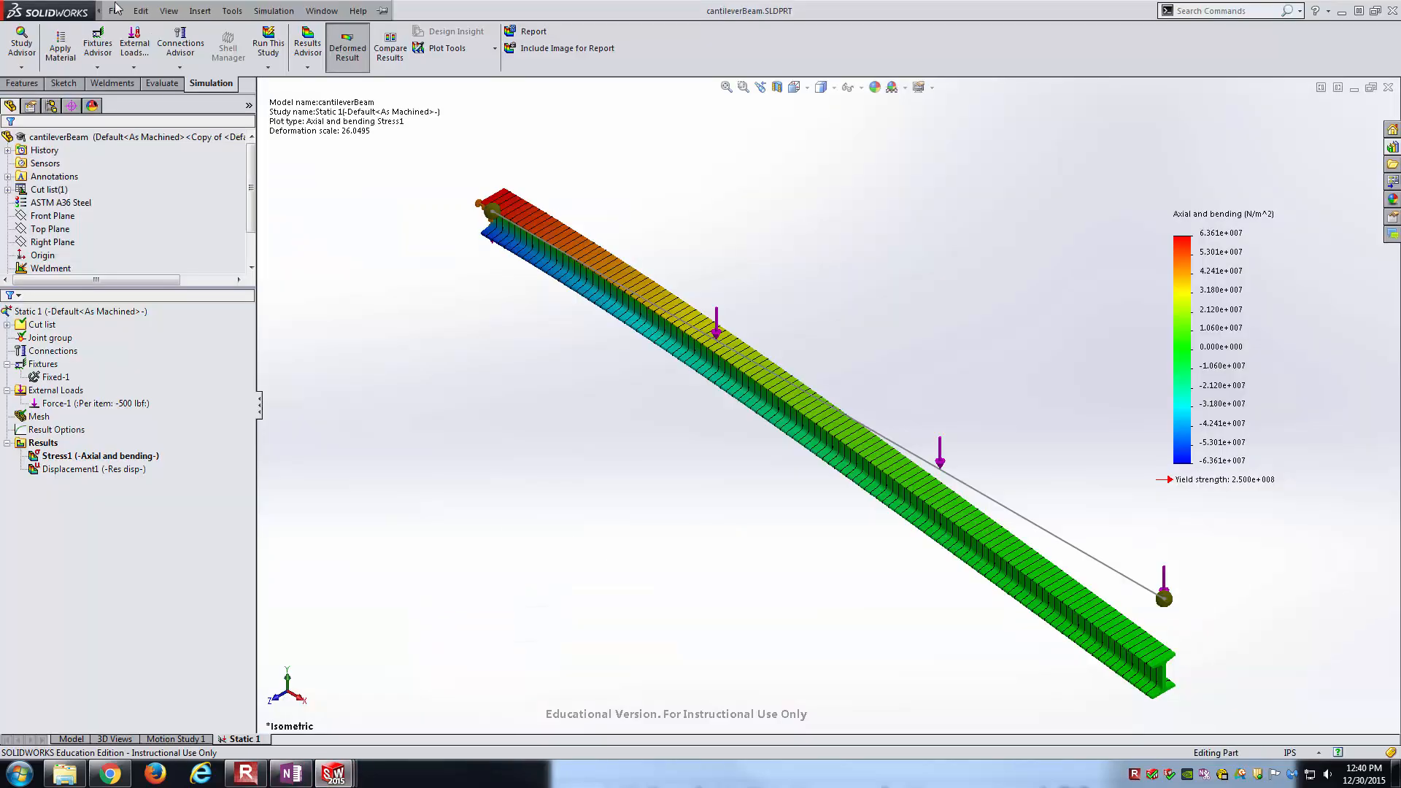
pyautogui.click(321, 10)
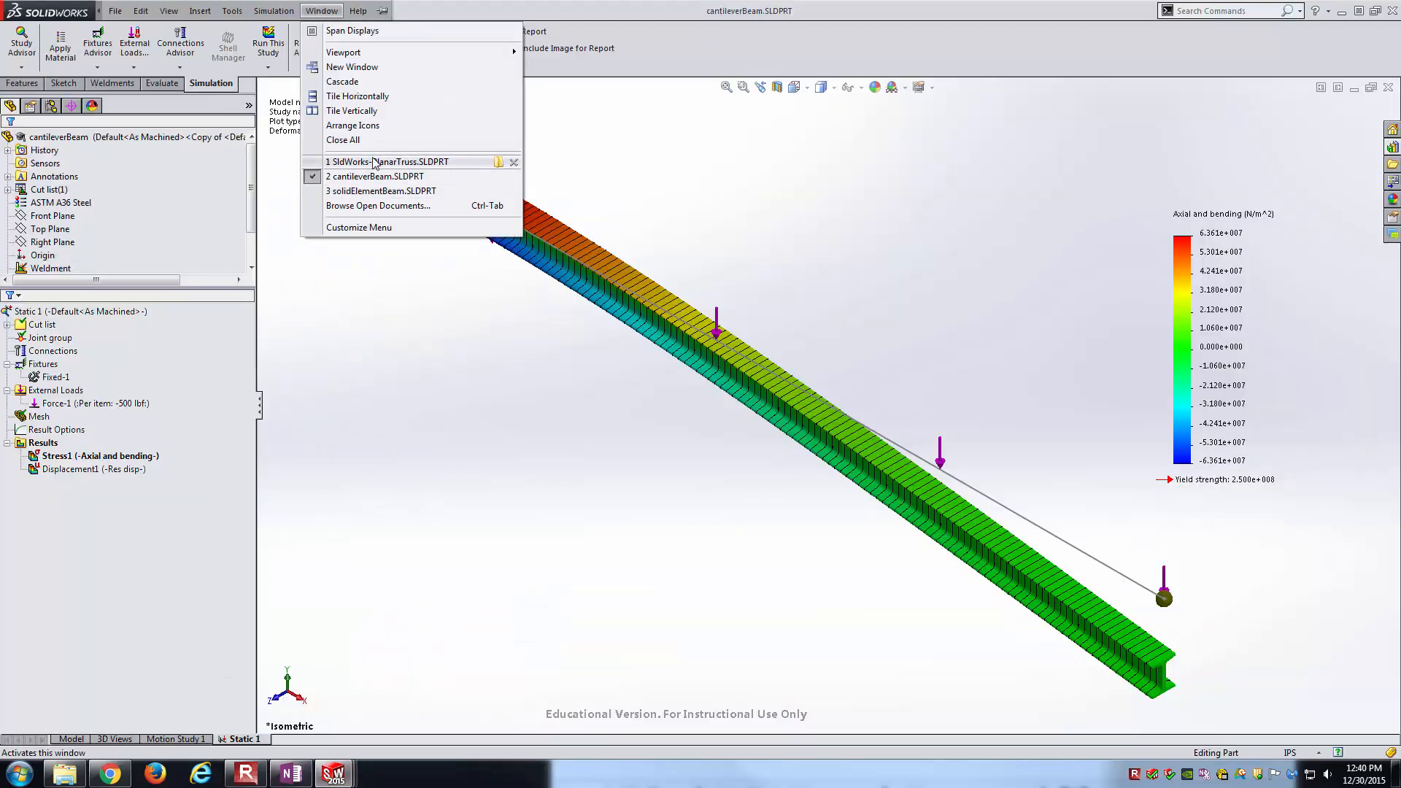
pyautogui.click(383, 191)
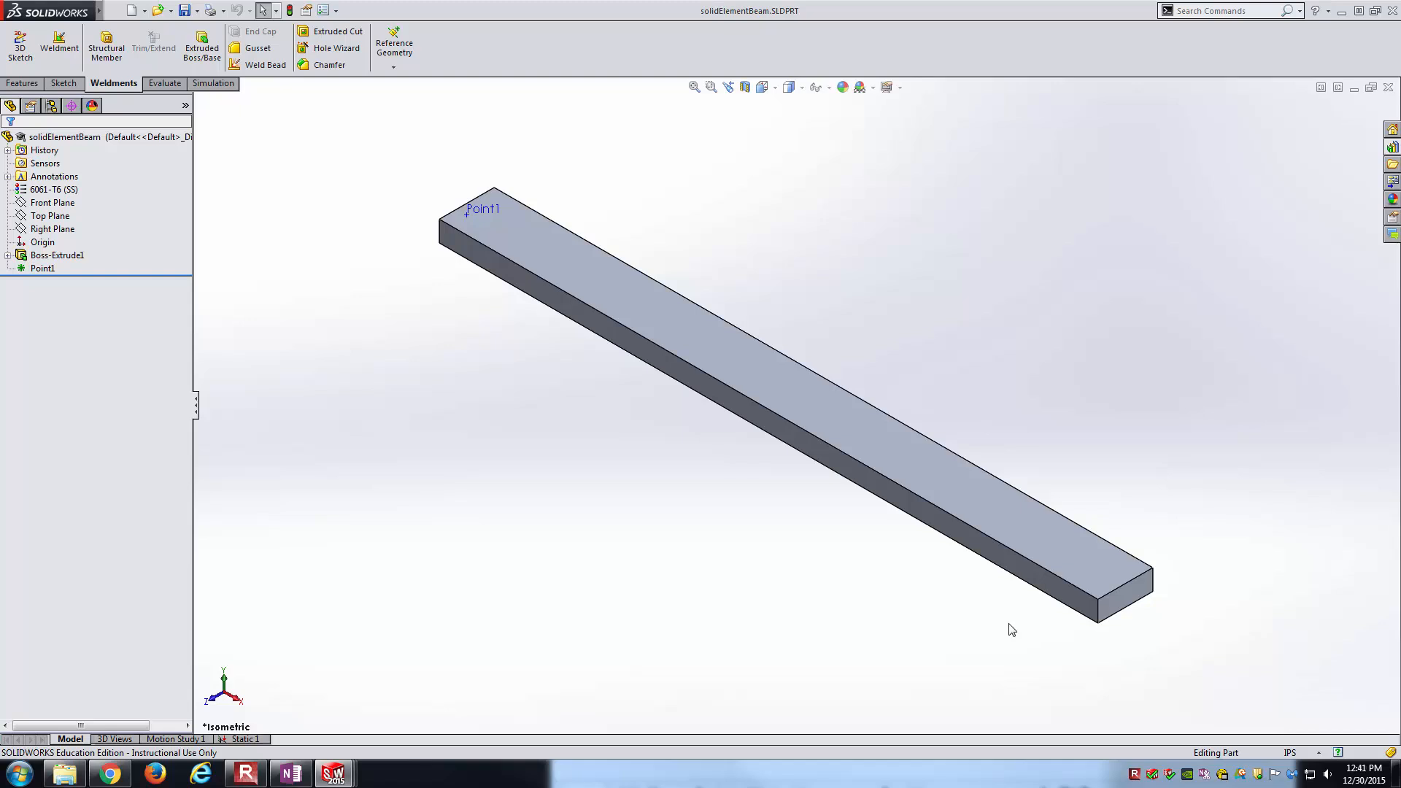
pyautogui.moveTo(681, 514)
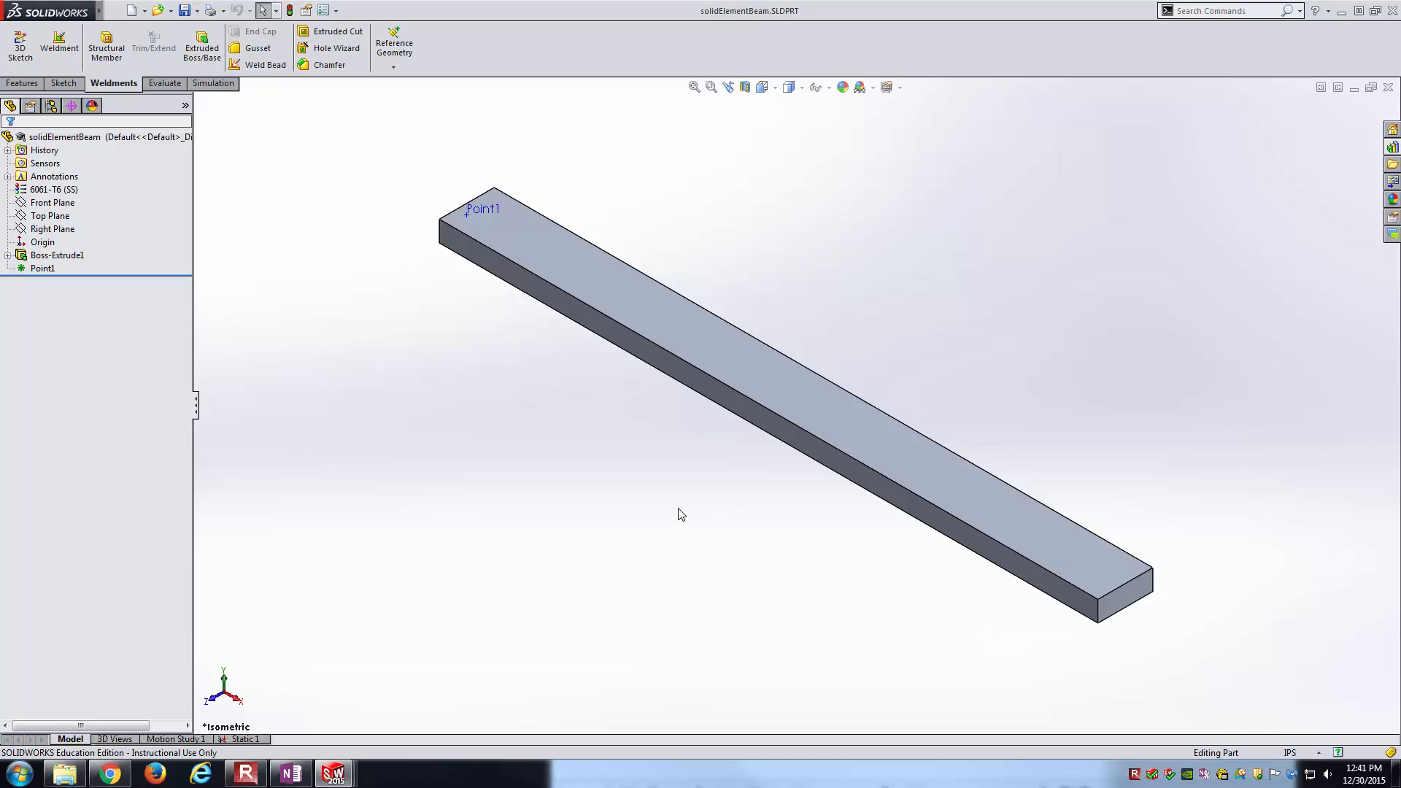
pyautogui.click(51, 202)
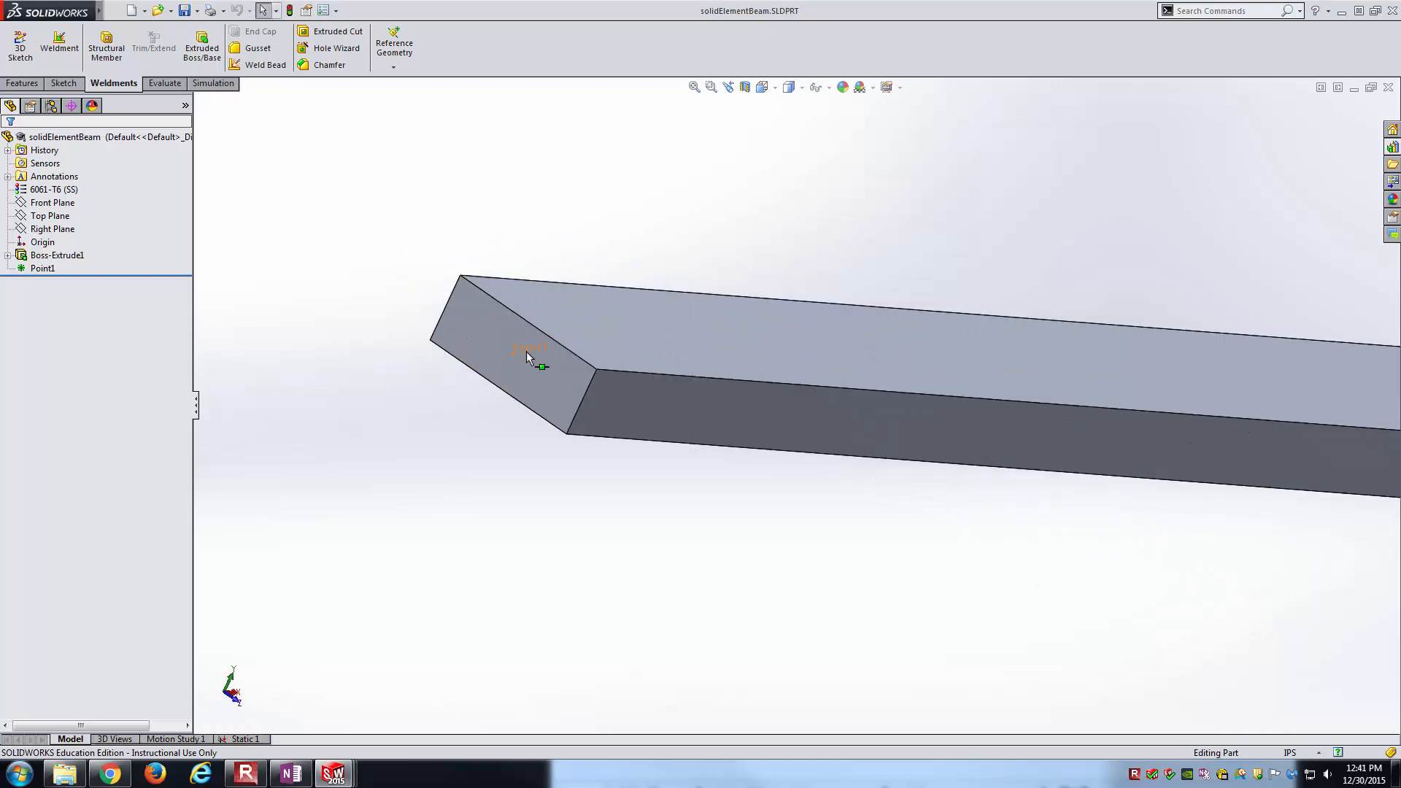
pyautogui.moveTo(523, 363)
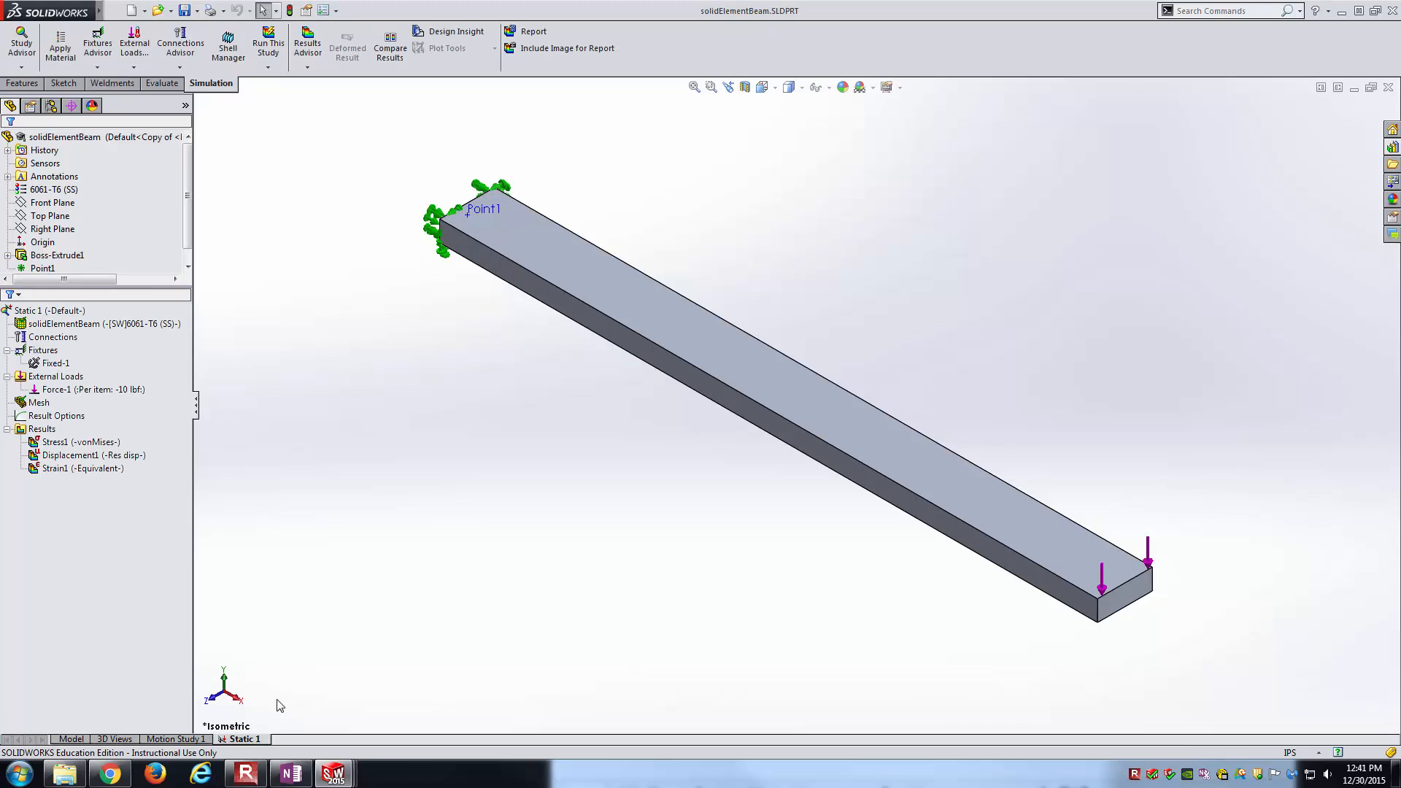
# Step: Display the solid beam's Stress1 von Mises stress plot
pyautogui.click(79, 441)
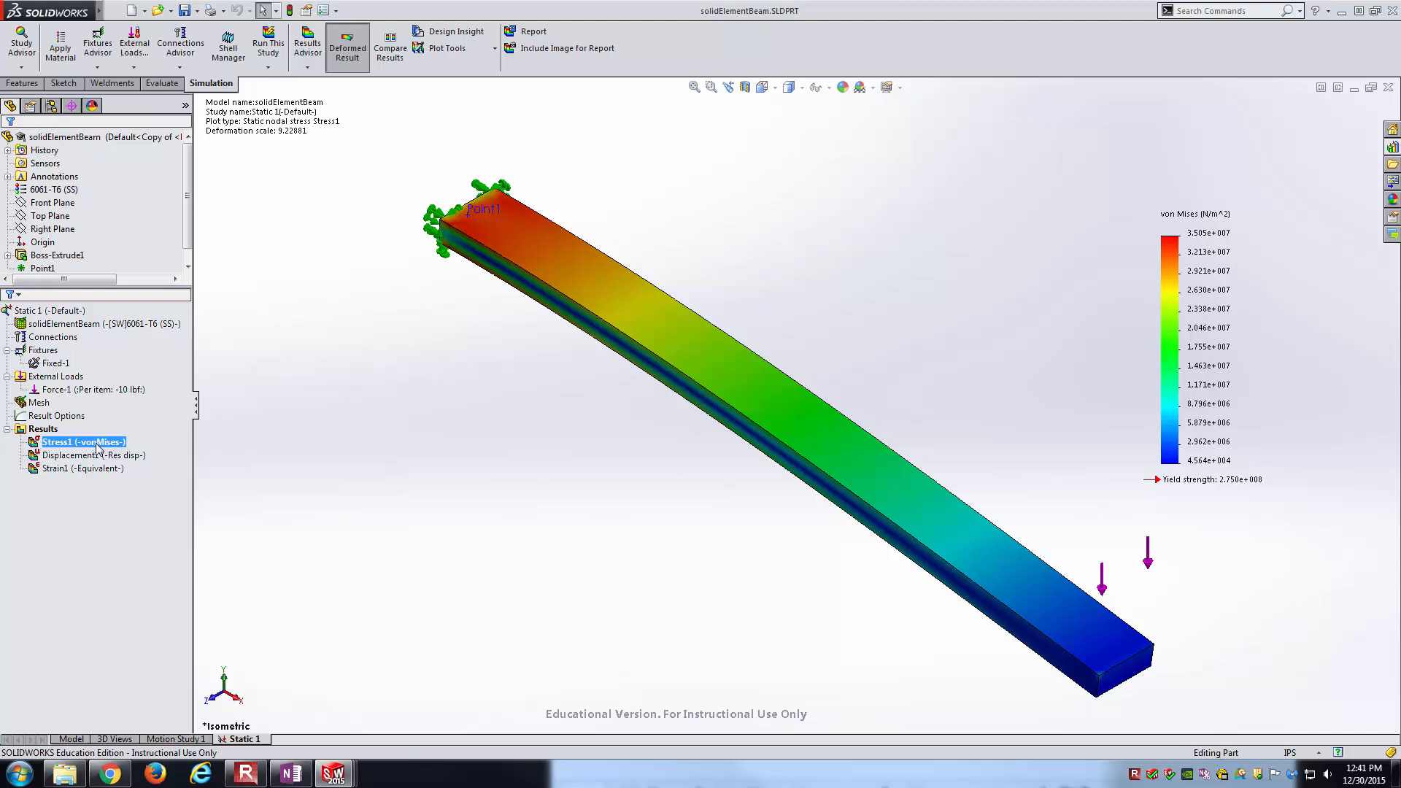
pyautogui.click(307, 42)
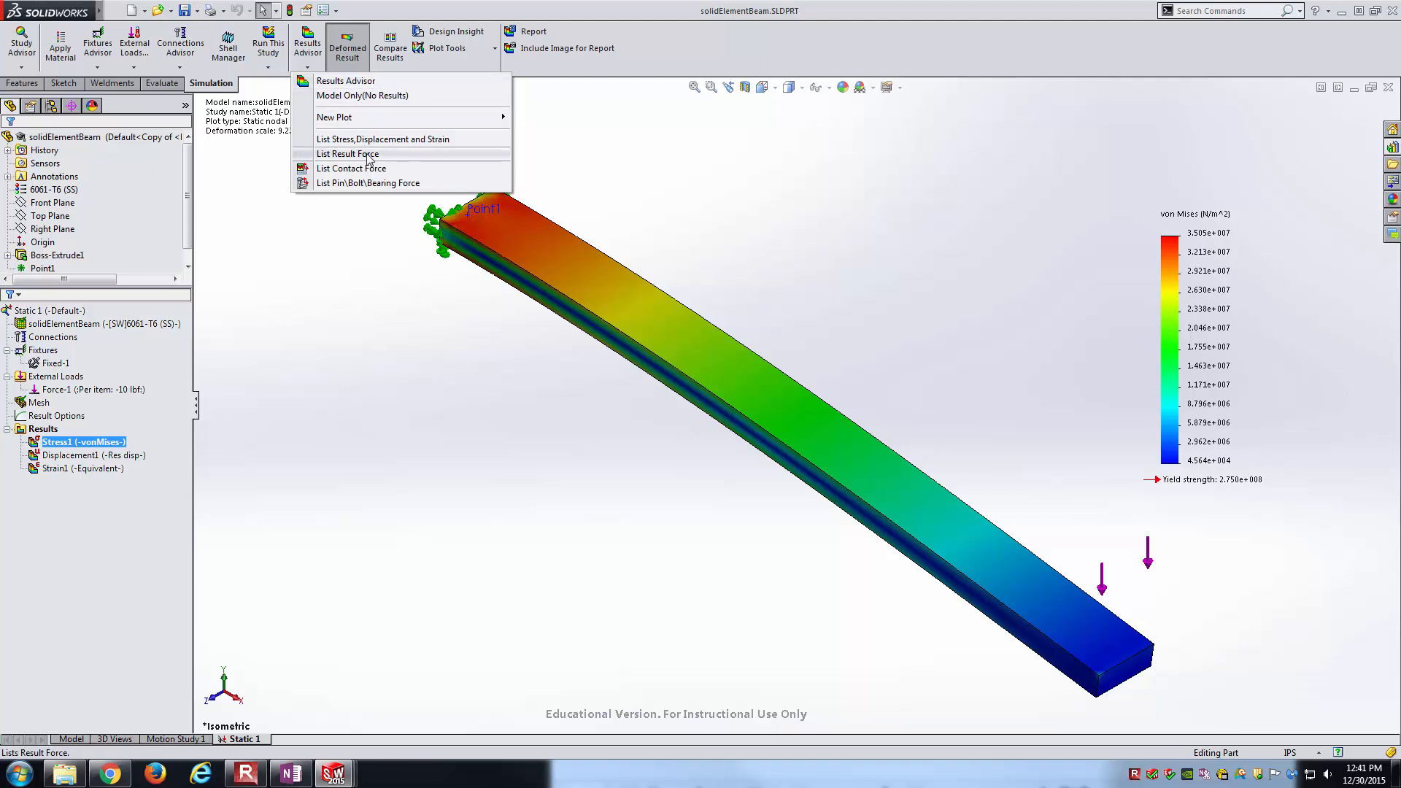
# Step: List the fixed end face reaction in English (IPS) units, about 10 lbf vertical
pyautogui.click(347, 152)
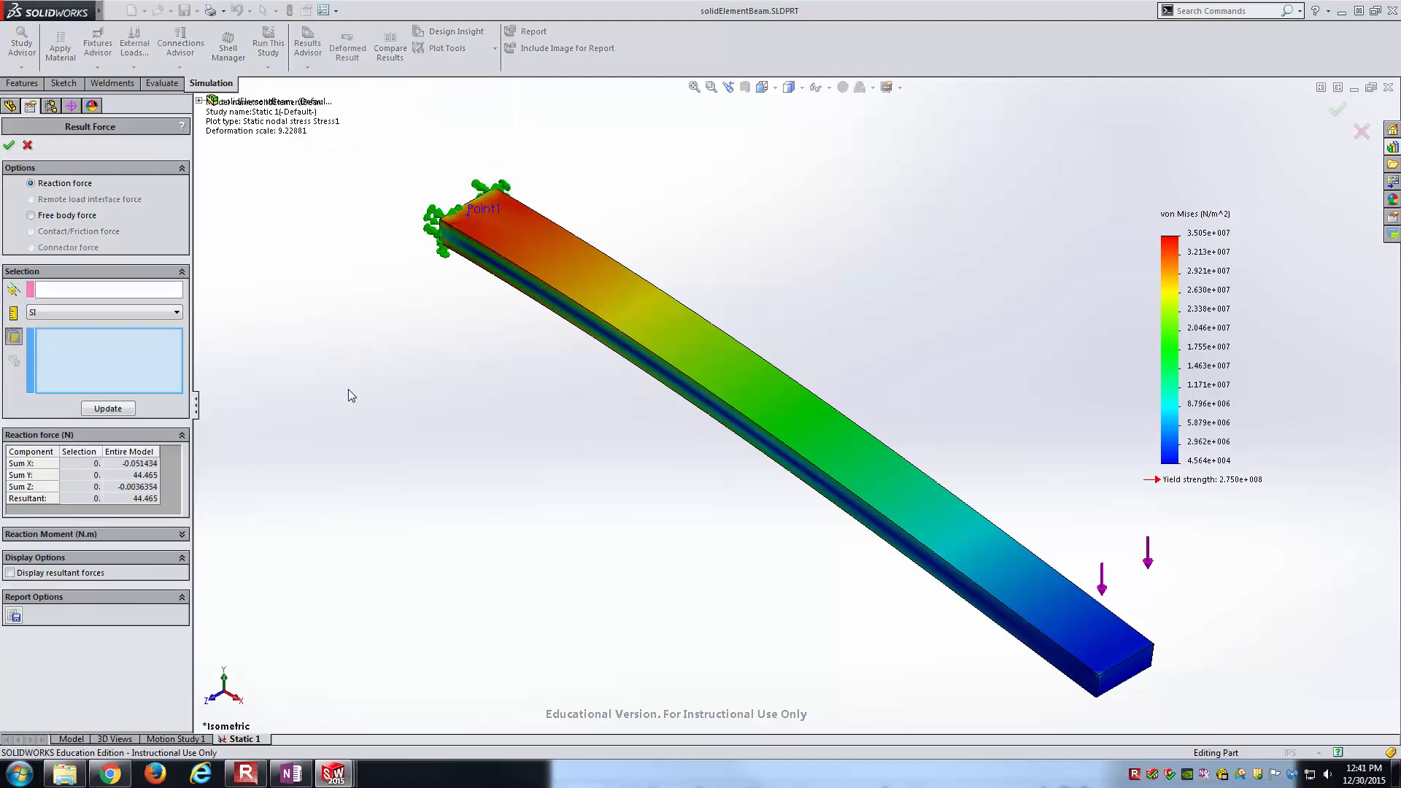
pyautogui.moveTo(132, 330)
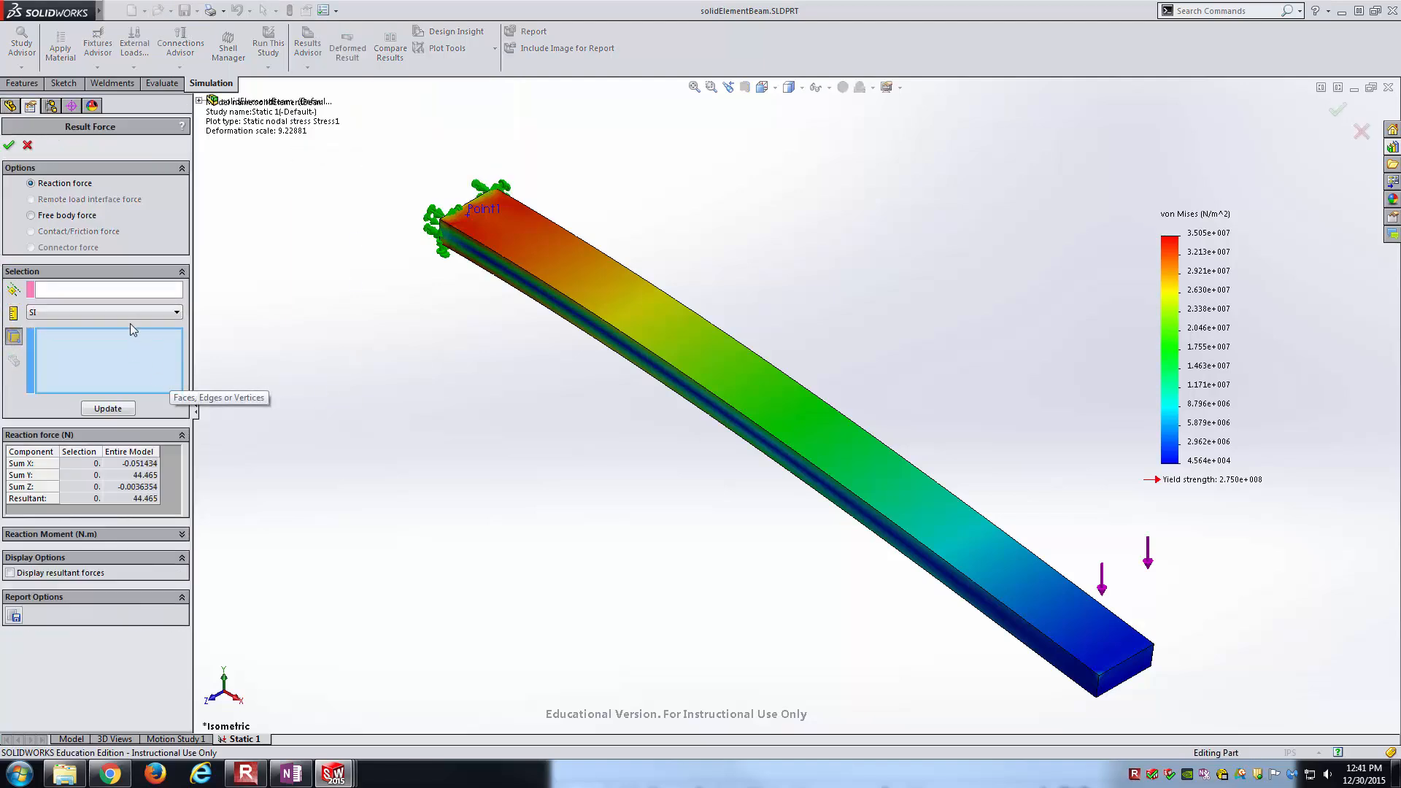
pyautogui.click(103, 312)
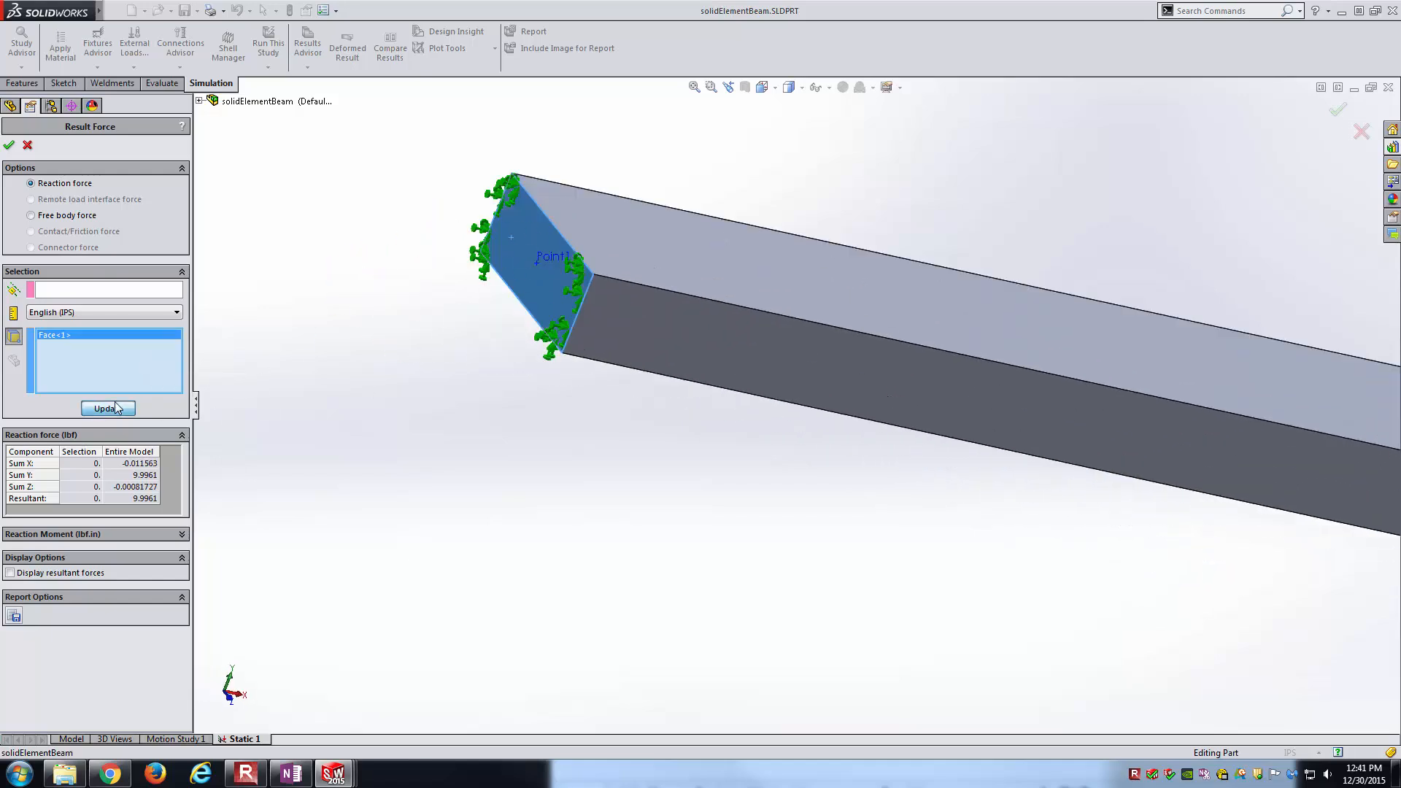
pyautogui.click(107, 409)
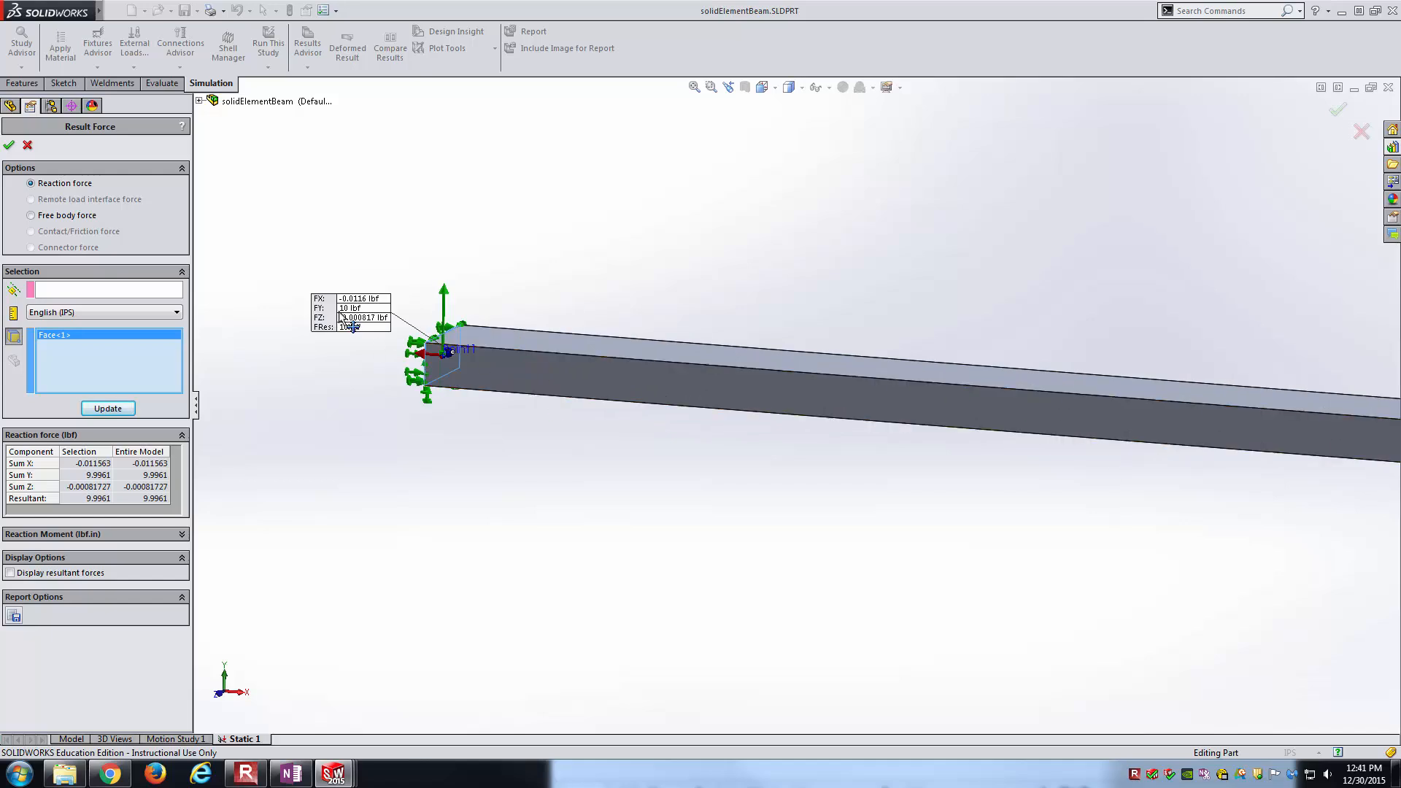
pyautogui.moveTo(362, 307); pyautogui.dragTo(313, 280)
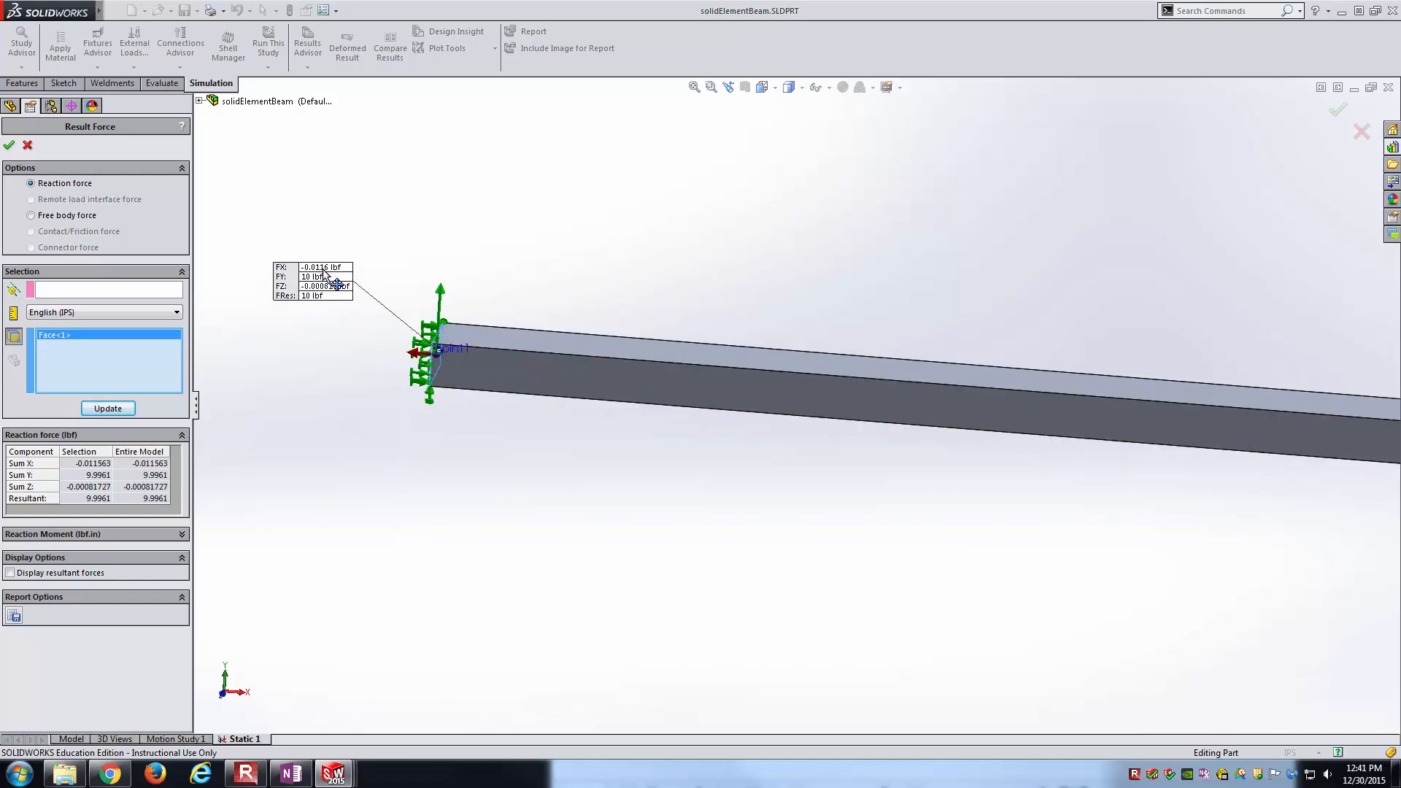
pyautogui.moveTo(333, 302)
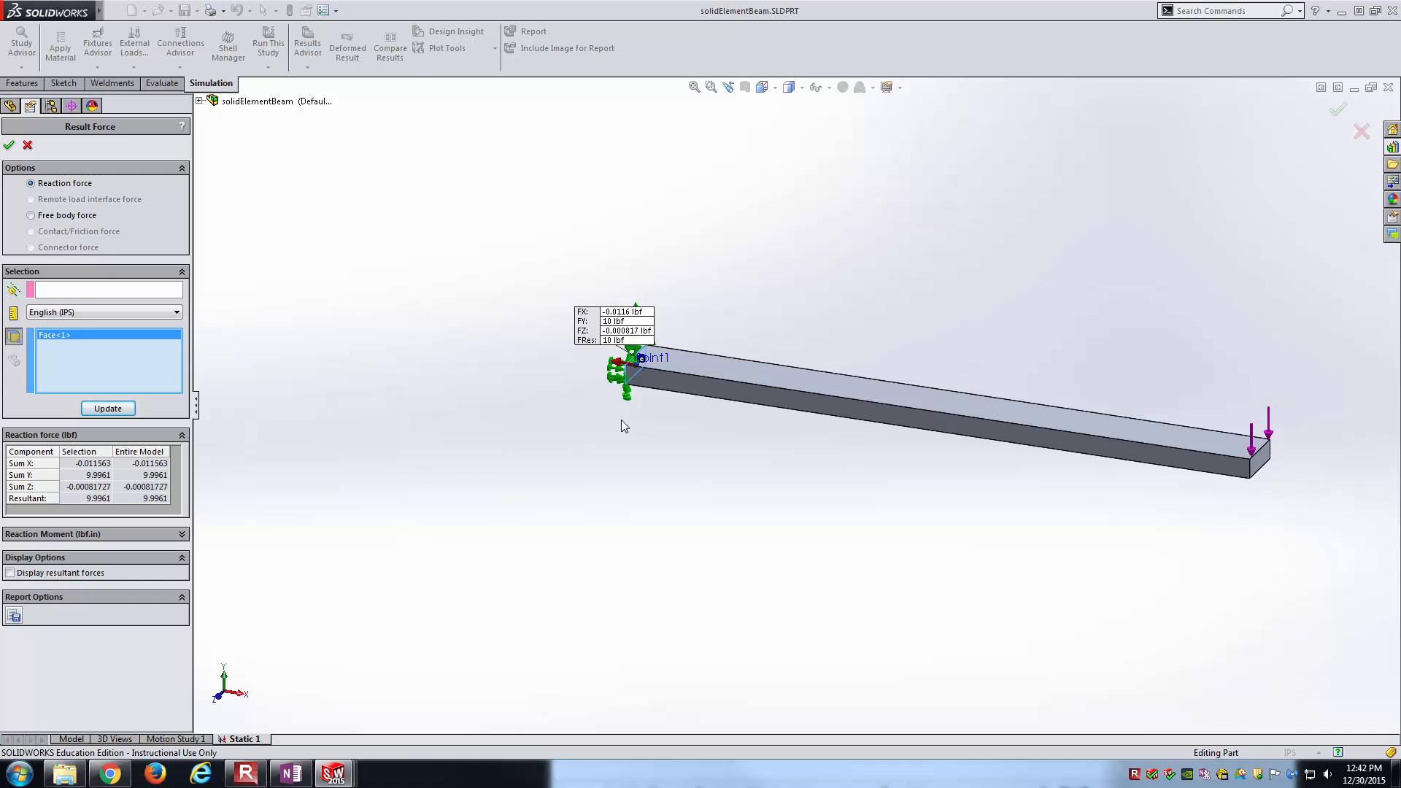
pyautogui.moveTo(110, 199)
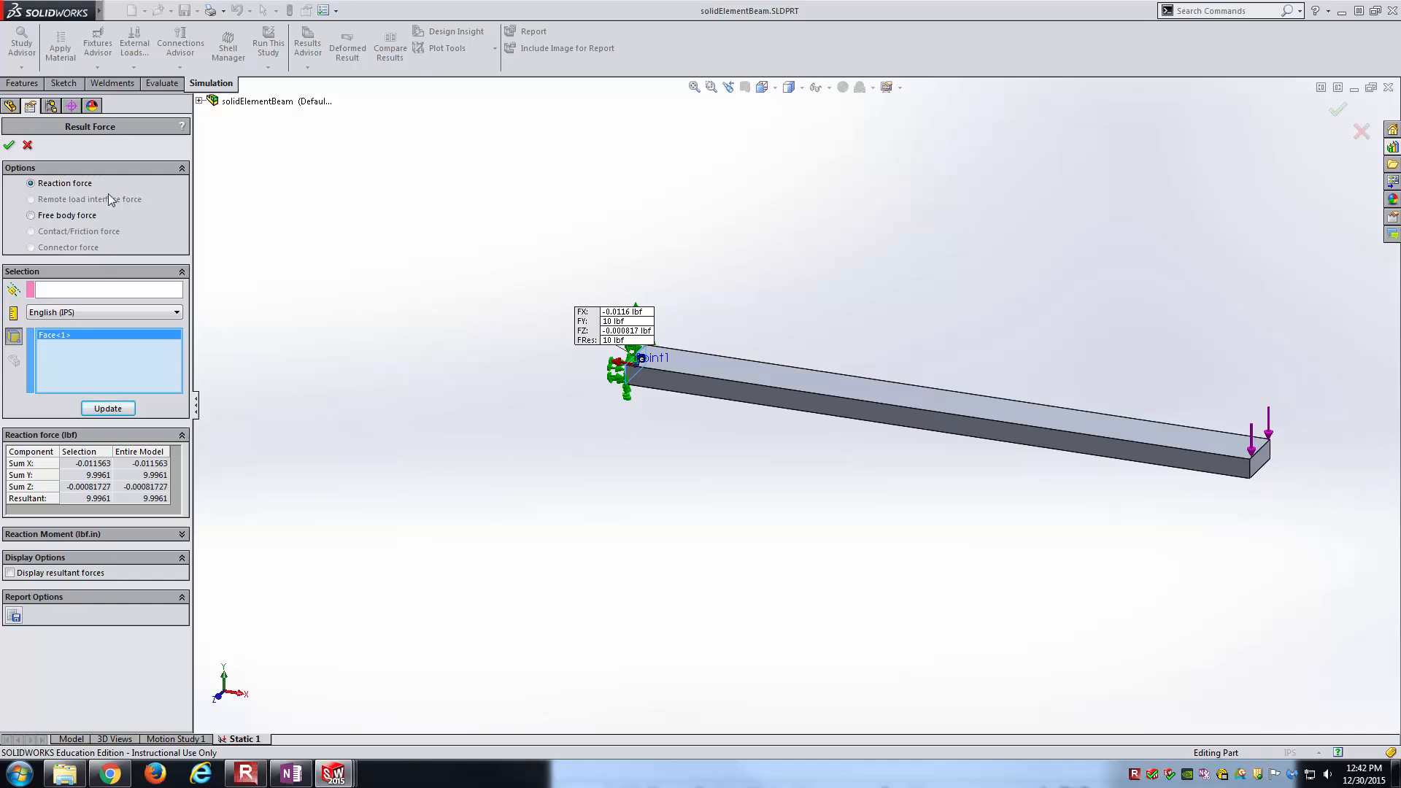
# Step: List the free-body force (10 lbf) and moment (120 lbf·in) on the fixed end face about Point1
pyautogui.click(32, 215)
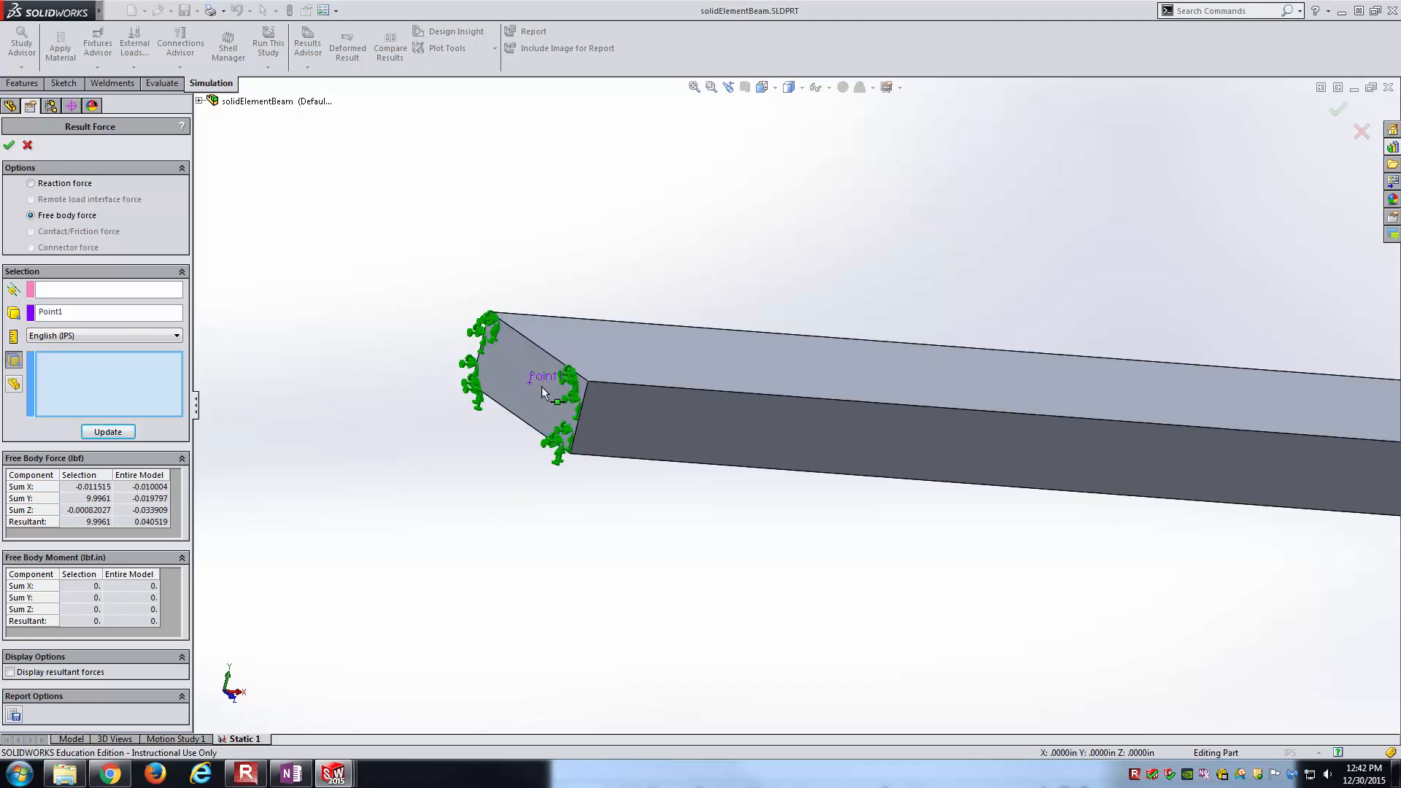
pyautogui.click(537, 385)
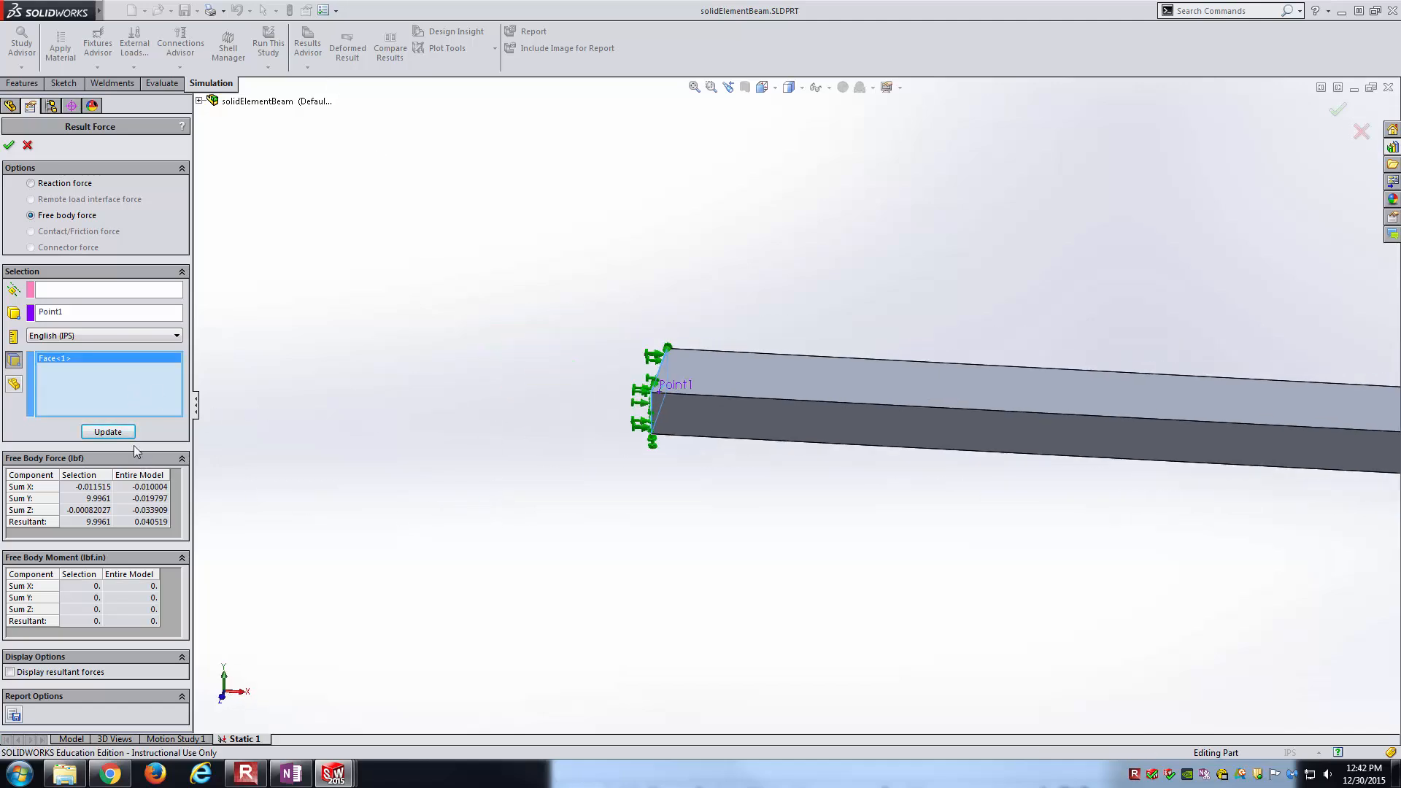
pyautogui.click(107, 431)
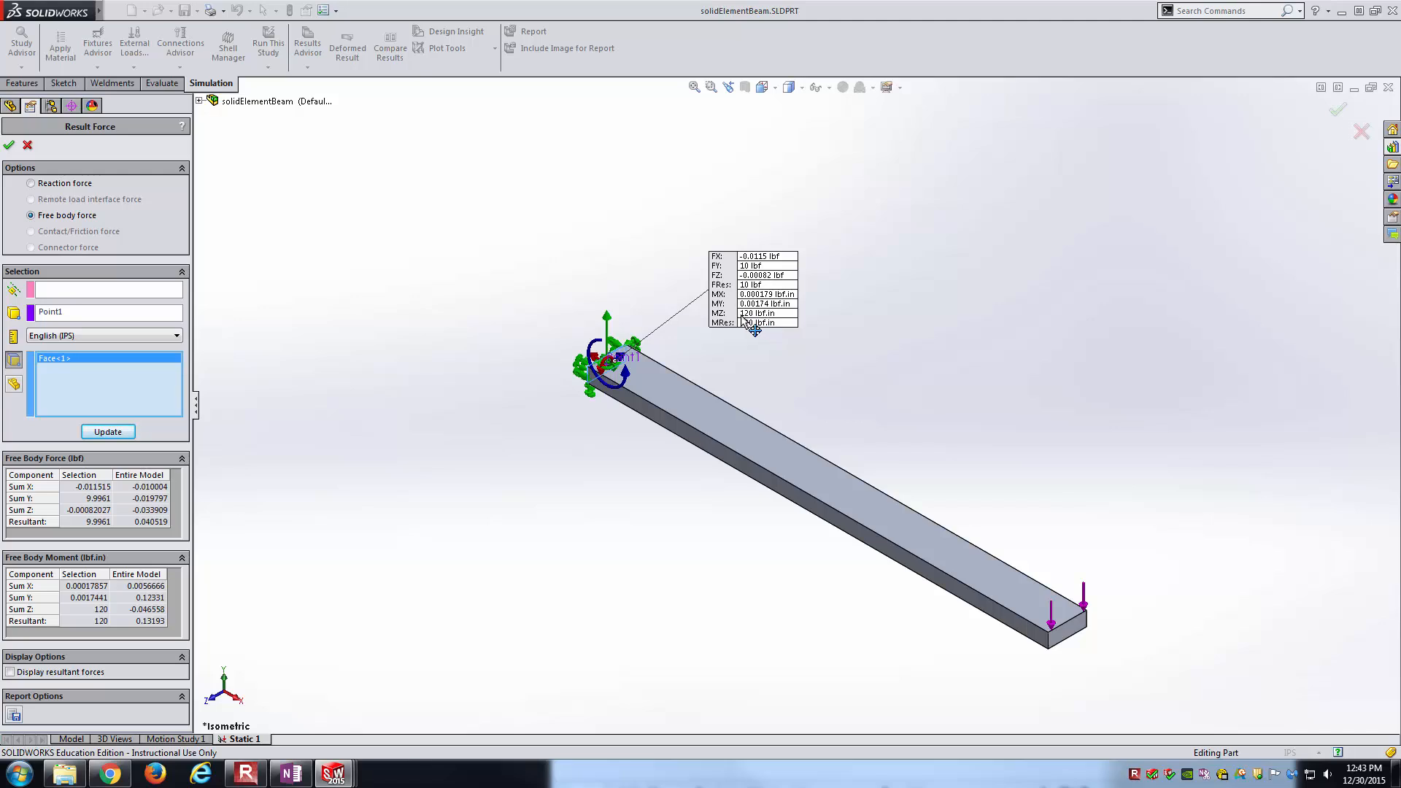
pyautogui.moveTo(766, 86)
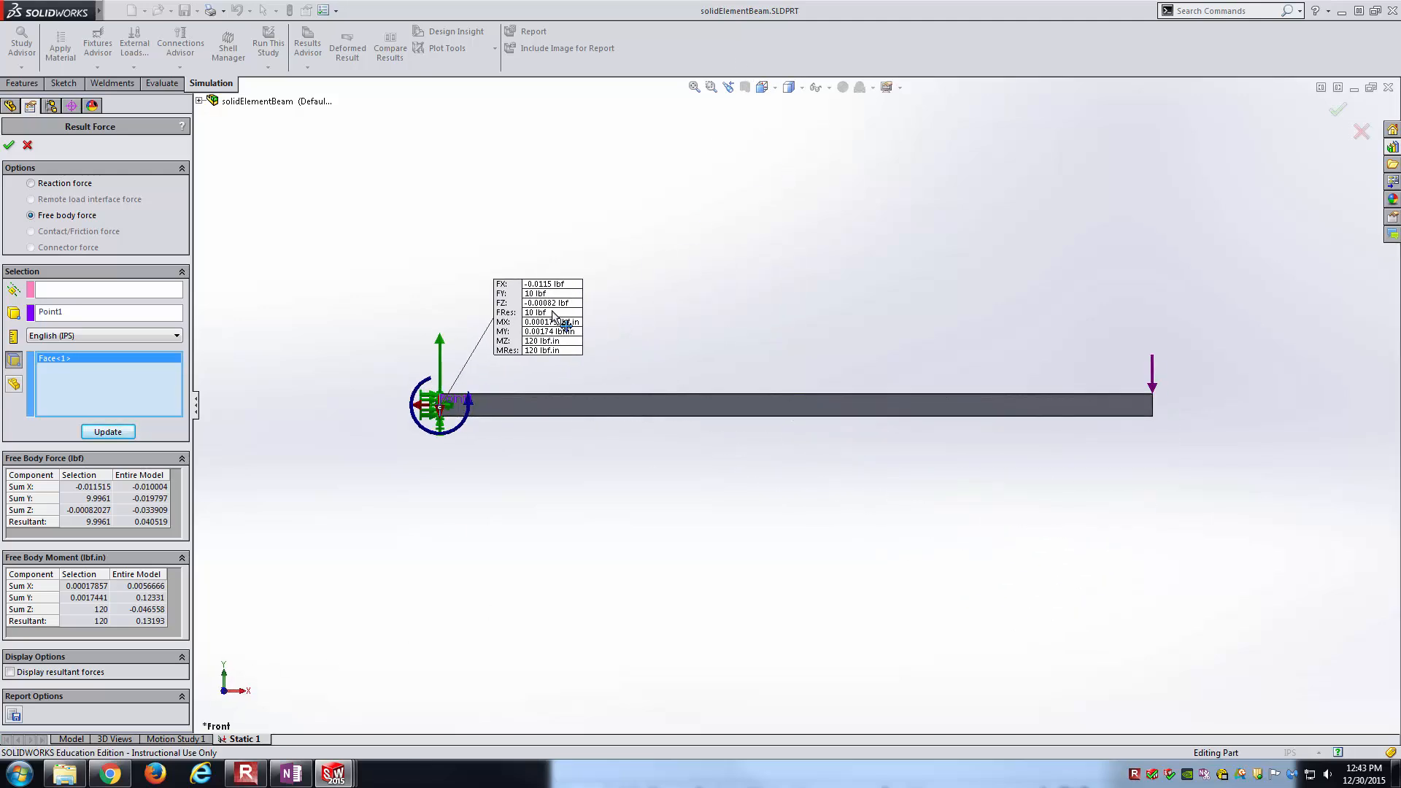
pyautogui.moveTo(549, 317); pyautogui.dragTo(617, 268)
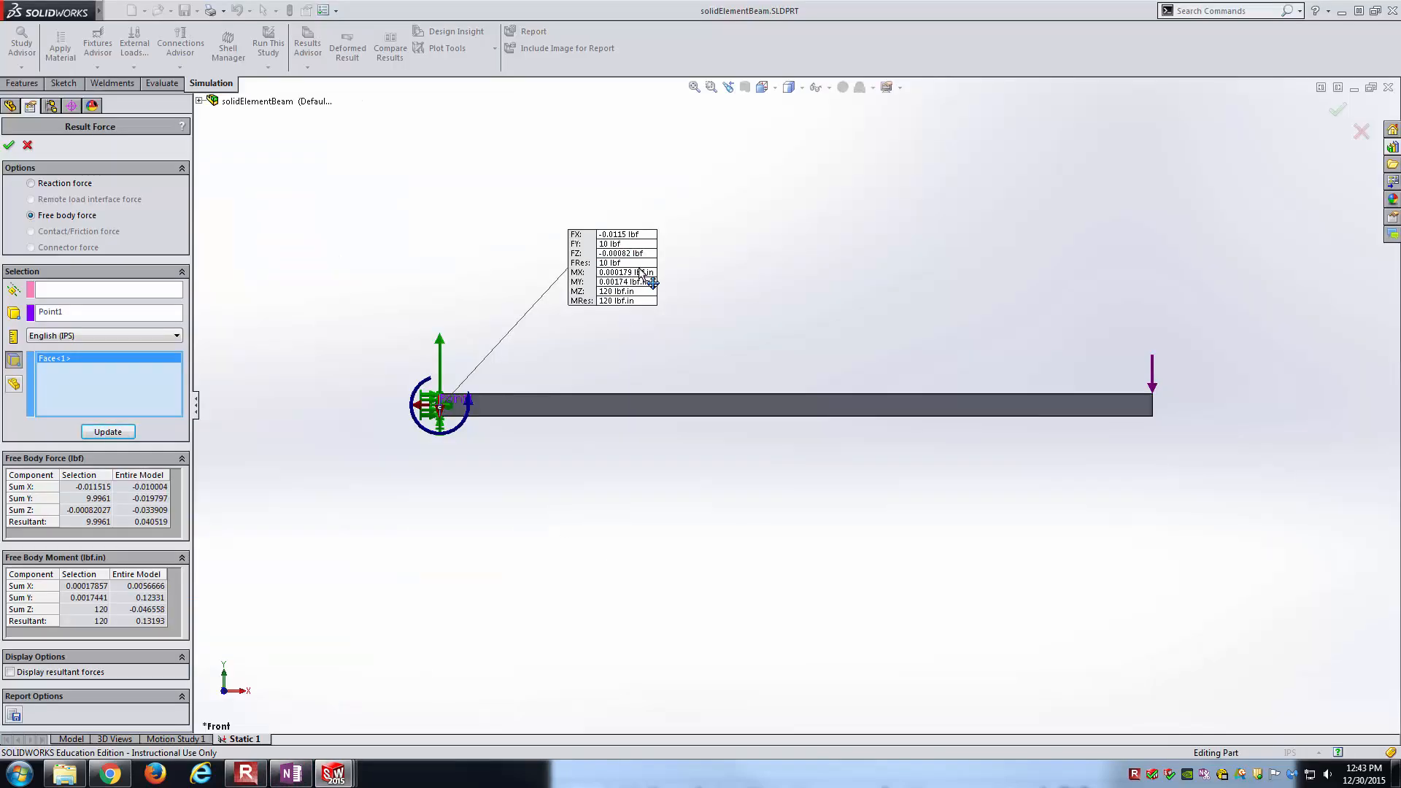
pyautogui.moveTo(688, 375)
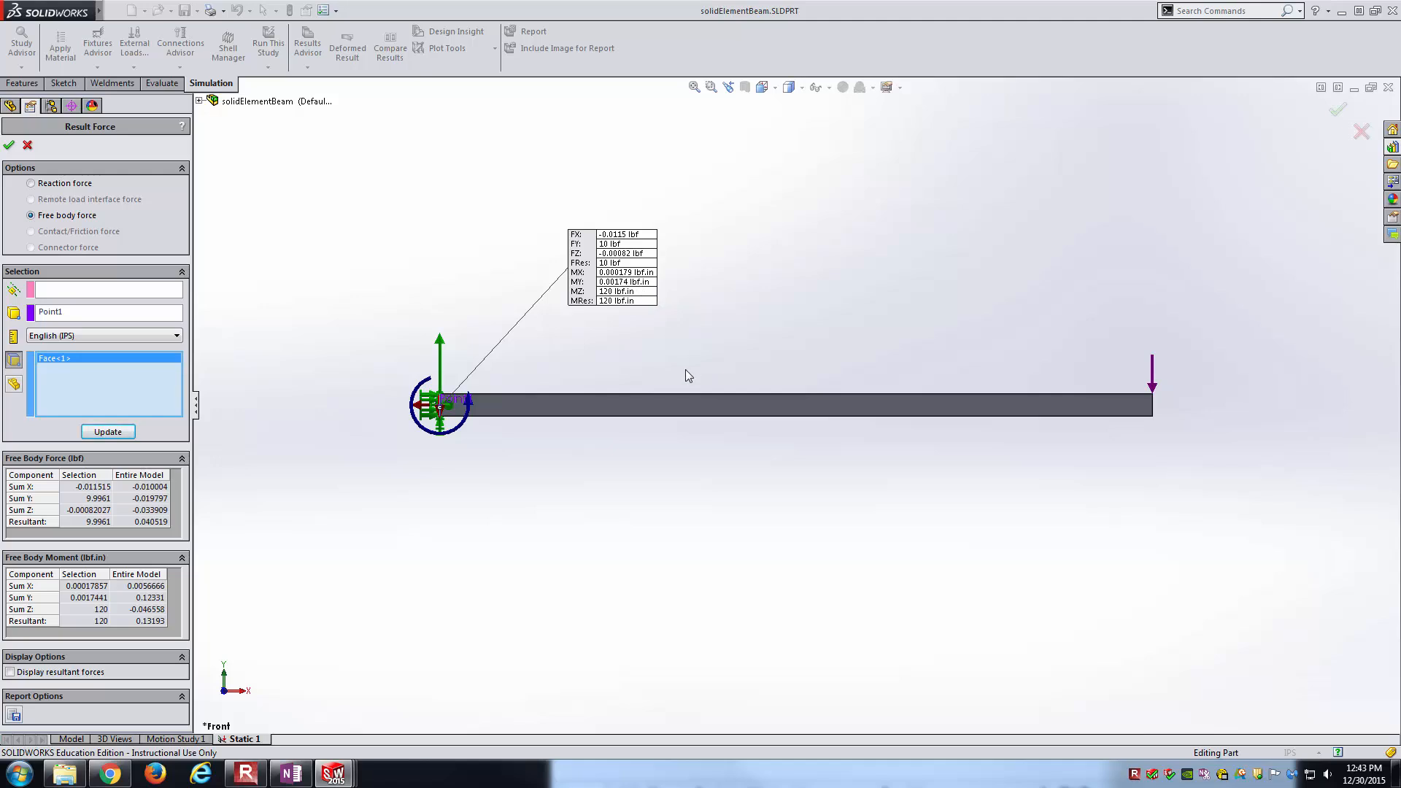